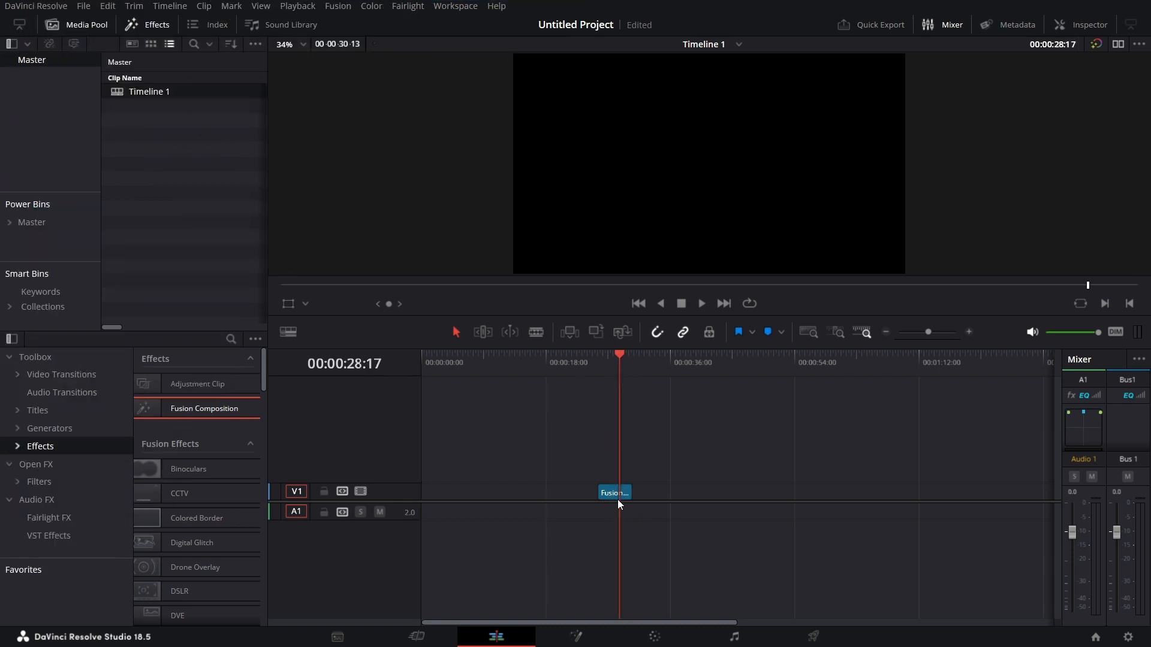
# - Send the Fusion Composition clip on V1 to the Fusion page
pyautogui.rightClick(616, 493)
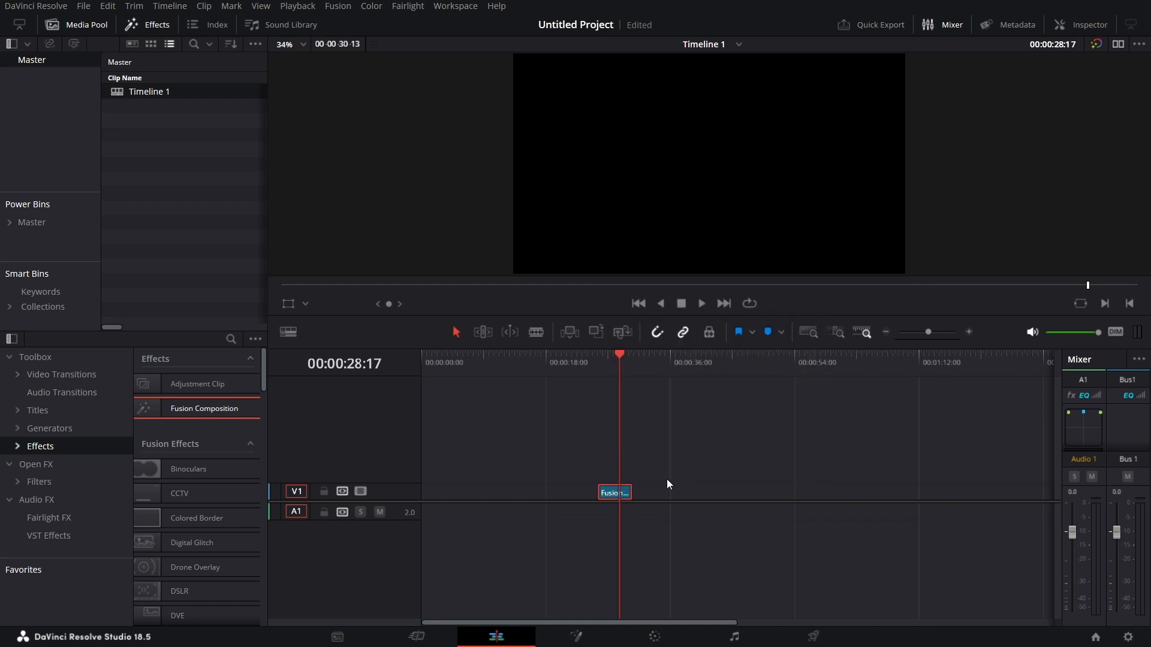
pyautogui.click(574, 637)
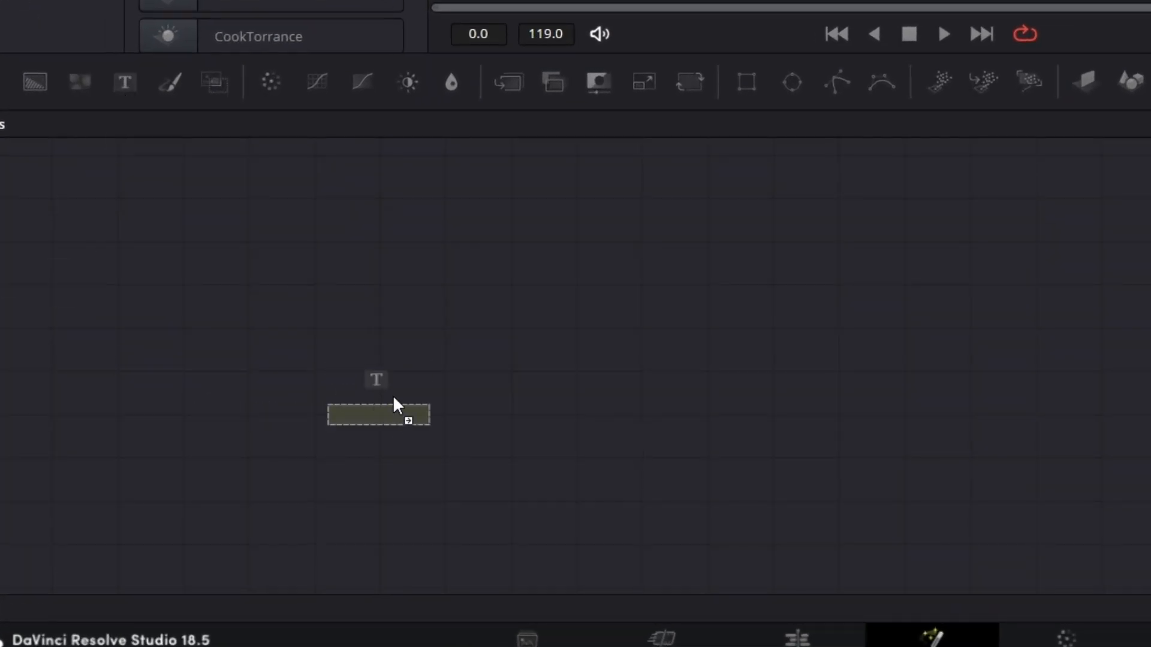
# - Add a Text1 node beside MediaOut1 and load it into the viewer
pyautogui.click(378, 411)
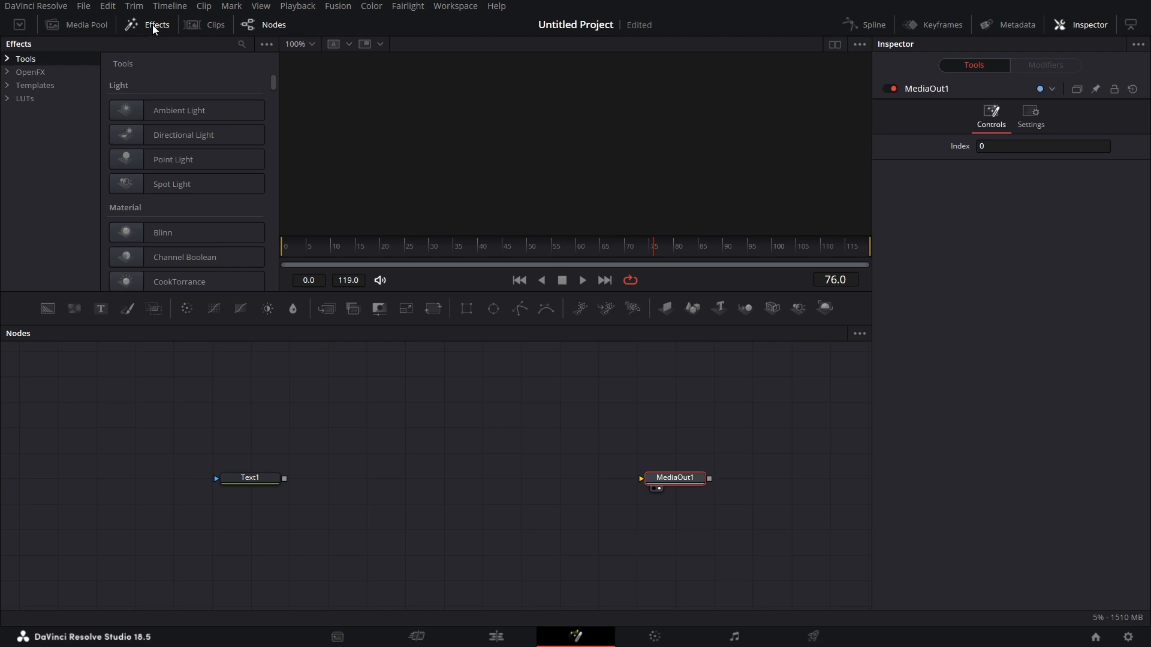
pyautogui.click(233, 487)
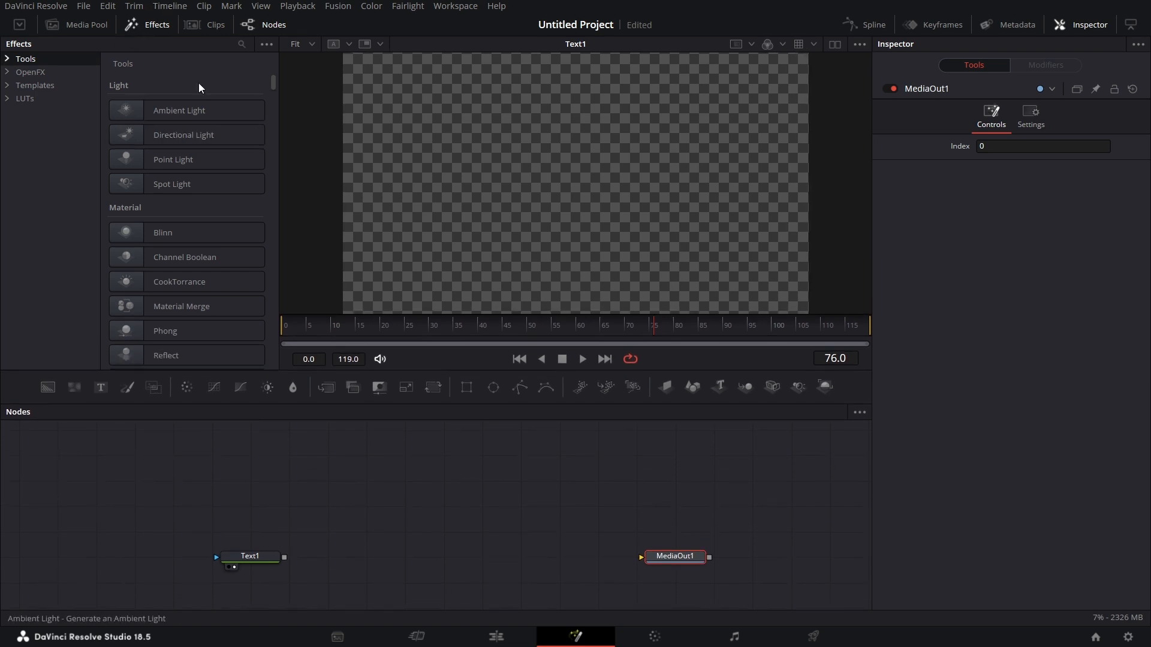
pyautogui.moveTo(441, 588)
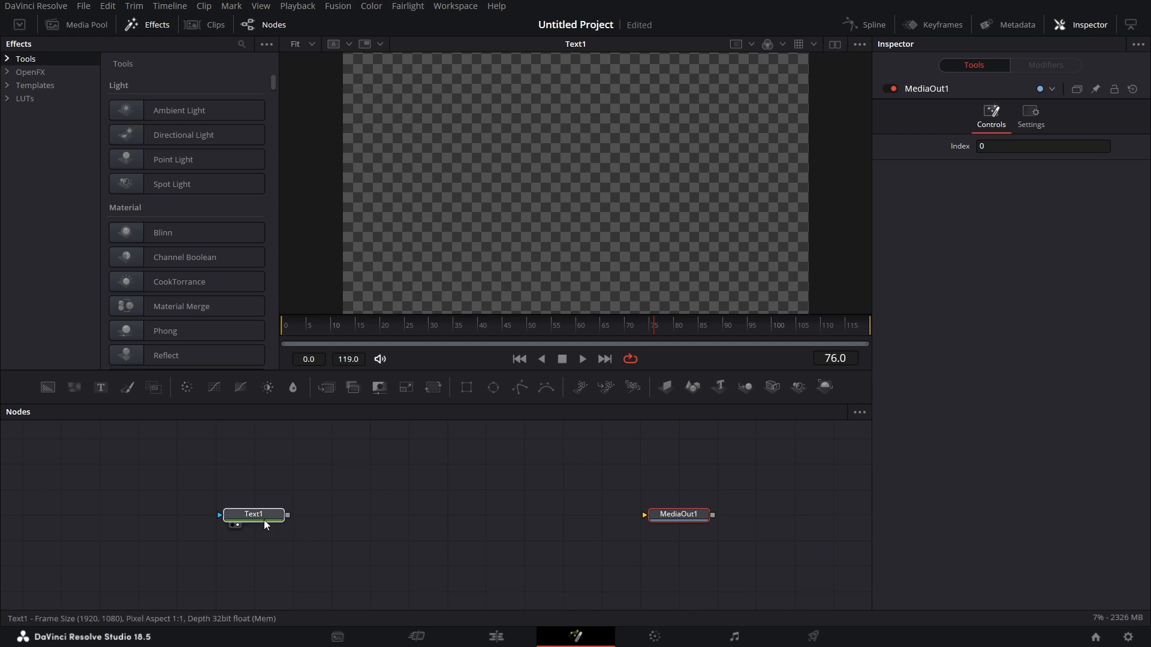
# - Make Text1 read RESOLVE in the Gilroy ExtraBold font
pyautogui.click(252, 514)
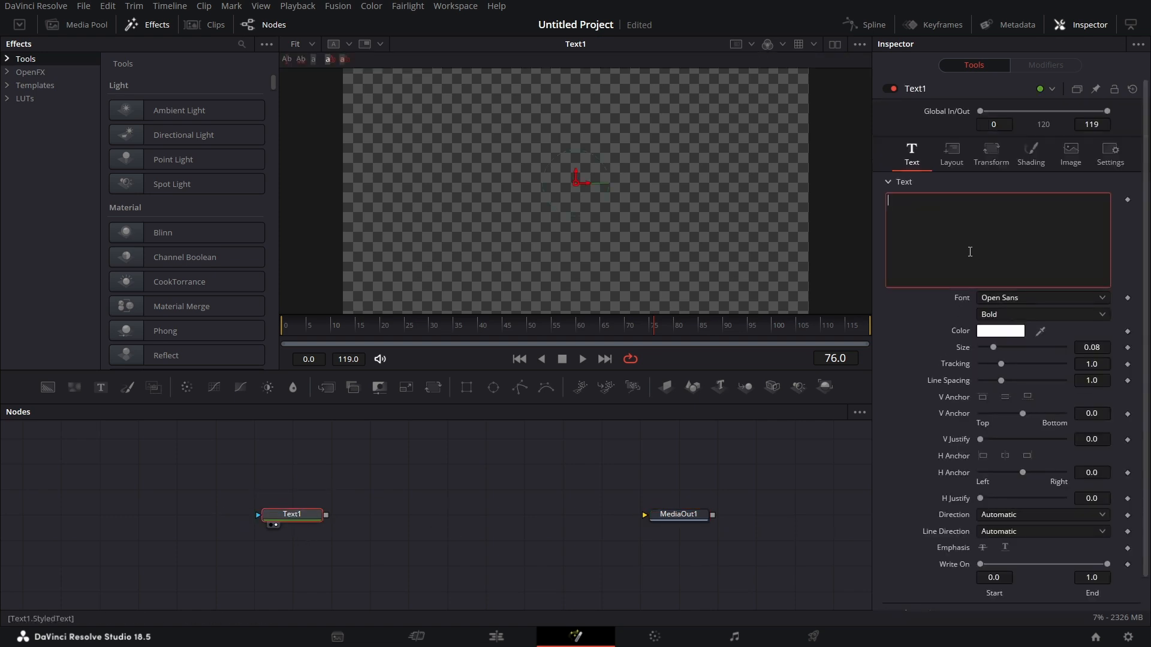
pyautogui.write('RESOLV')
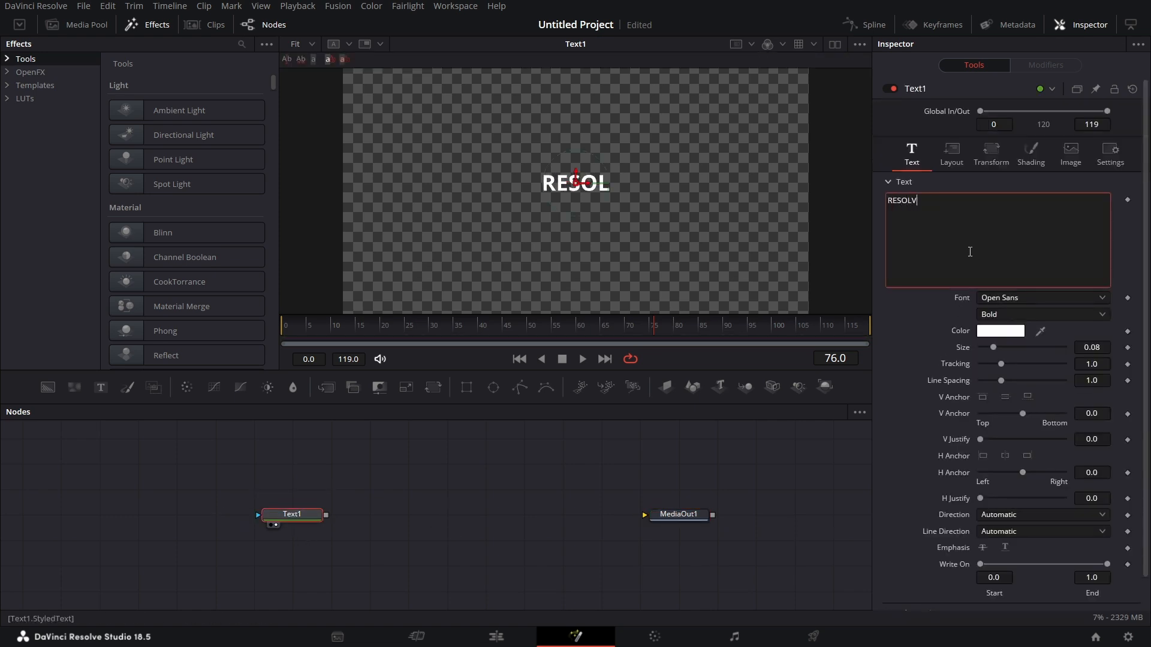
pyautogui.click(1041, 298)
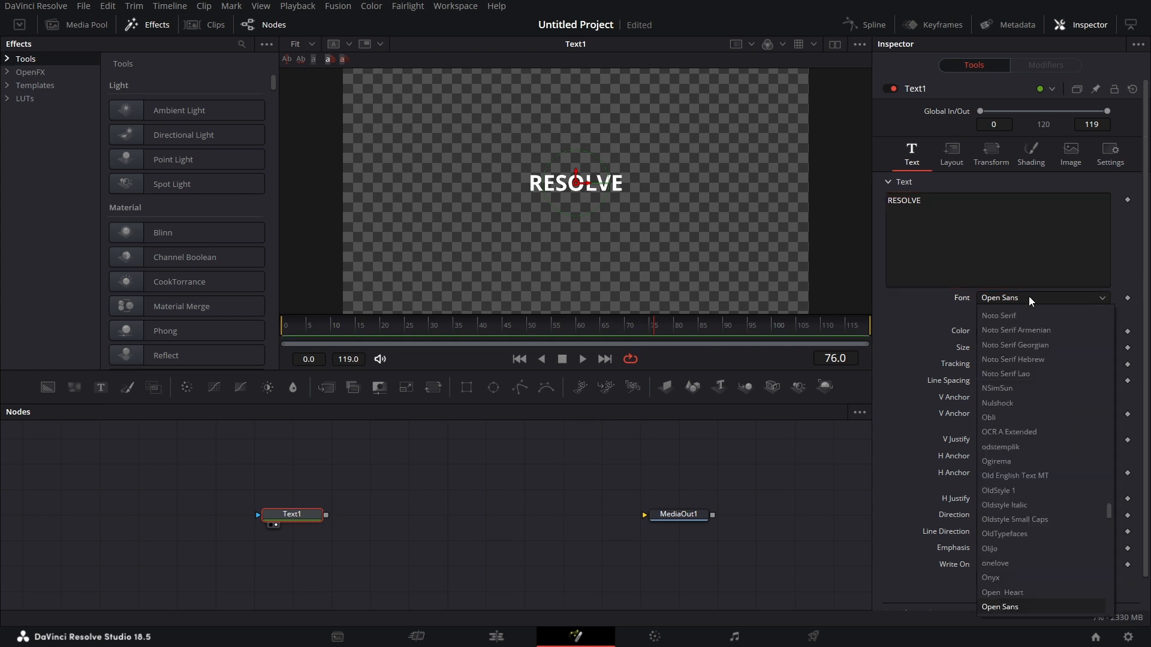
pyautogui.scroll(3)
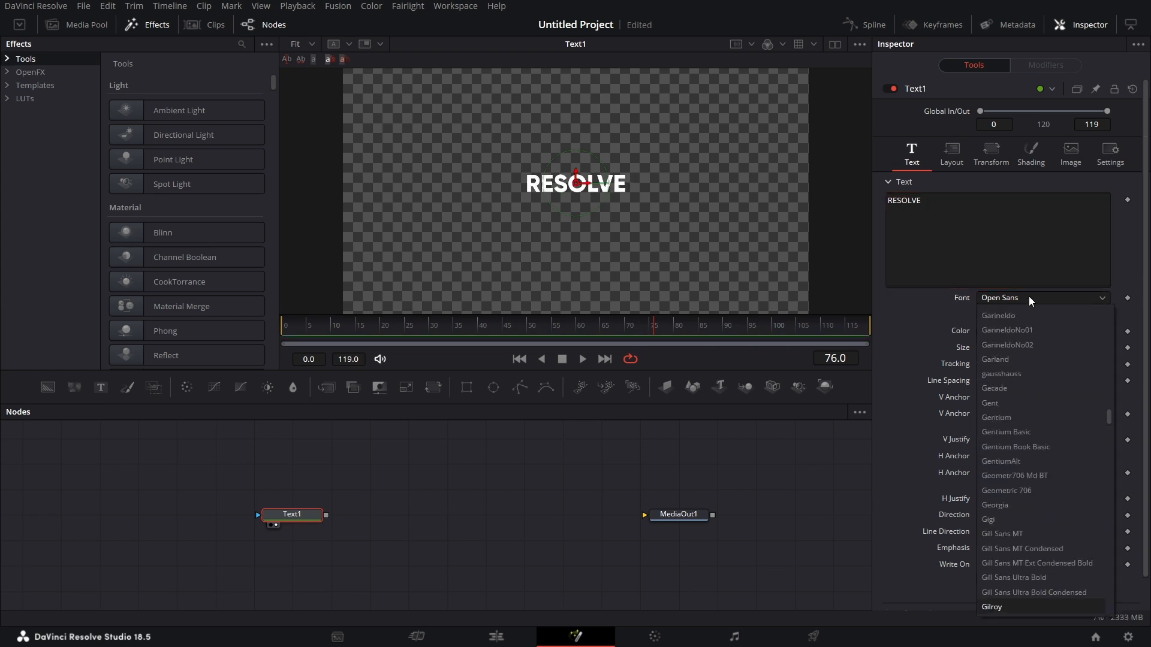
pyautogui.click(991, 606)
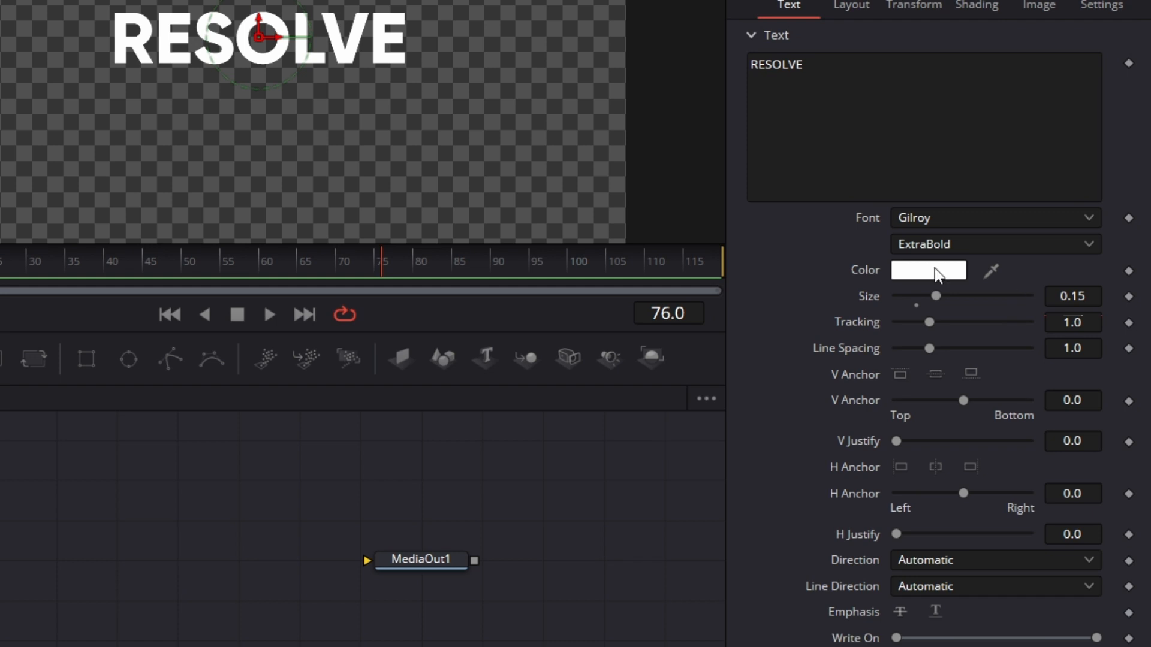
# - Give the RESOLVE text a pink fill colour
pyautogui.click(927, 269)
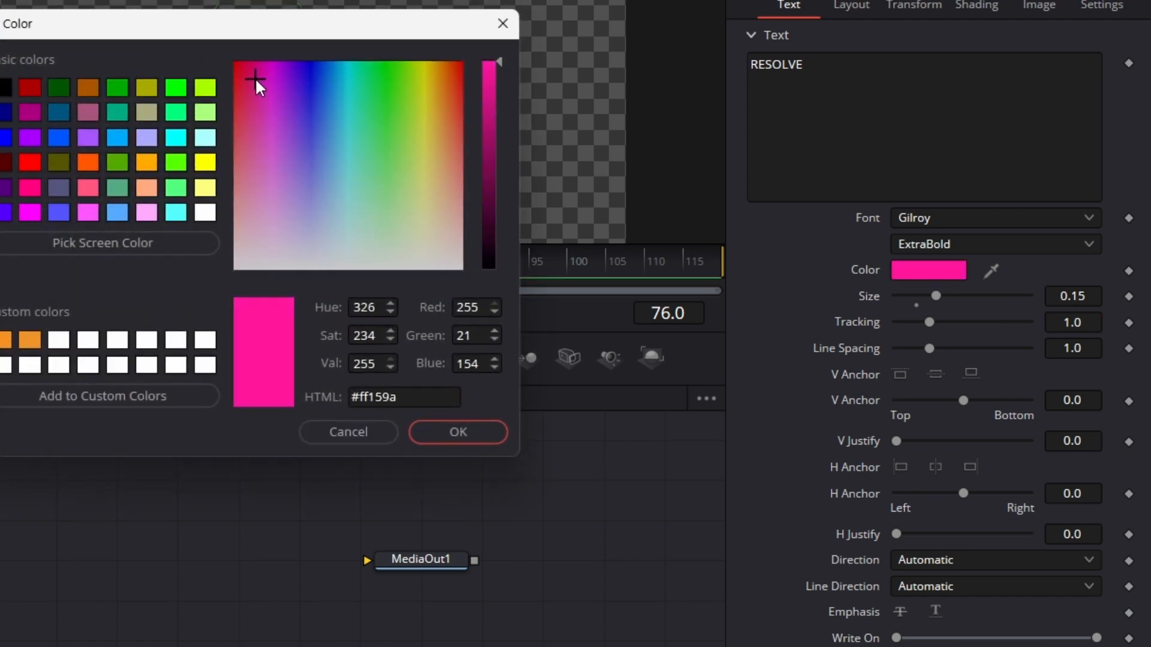
pyautogui.click(253, 72)
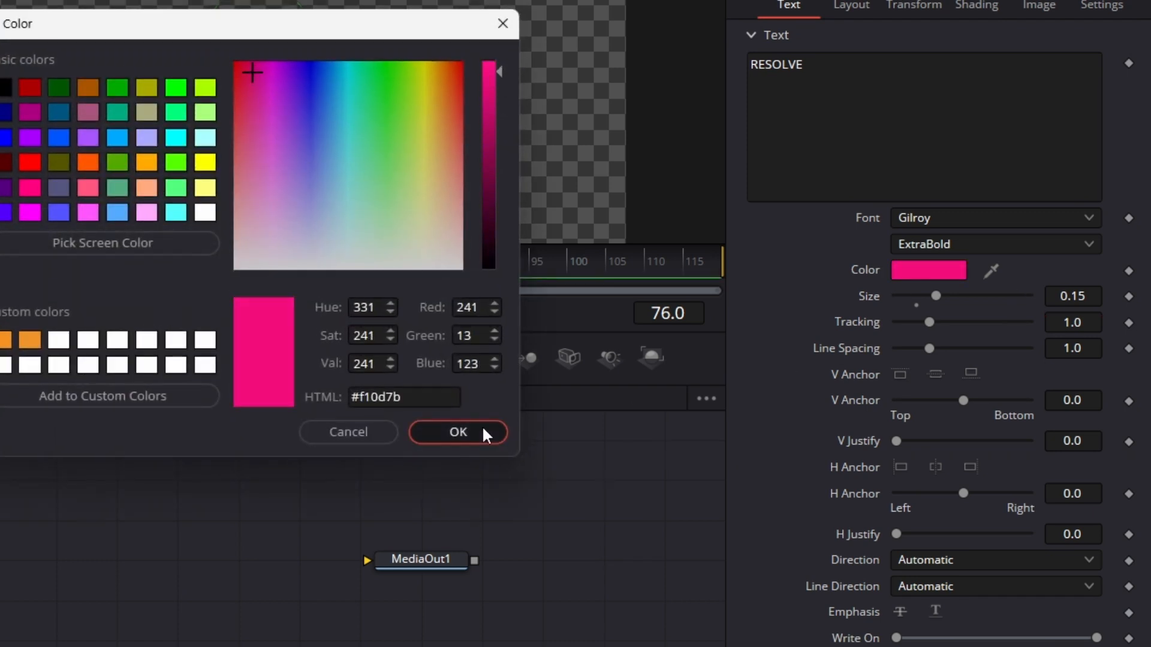
pyautogui.click(456, 431)
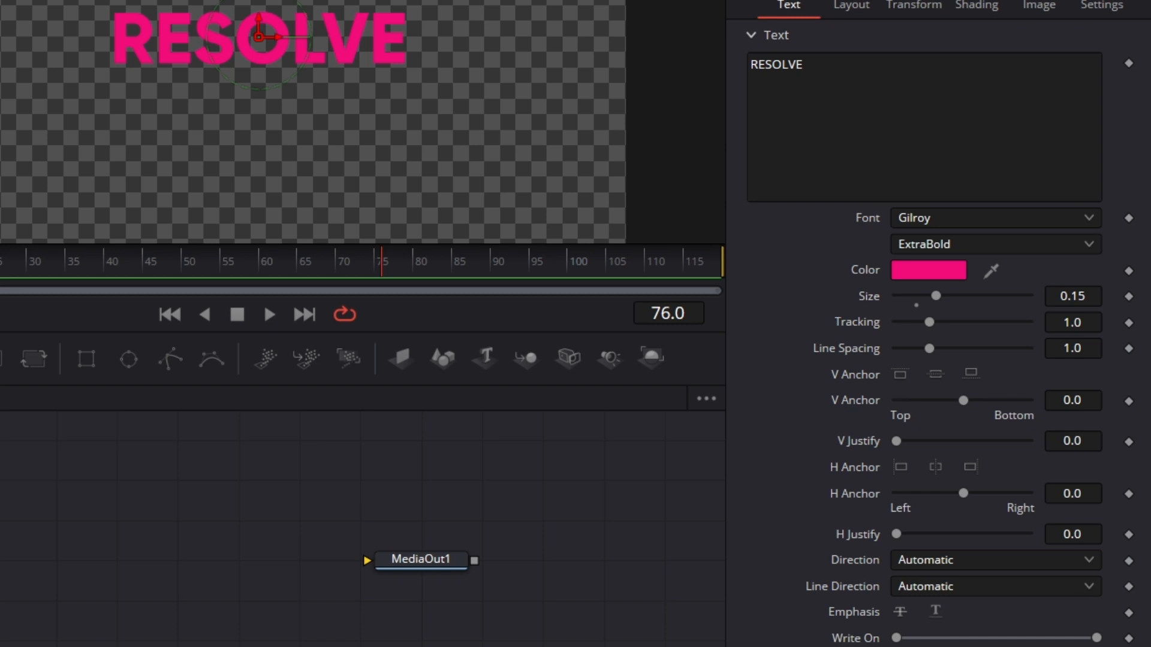
pyautogui.click(977, 5)
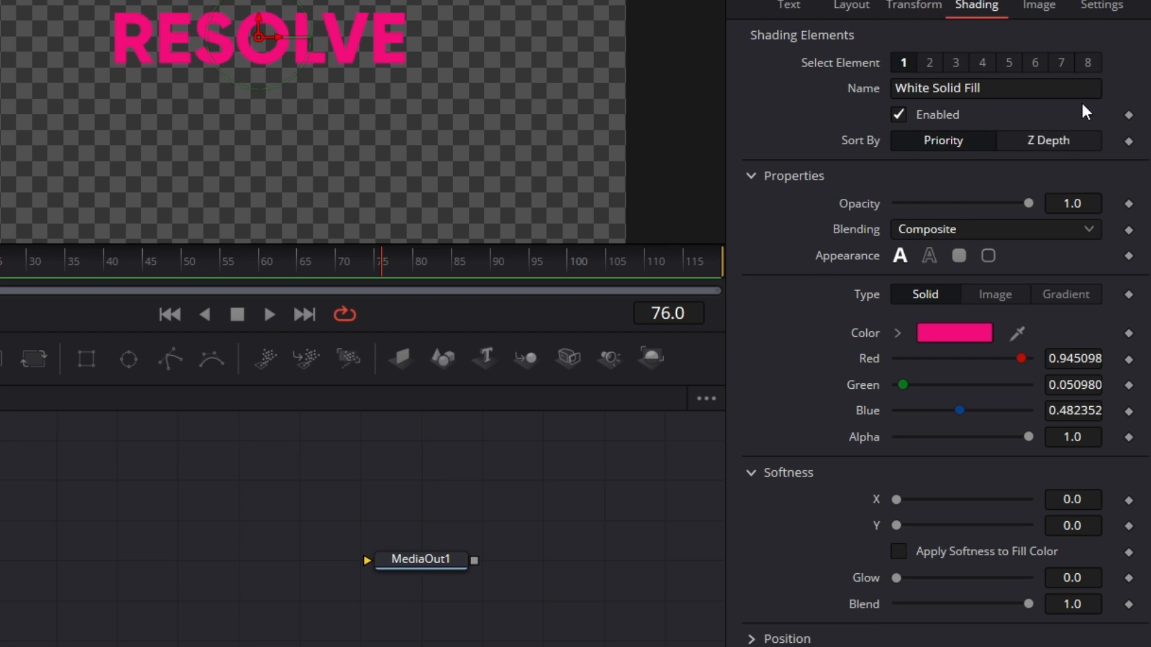
# - Shade the fill as a gradient with a pink start stop and a red end stop
pyautogui.click(1065, 295)
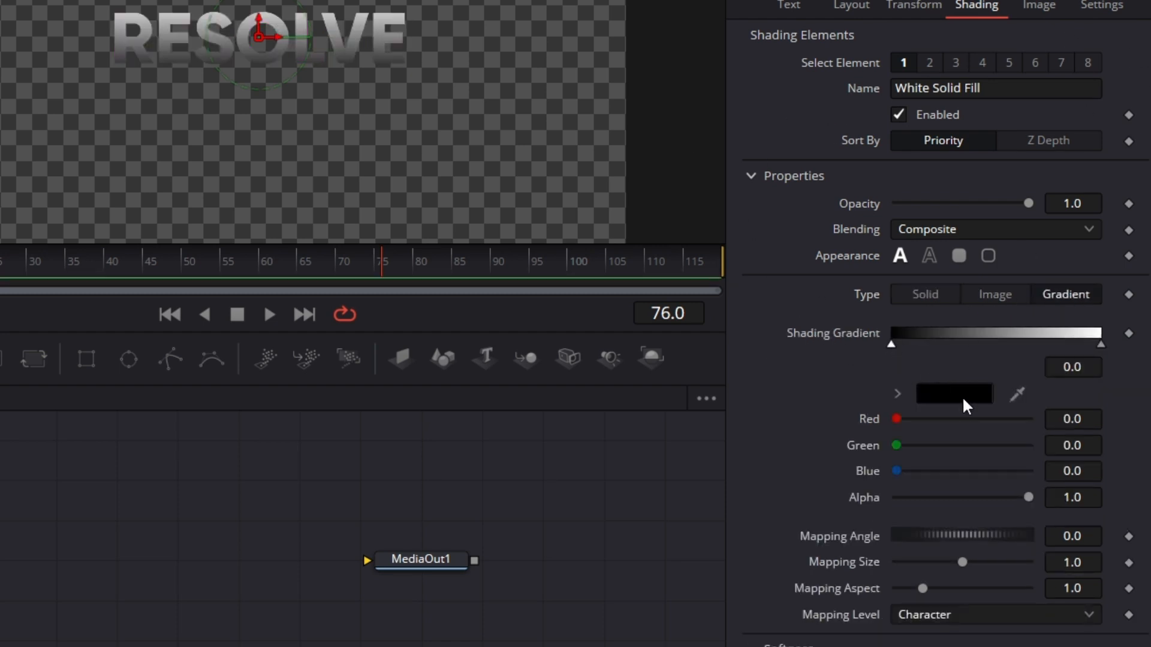
pyautogui.click(954, 394)
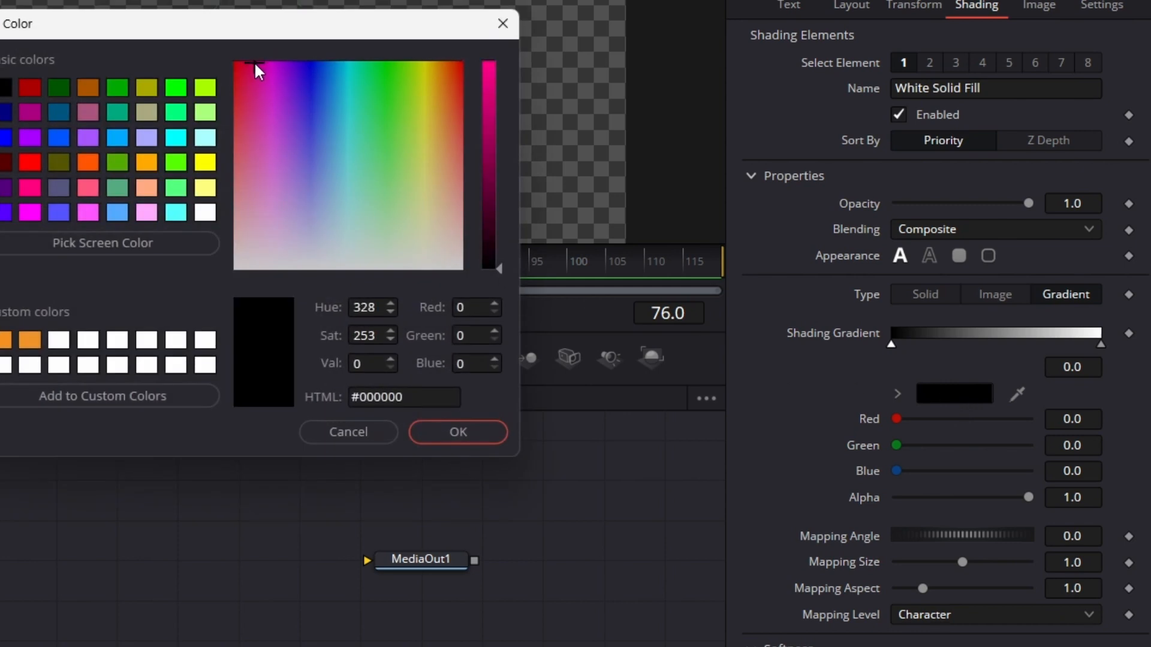
pyautogui.click(257, 69)
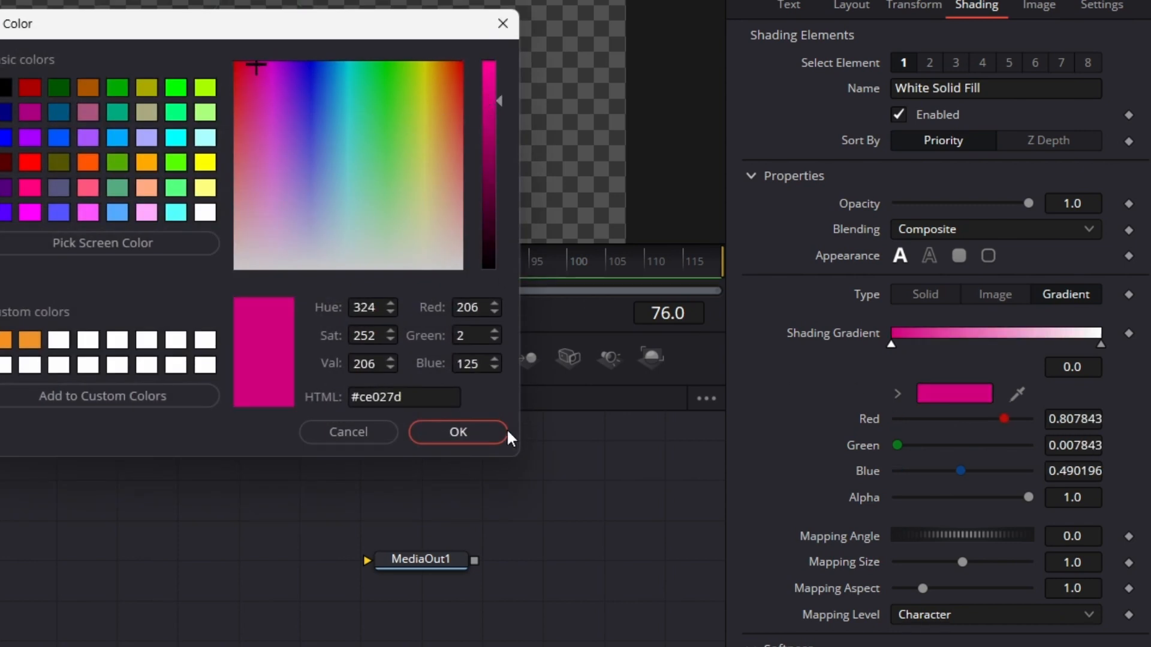
pyautogui.click(457, 432)
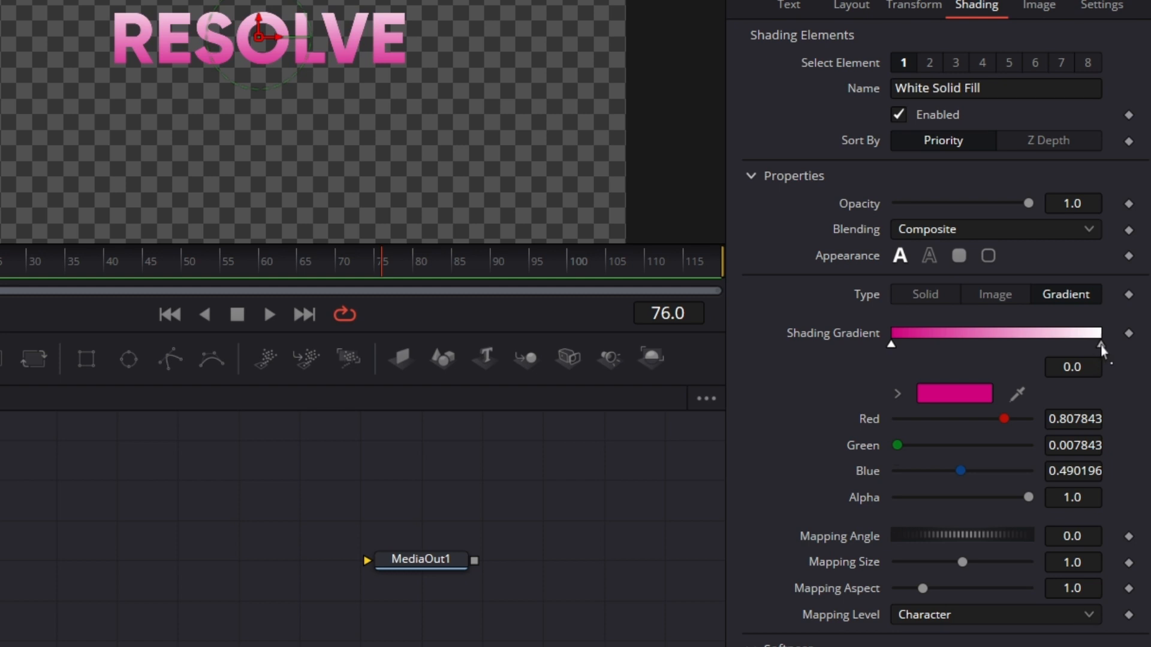
pyautogui.click(954, 393)
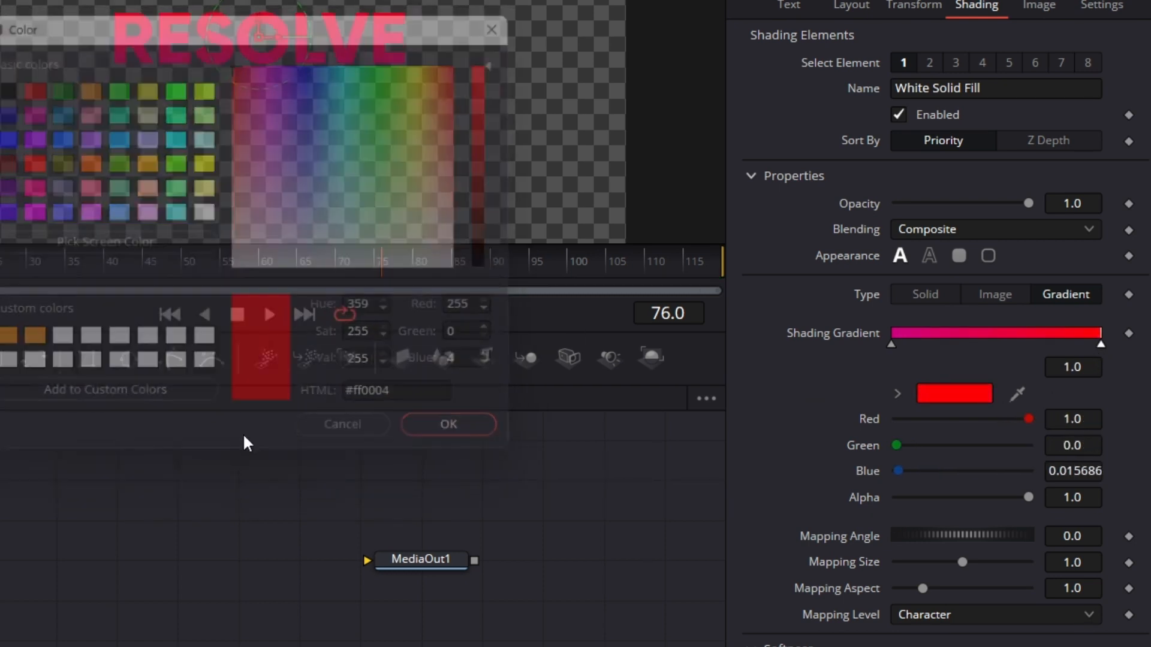
pyautogui.click(448, 424)
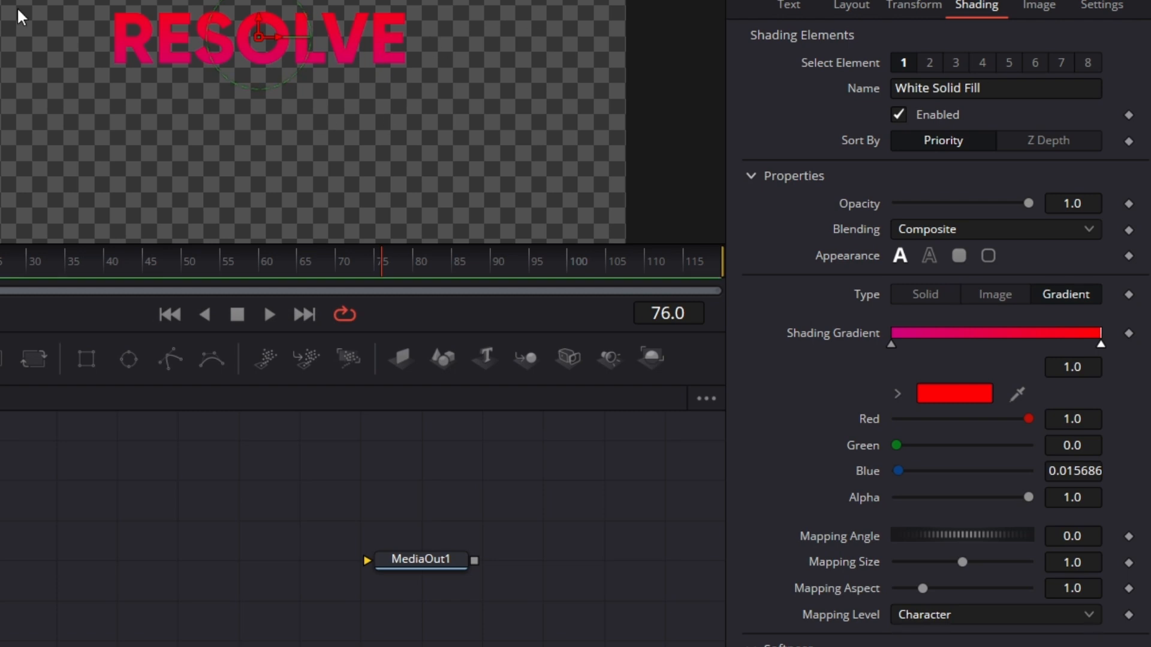
pyautogui.moveTo(359, 220)
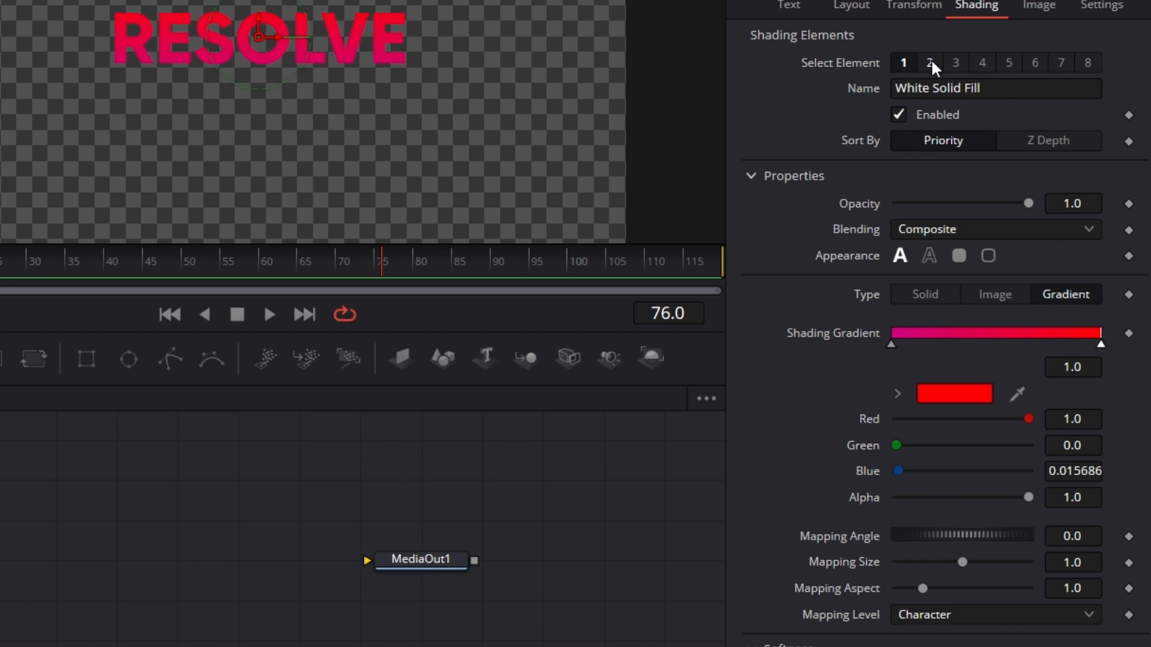
# - Enable the Red Outline element and recolour it pale pink
pyautogui.click(929, 62)
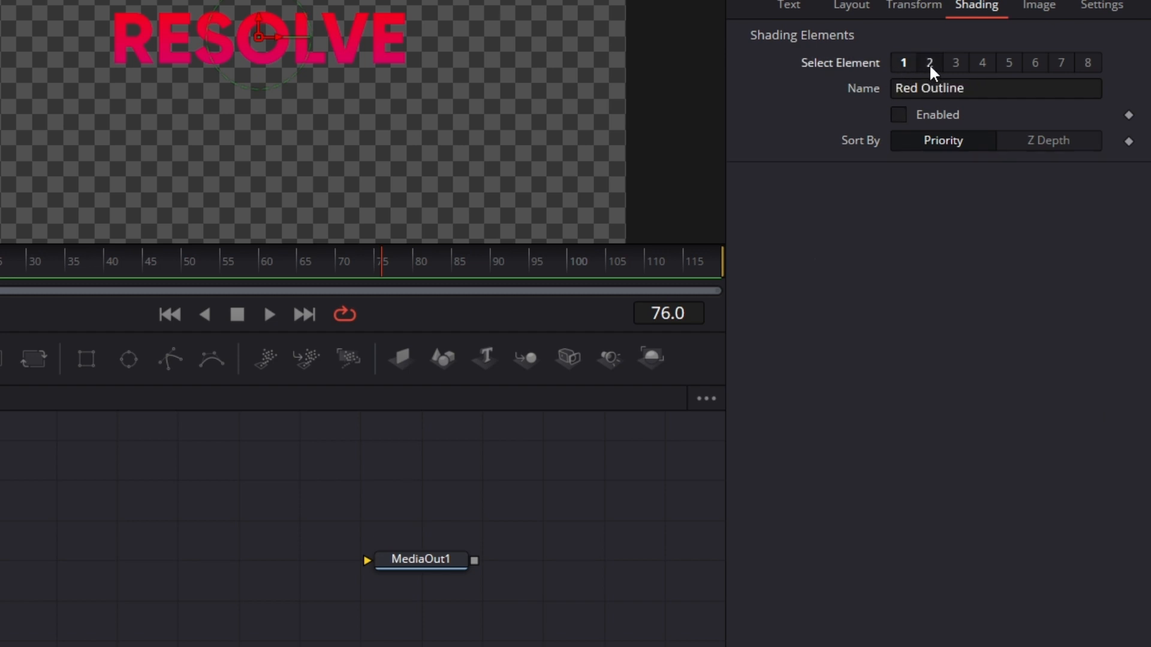
pyautogui.click(898, 115)
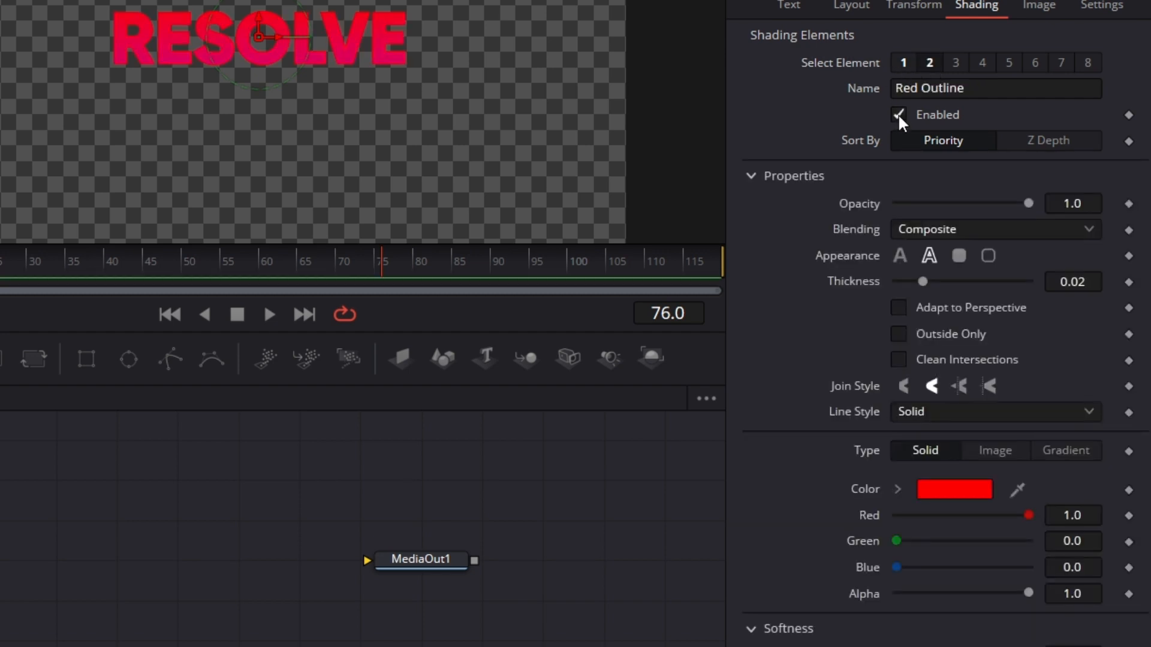
pyautogui.click(954, 490)
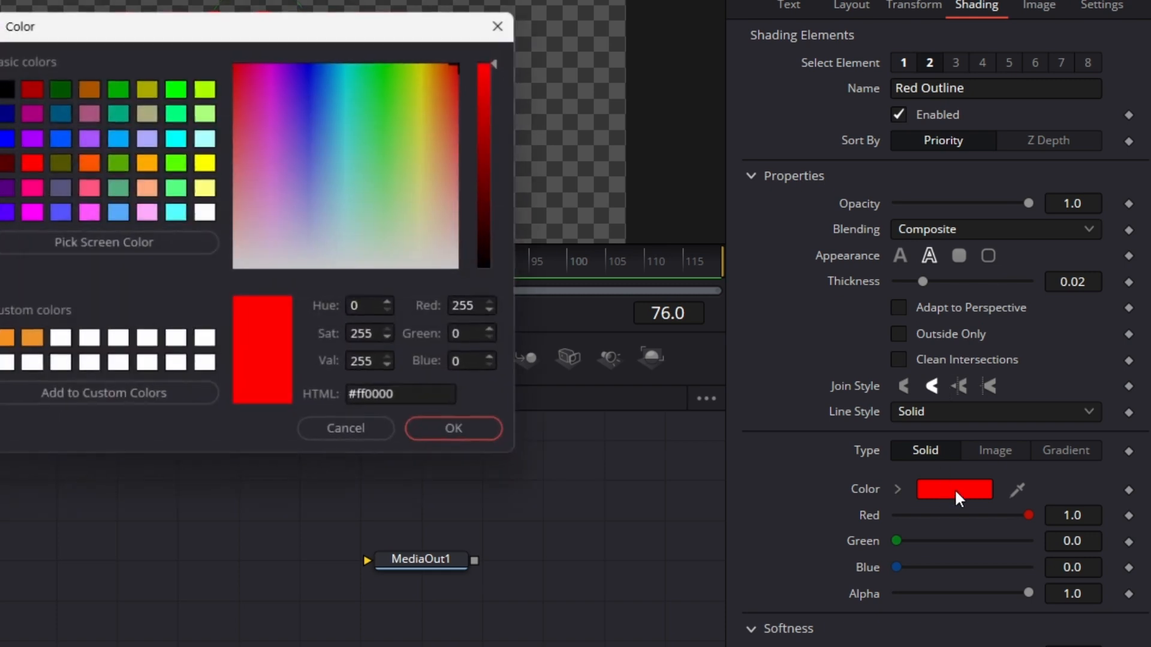
pyautogui.click(245, 168)
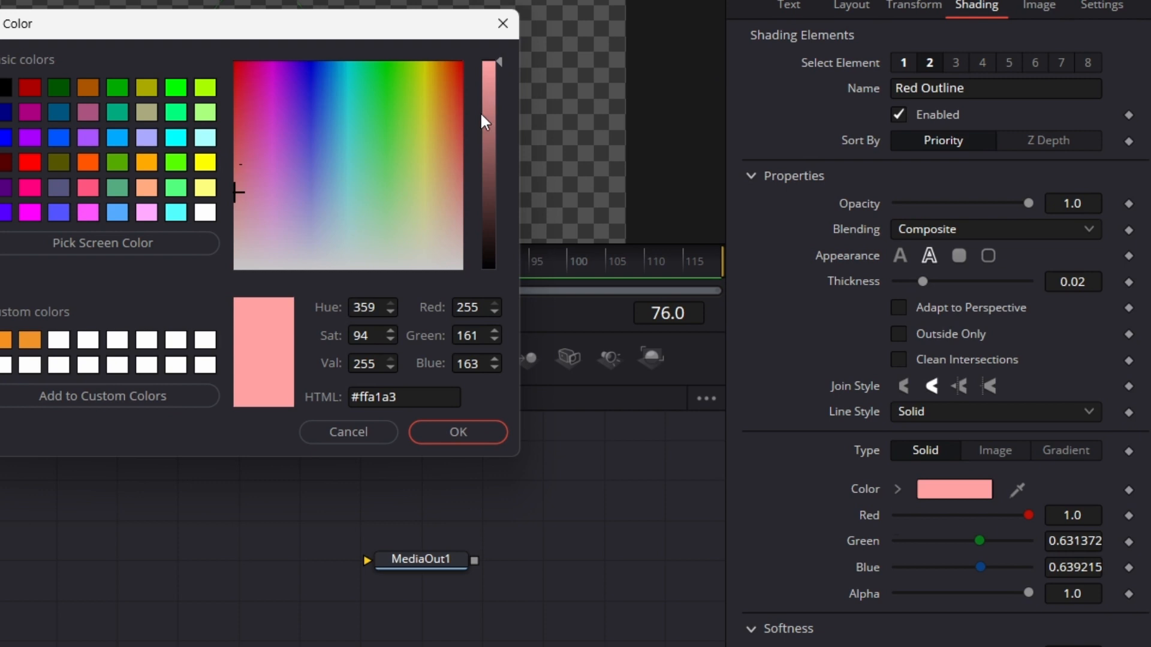
pyautogui.click(458, 431)
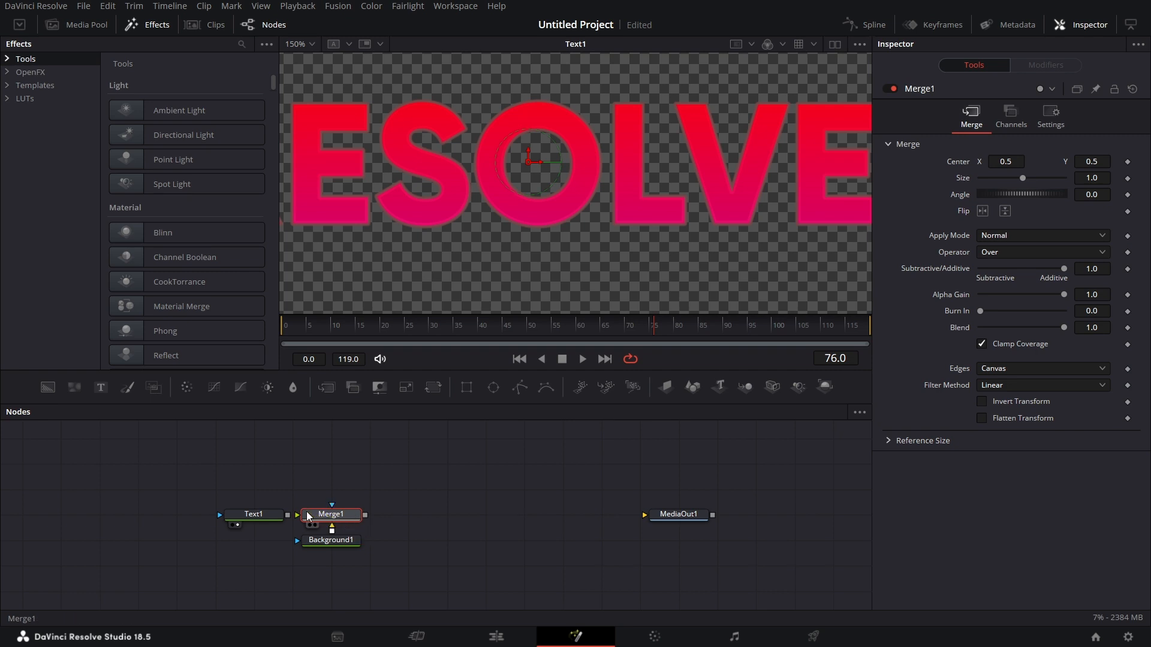
pyautogui.moveTo(293, 495)
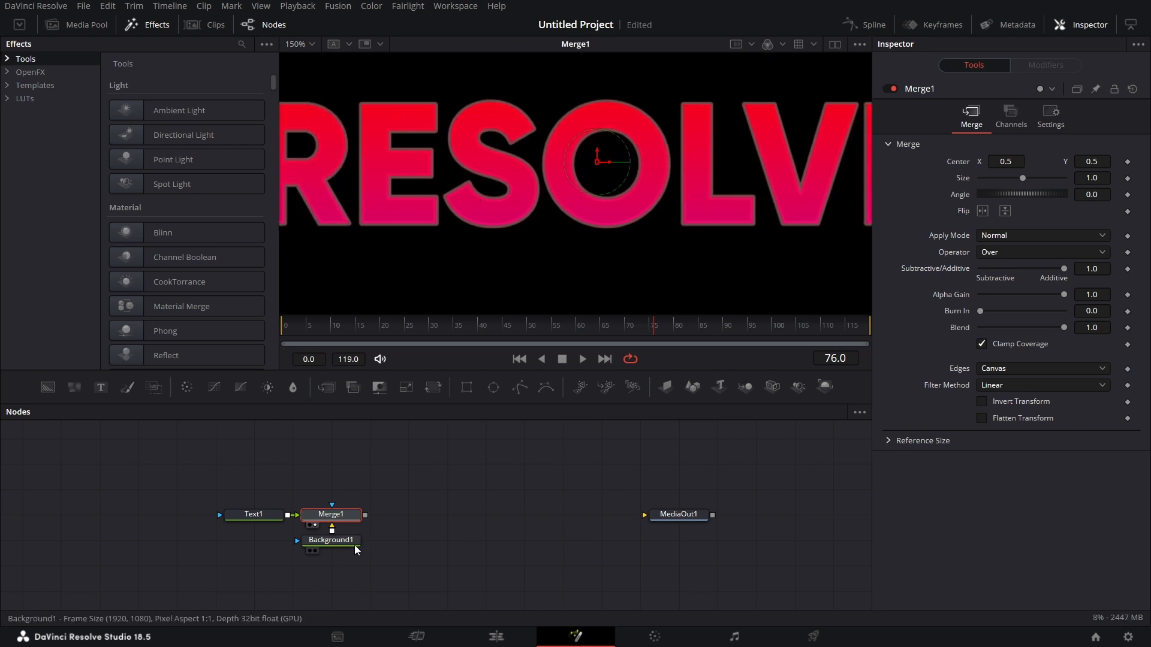
# - Select Text1 to edit its shading
pyautogui.click(253, 513)
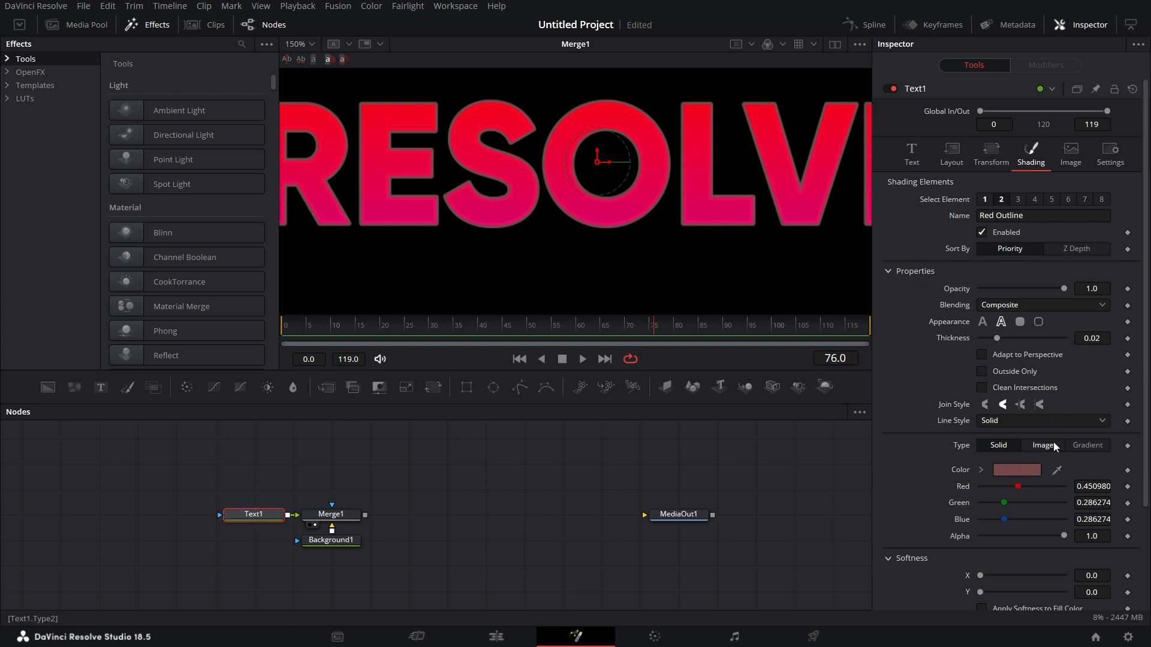
# - Shade the outline as a gradient from bright blue to hot pink #ff187c
pyautogui.click(1086, 445)
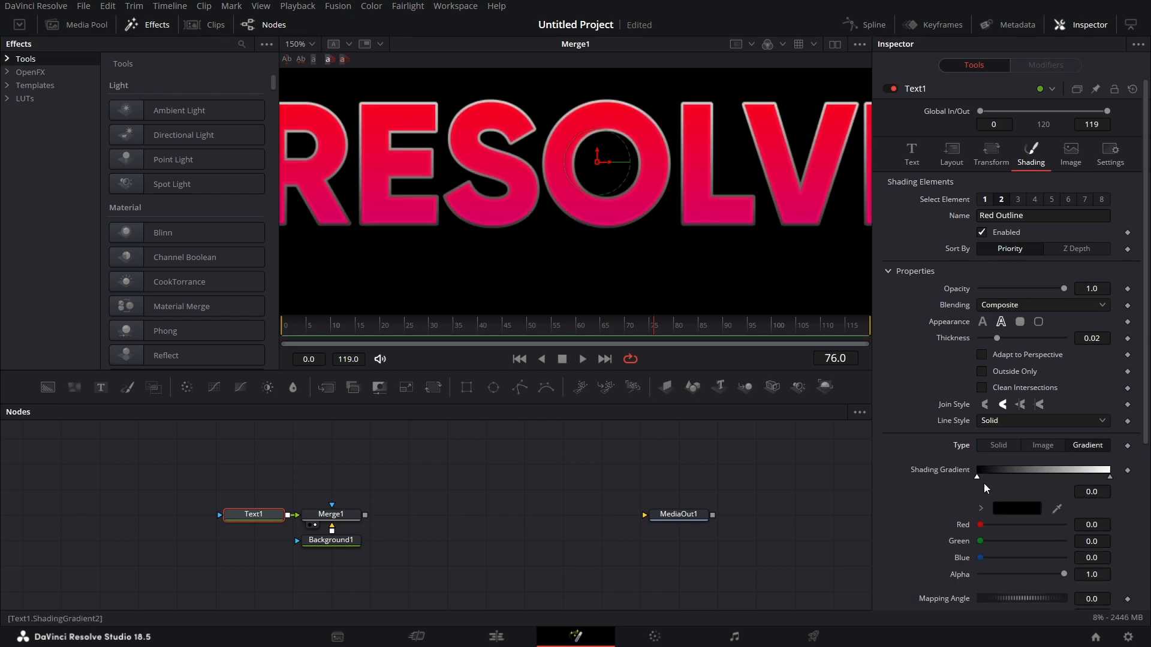
pyautogui.moveTo(1018, 514)
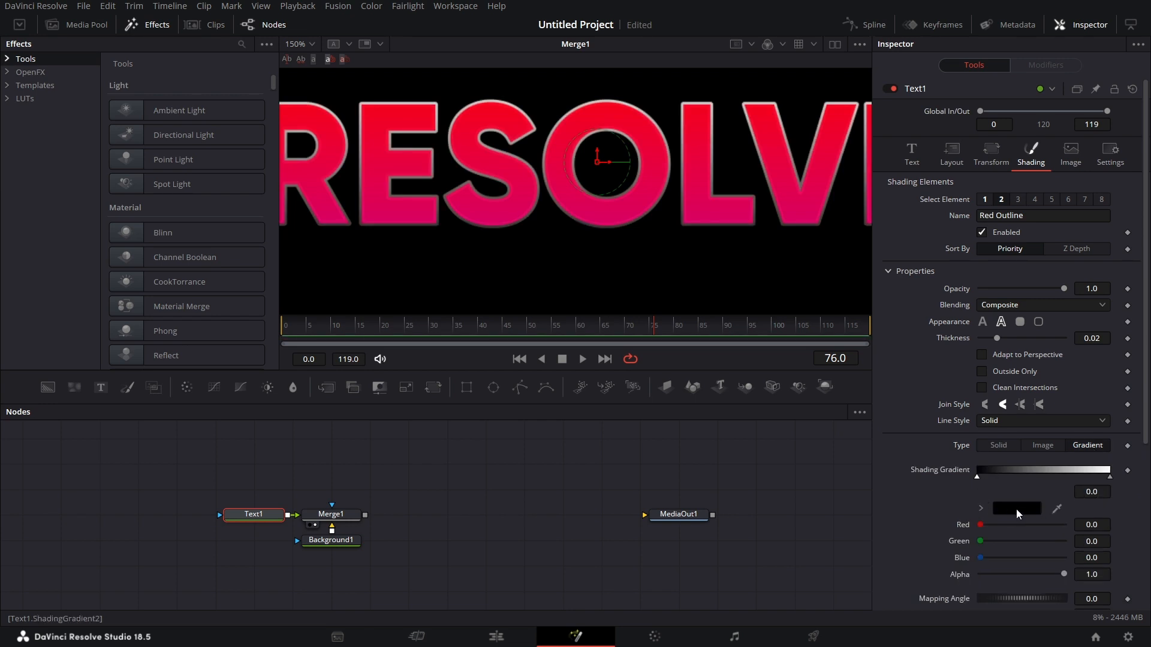
pyautogui.click(1015, 508)
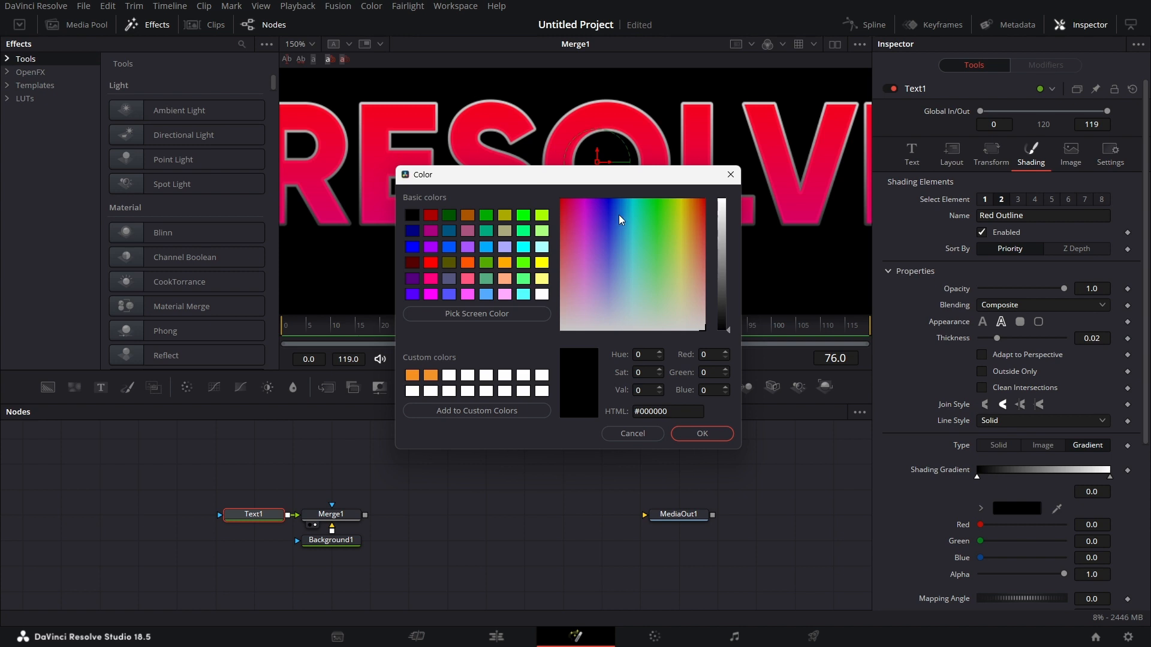
pyautogui.click(721, 207)
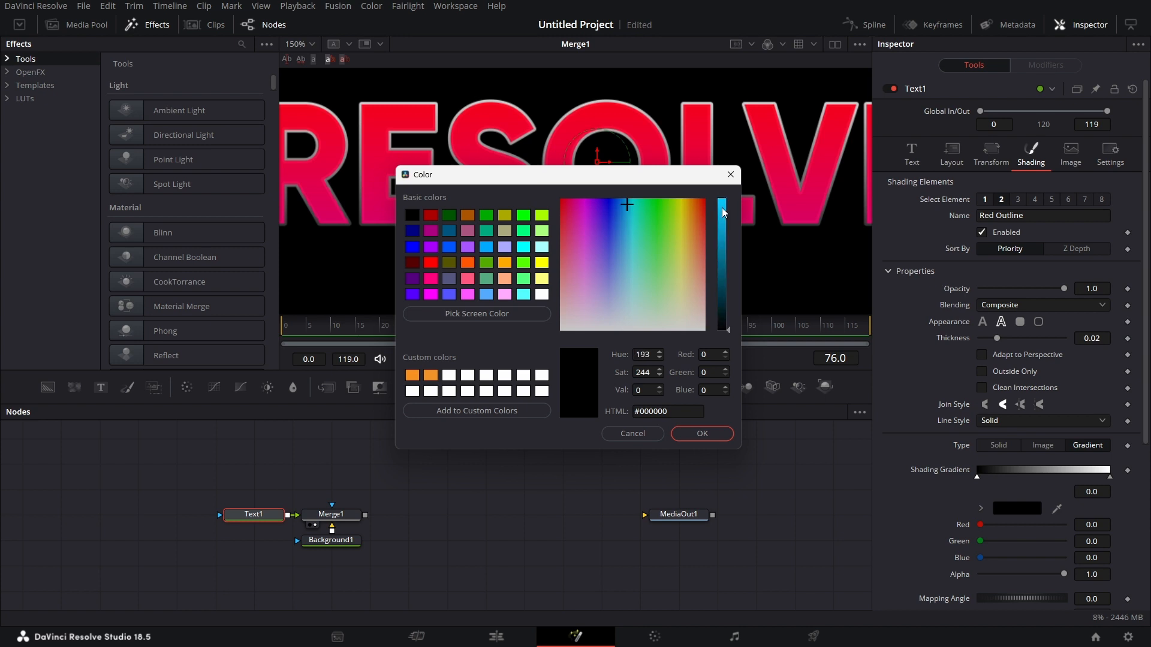
pyautogui.click(700, 432)
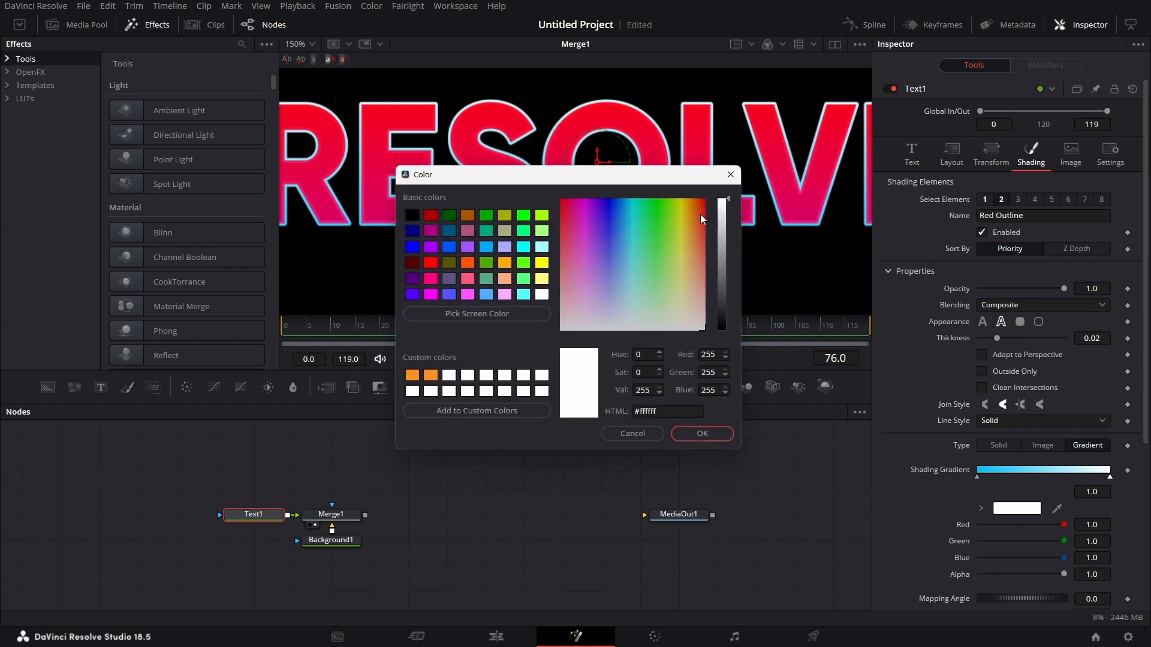
pyautogui.click(700, 432)
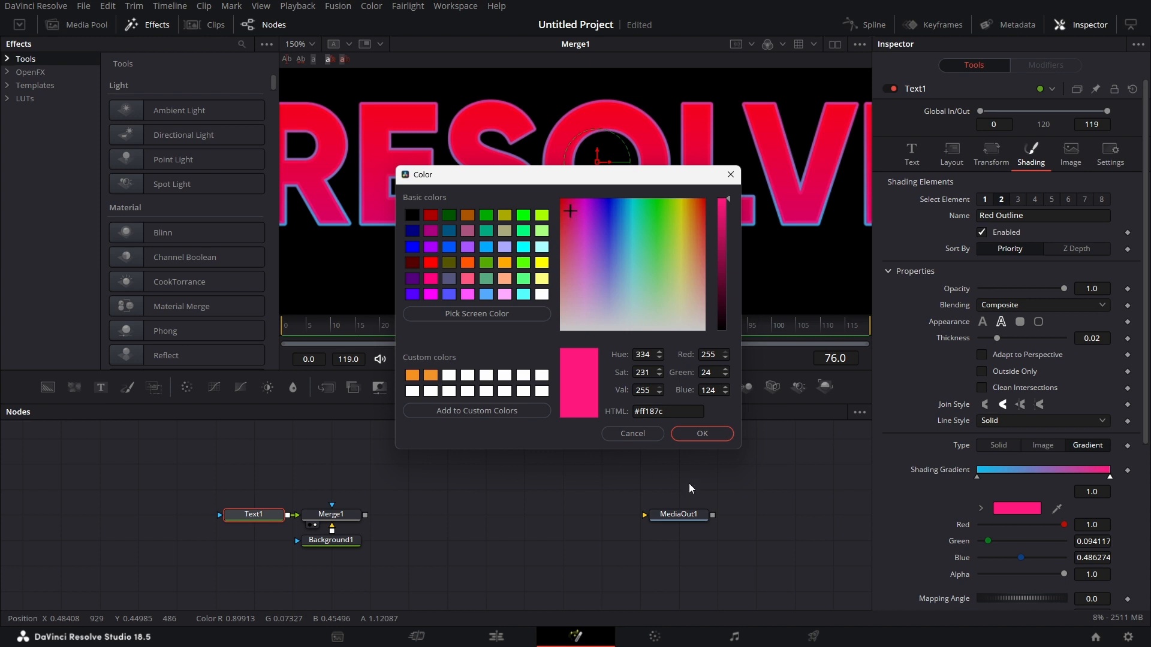
pyautogui.click(700, 433)
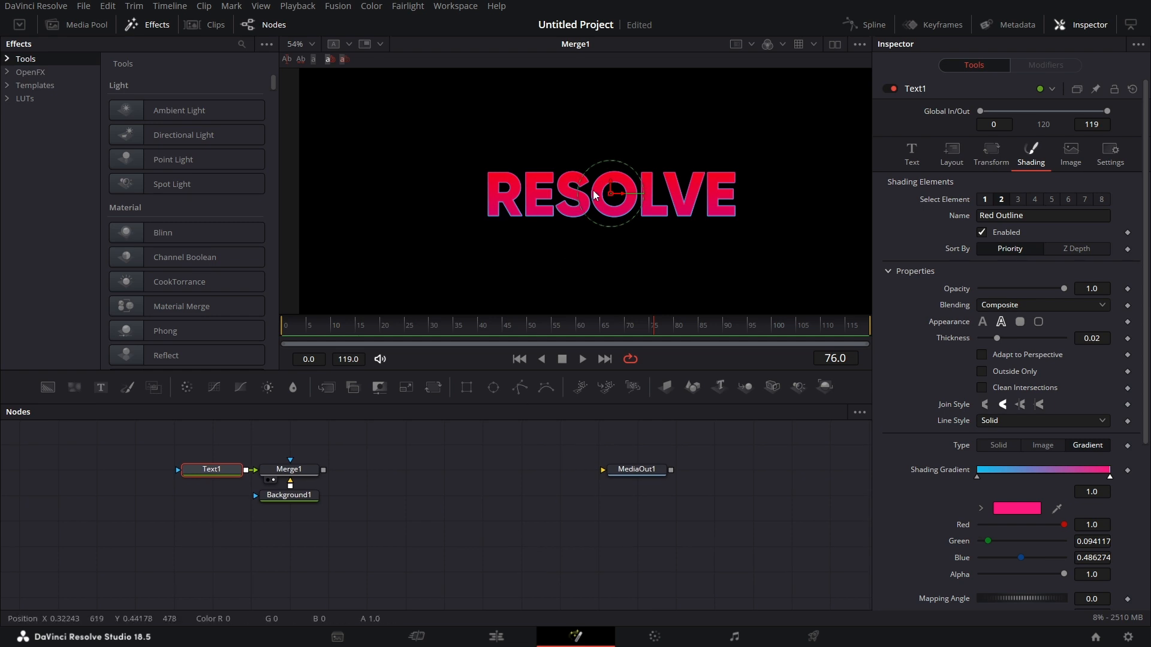
pyautogui.moveTo(502, 175)
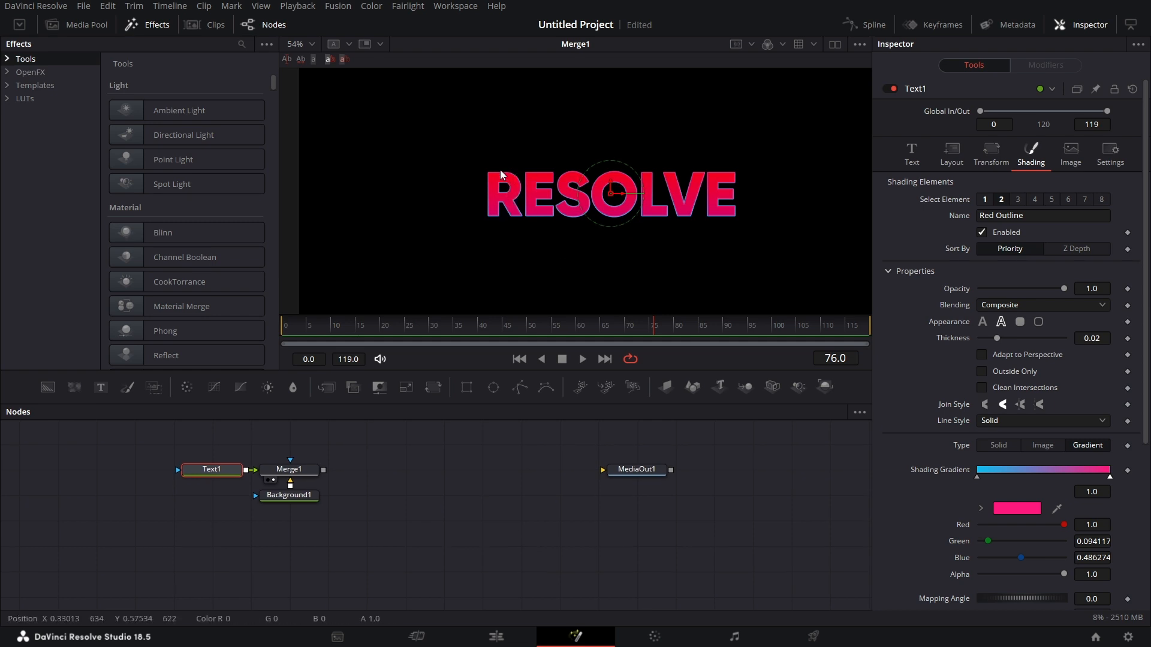
pyautogui.moveTo(428, 520)
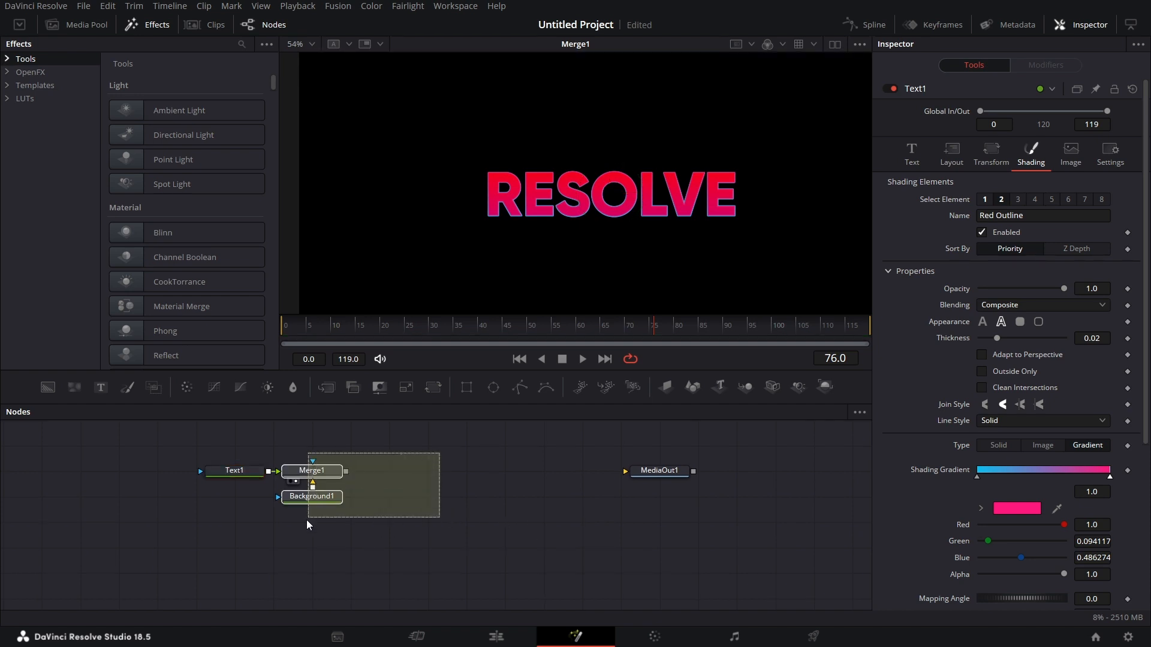
# - Set Text1 to read RESOLVE in a heavier geometric font
pyautogui.click(234, 471)
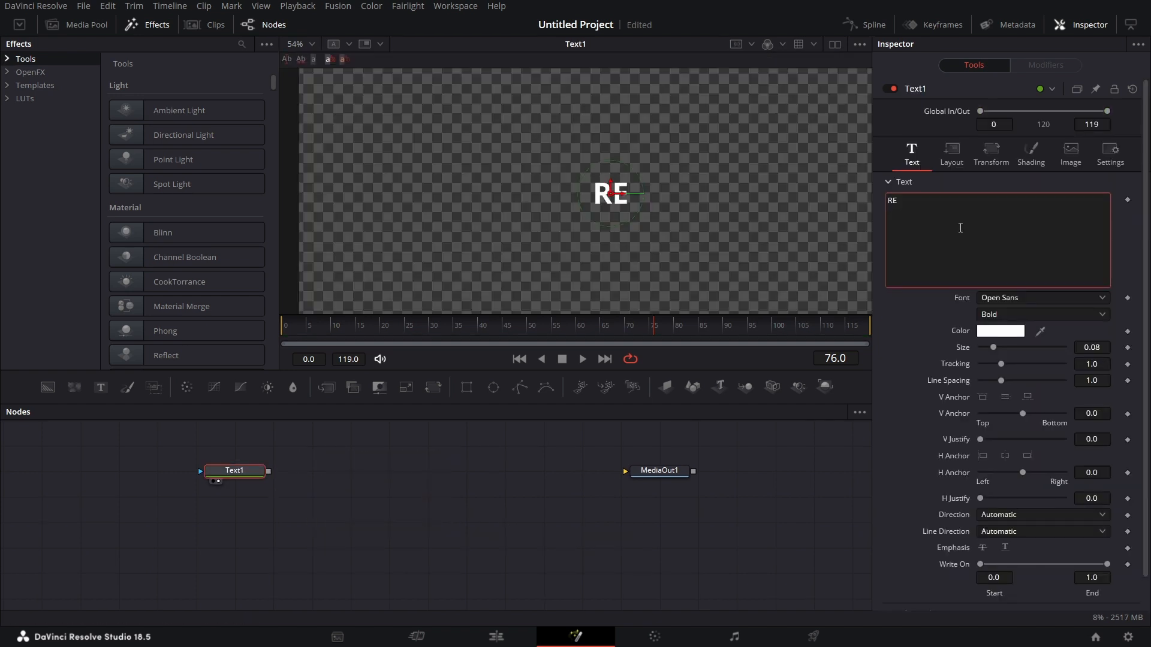
pyautogui.write('SOLVE')
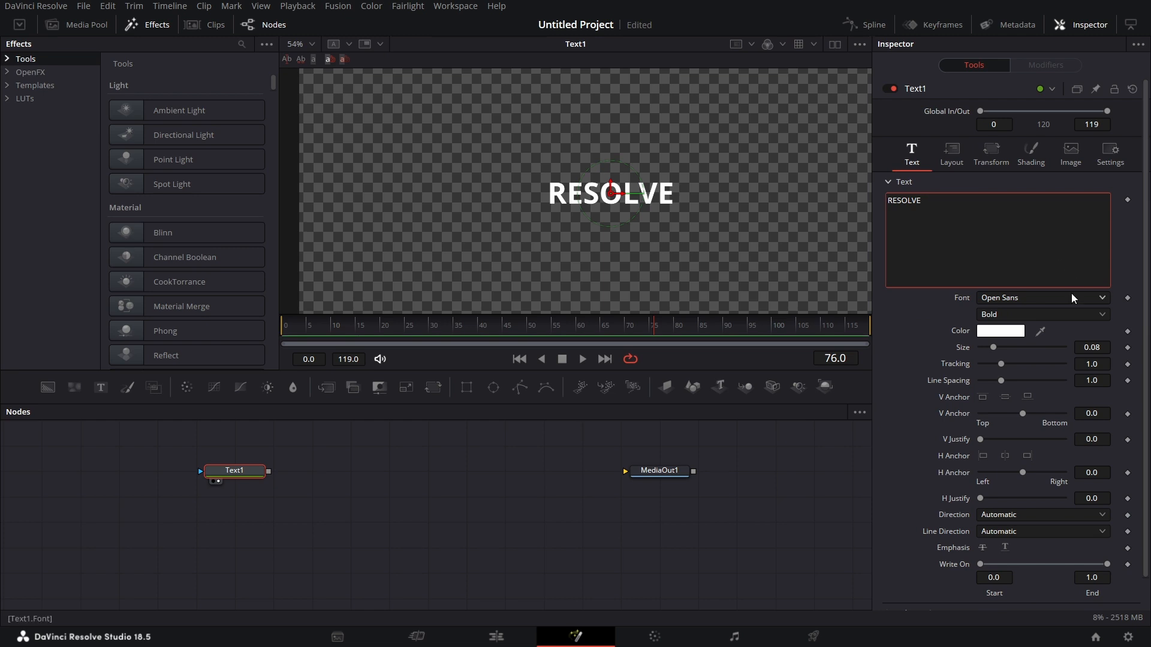
pyautogui.click(1099, 297)
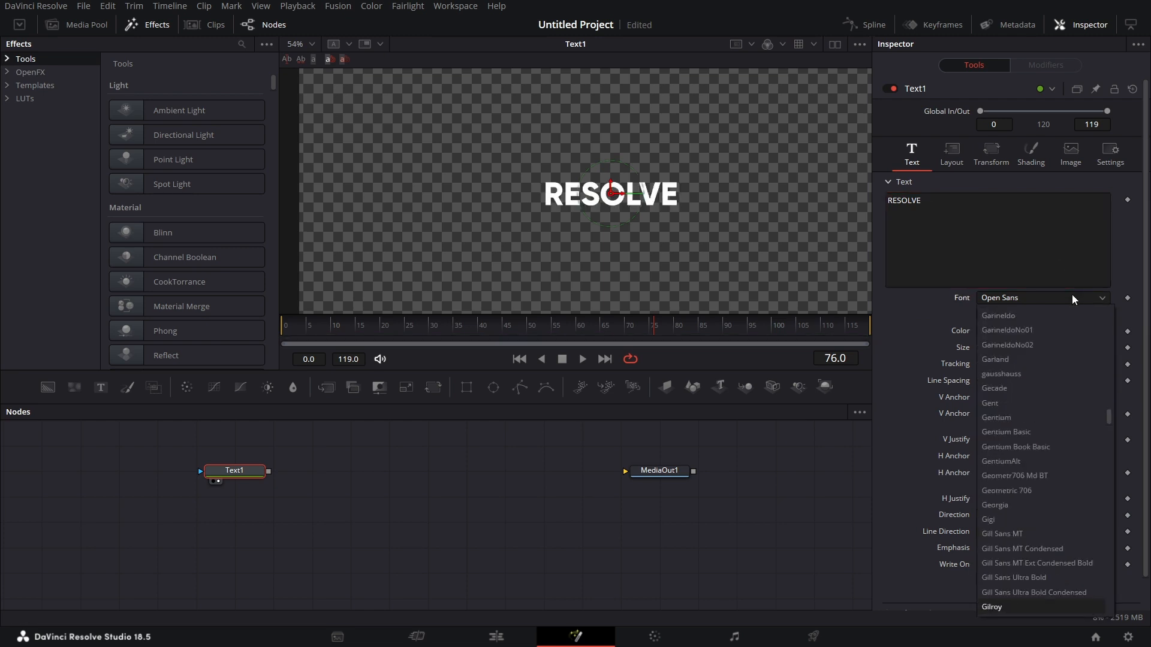
pyautogui.click(991, 606)
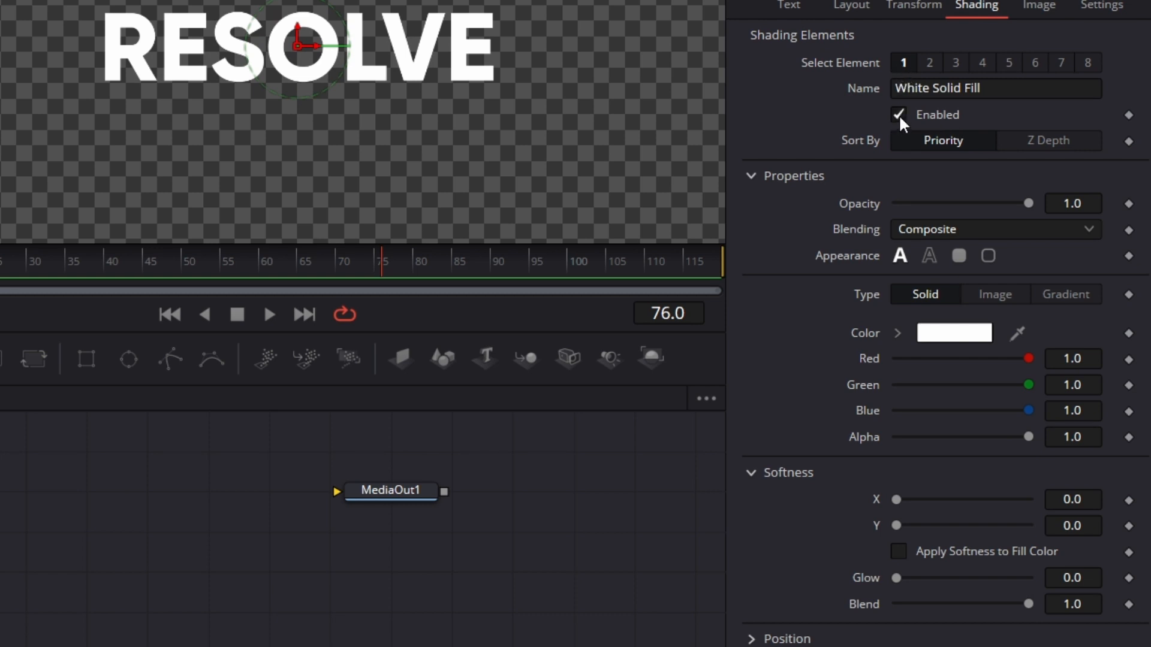
# - Disable the white fill and start the outline gradient at full-brightness blue
pyautogui.click(929, 62)
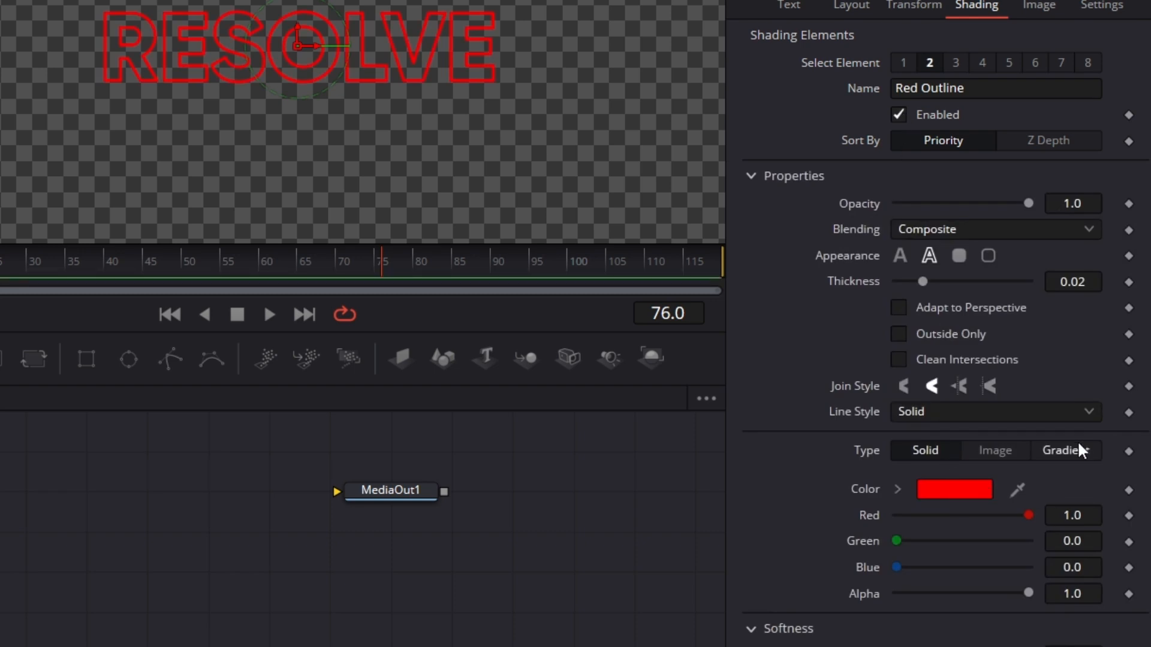
pyautogui.click(1065, 450)
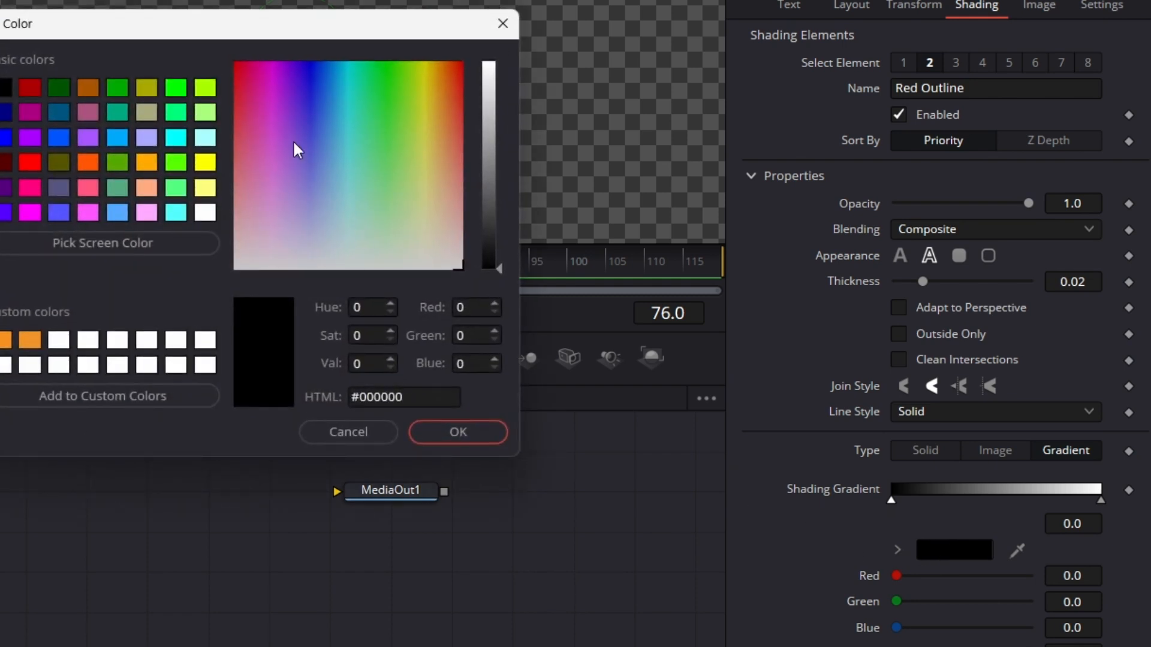
pyautogui.click(488, 66)
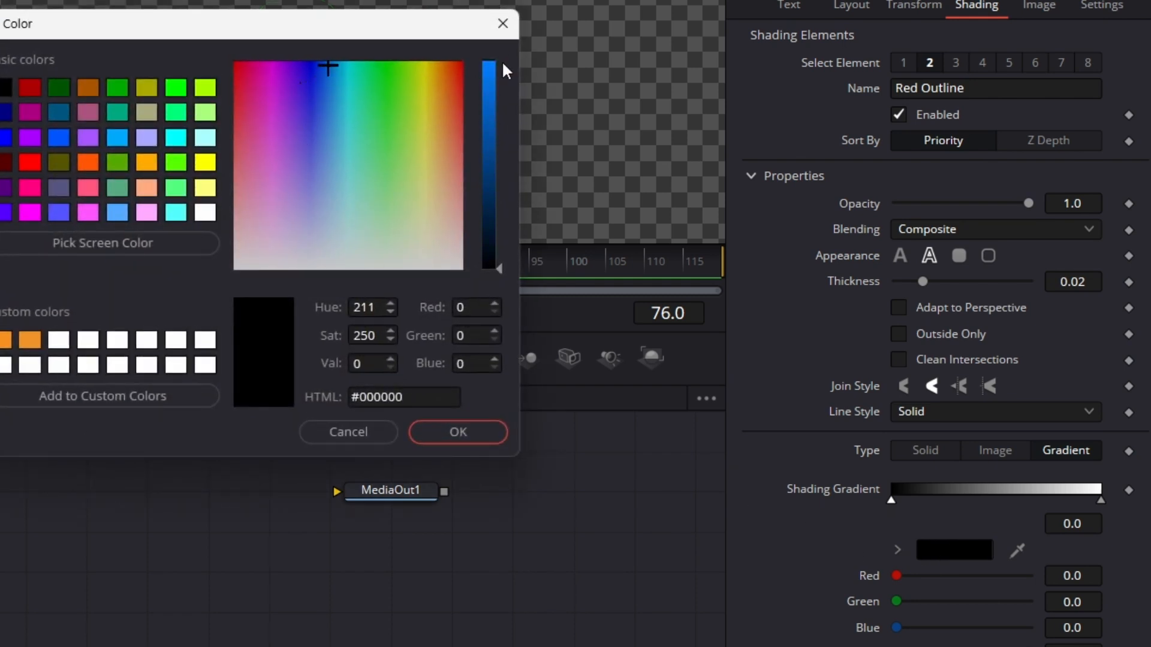
pyautogui.click(456, 431)
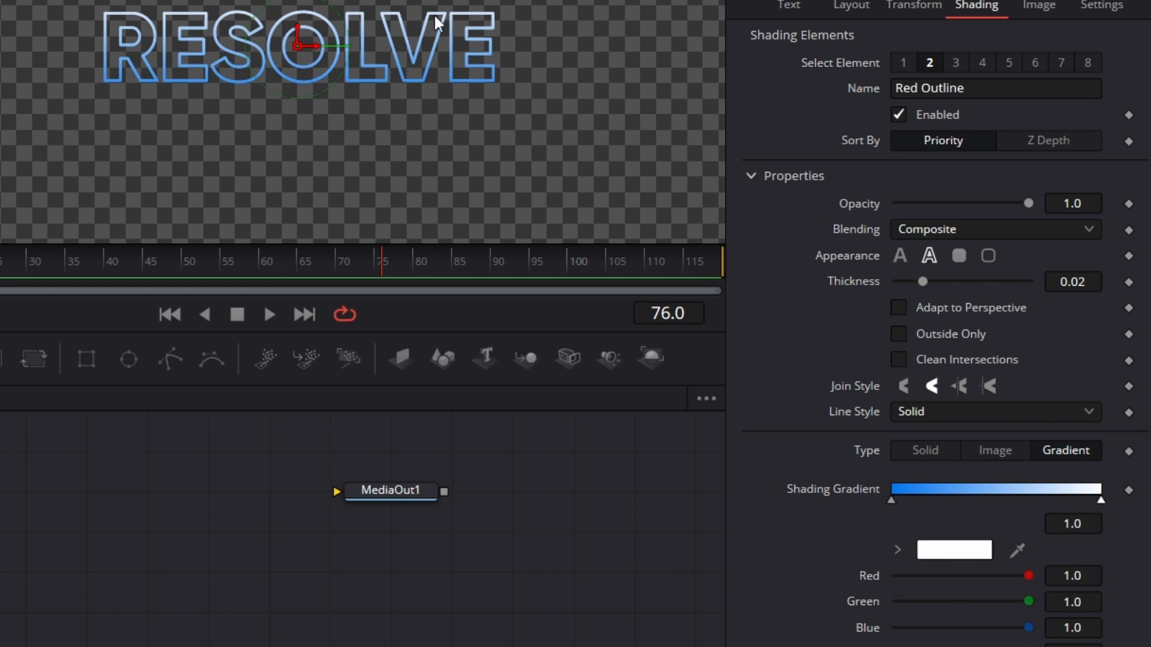
pyautogui.moveTo(952, 554)
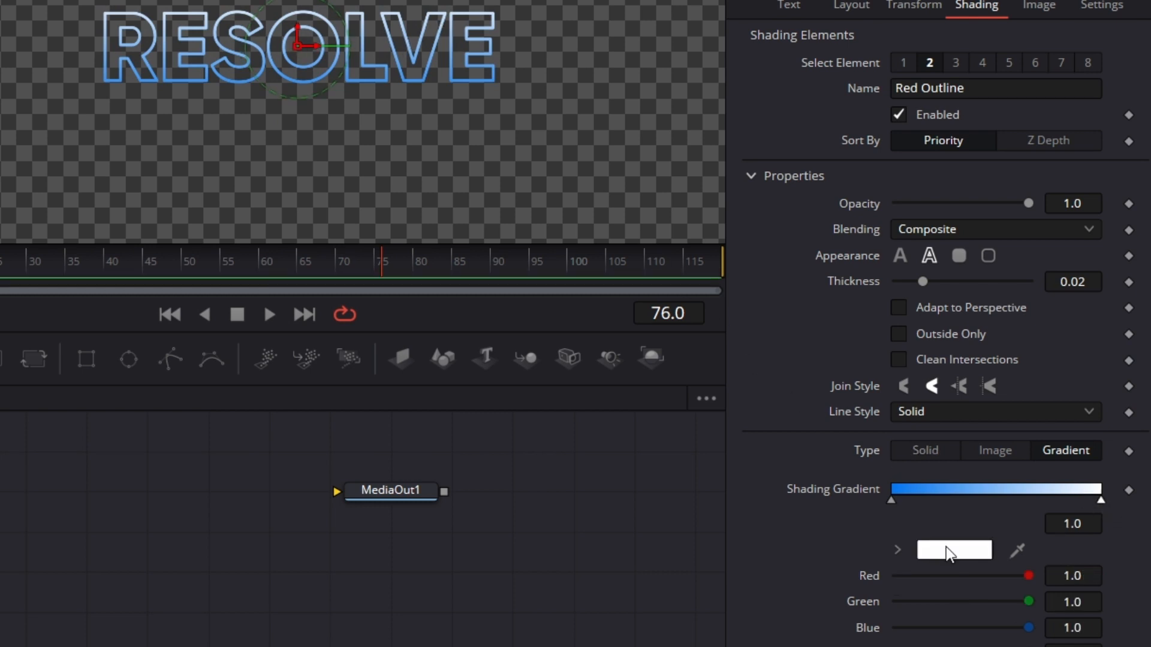
# - Set the outline gradient's other stop to aqua green #03ffc0
pyautogui.click(953, 549)
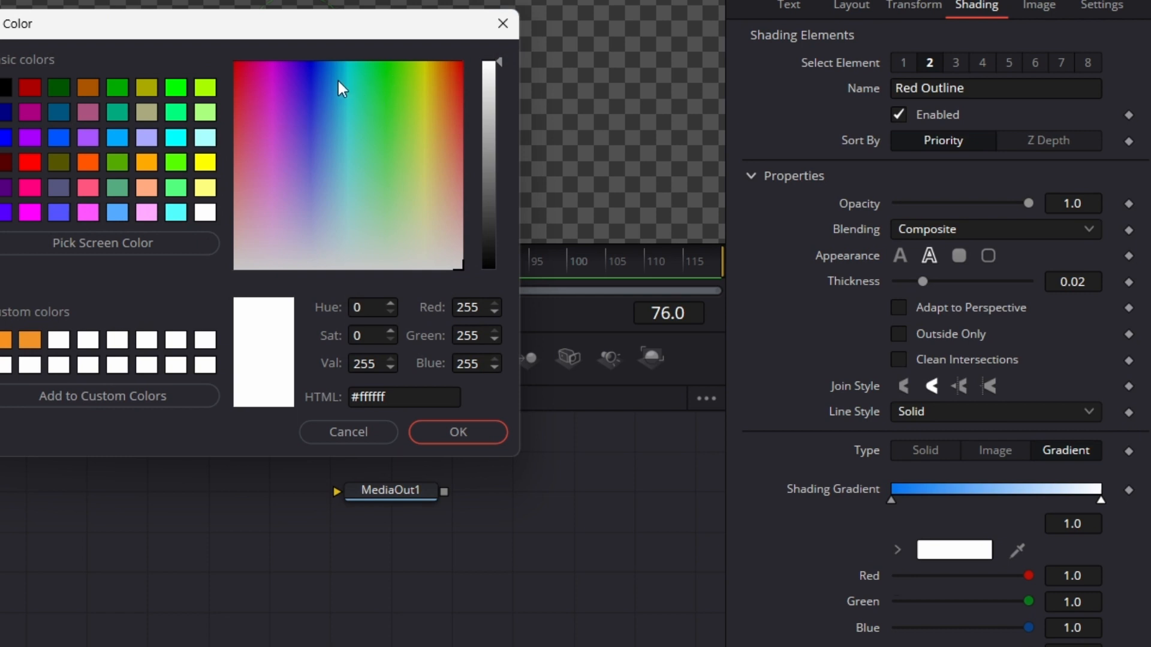
pyautogui.click(359, 69)
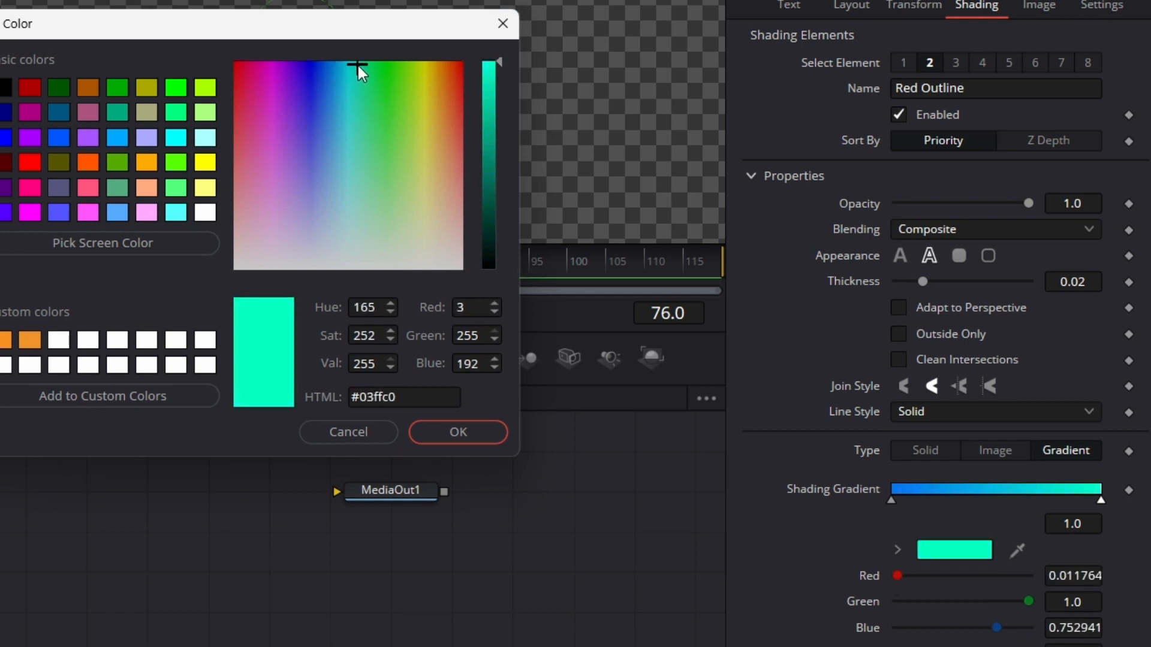
pyautogui.click(458, 432)
pyautogui.write('SO')
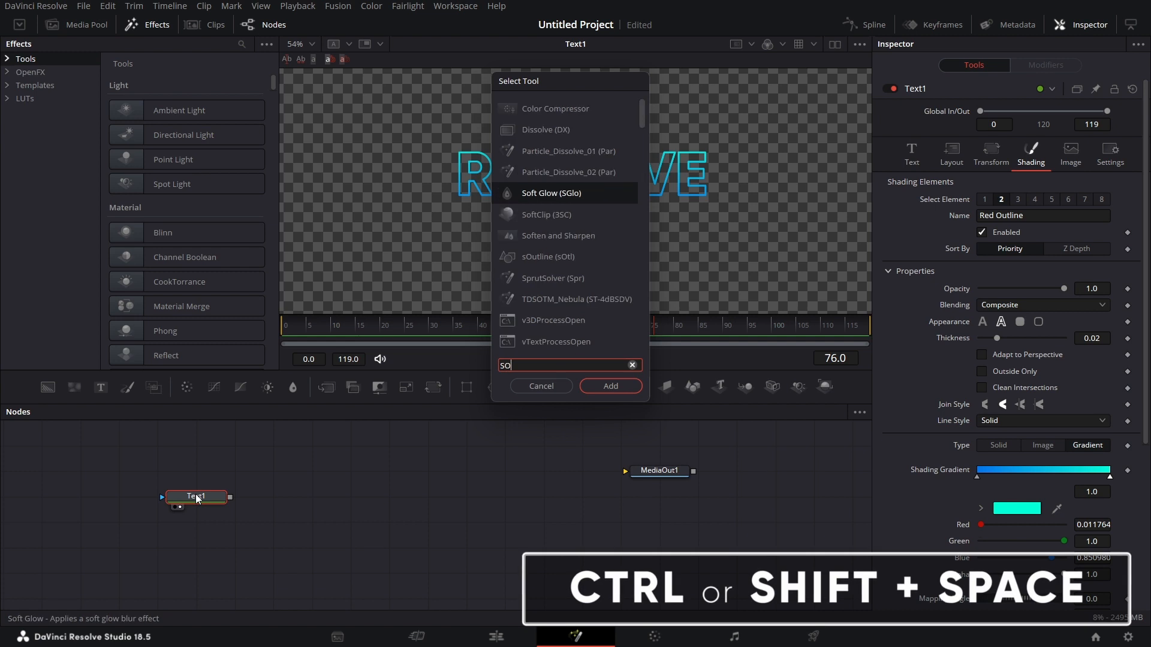
# - Add SoftGlow1 after Text1 and merge it over a Background1, toggling the glow to compare
pyautogui.click(609, 386)
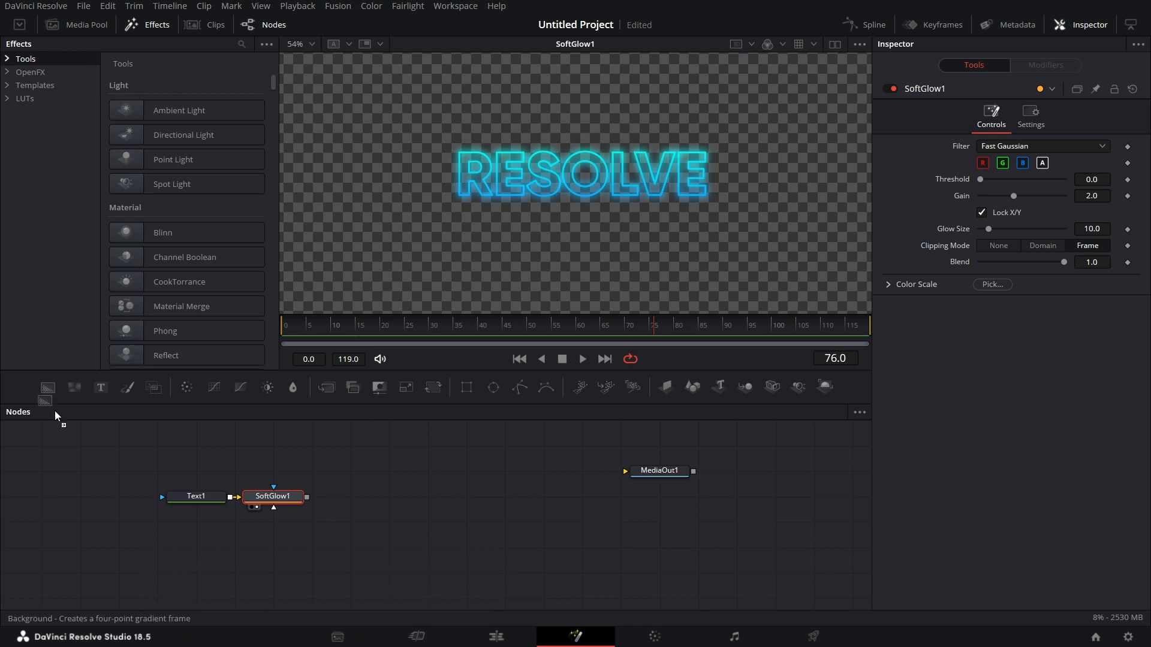
pyautogui.click(47, 386)
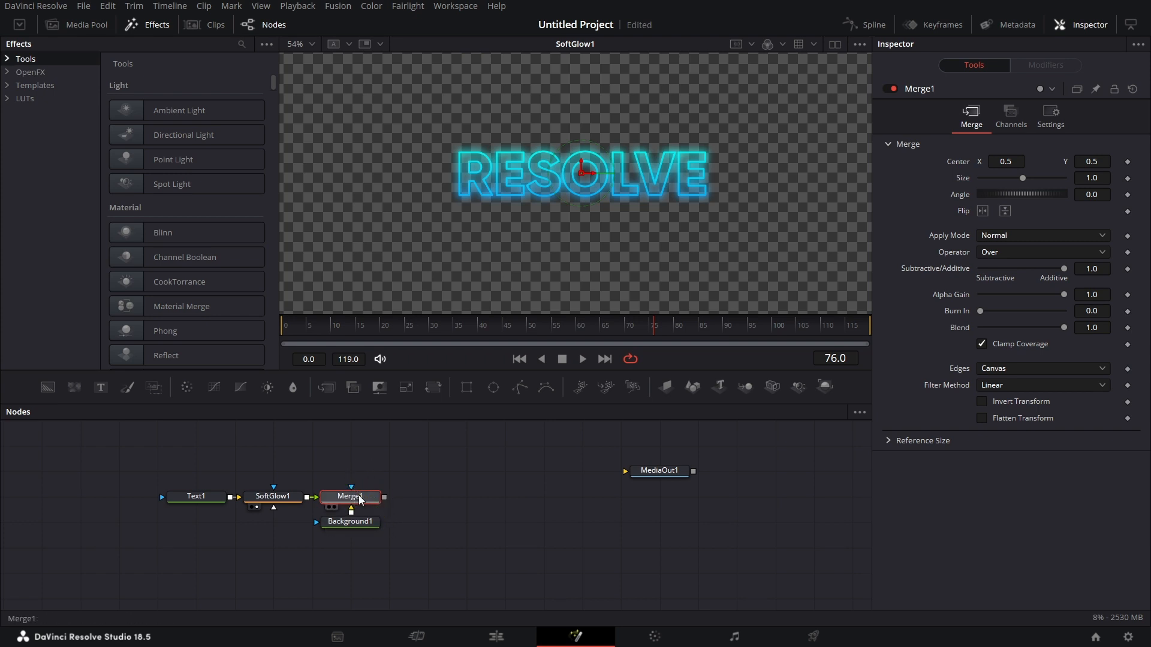
pyautogui.click(350, 496)
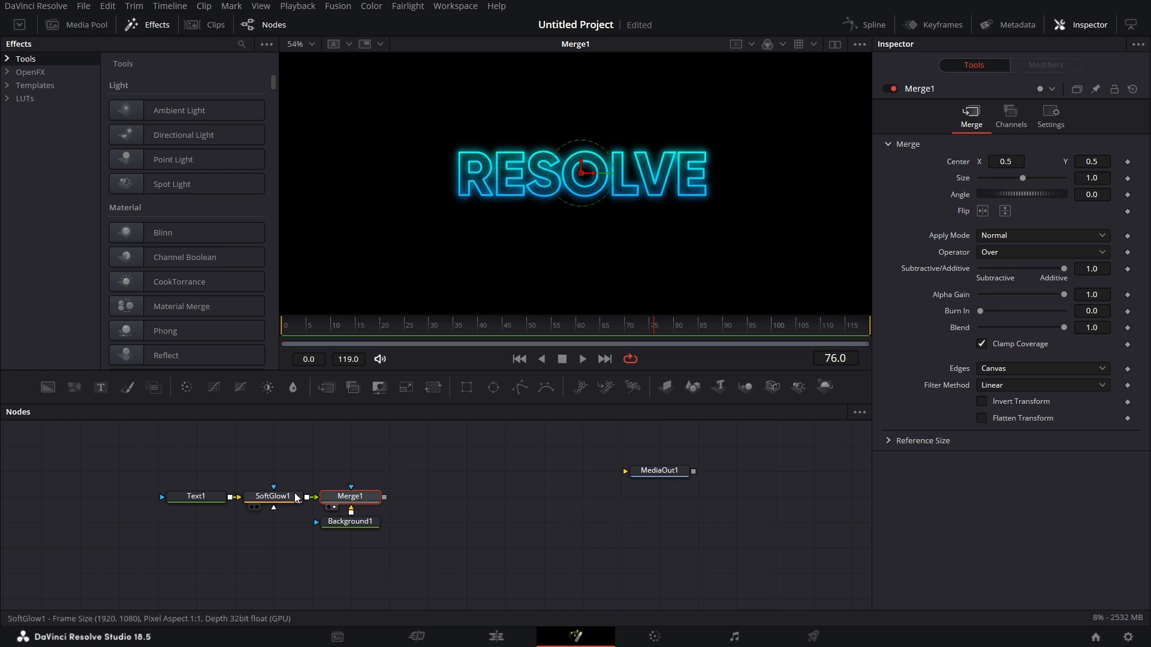
pyautogui.click(272, 496)
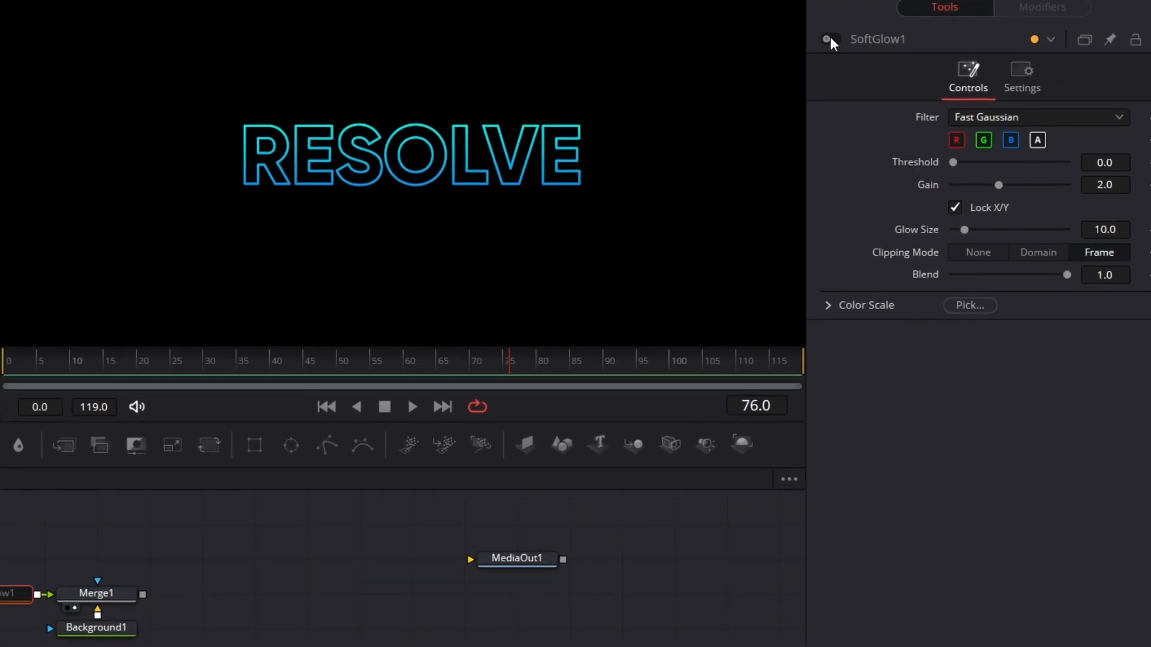
# - Re-enable SoftGlow1 and settle it at glow size 10 with gain 0.945
pyautogui.click(828, 39)
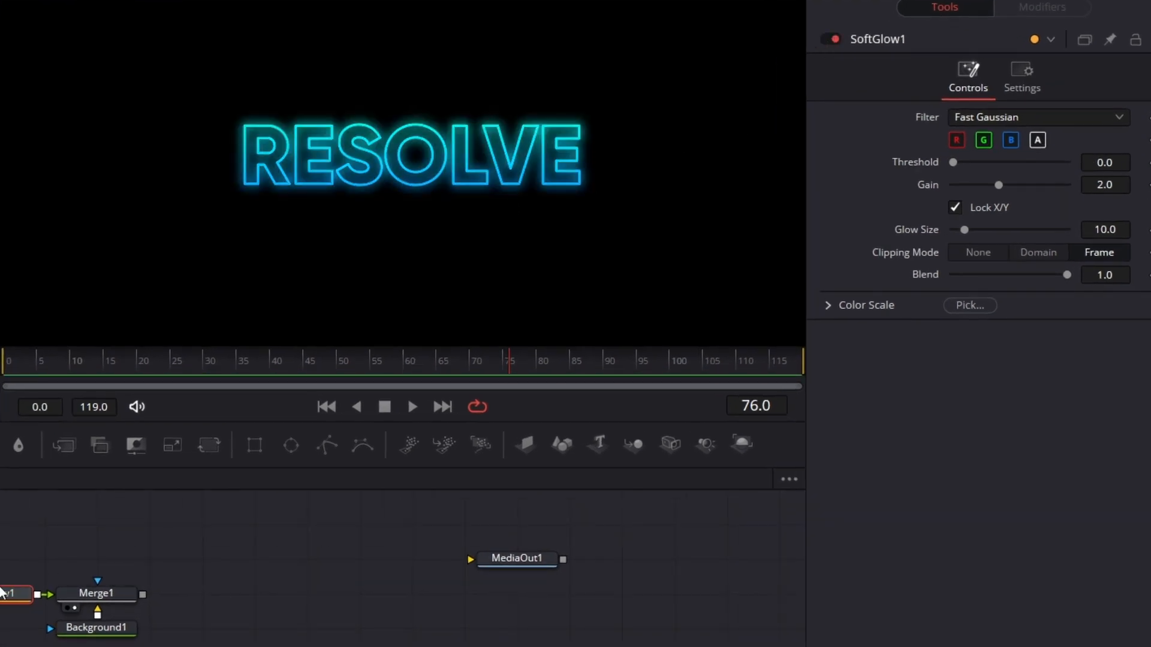
pyautogui.moveTo(1011, 219)
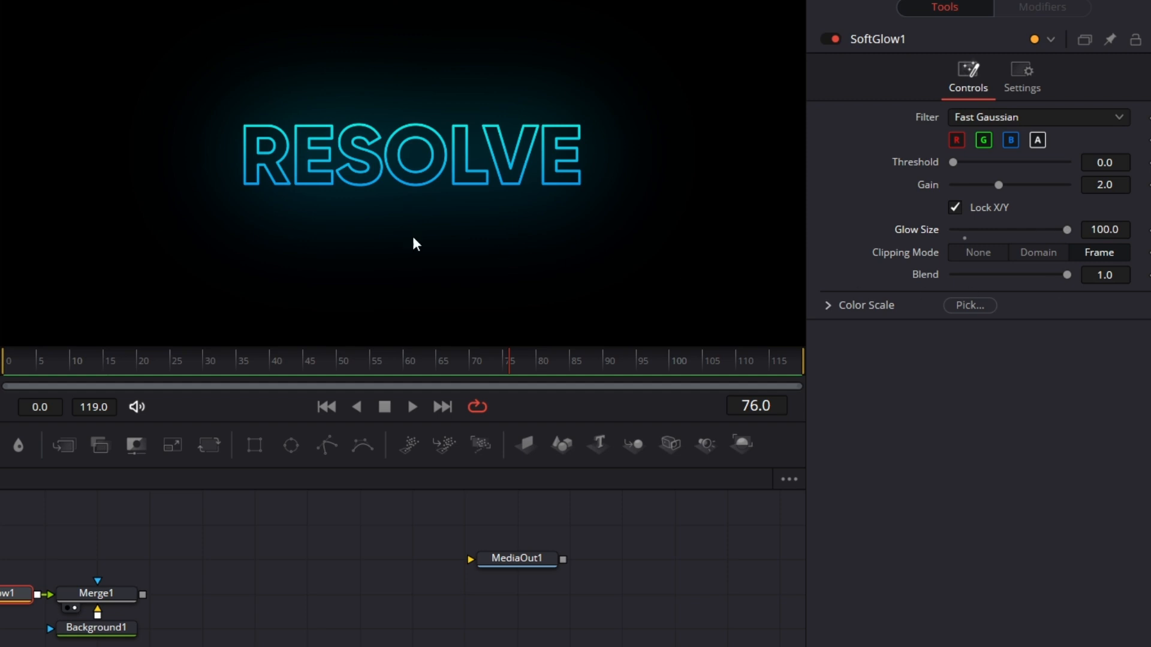
pyautogui.moveTo(498, 232)
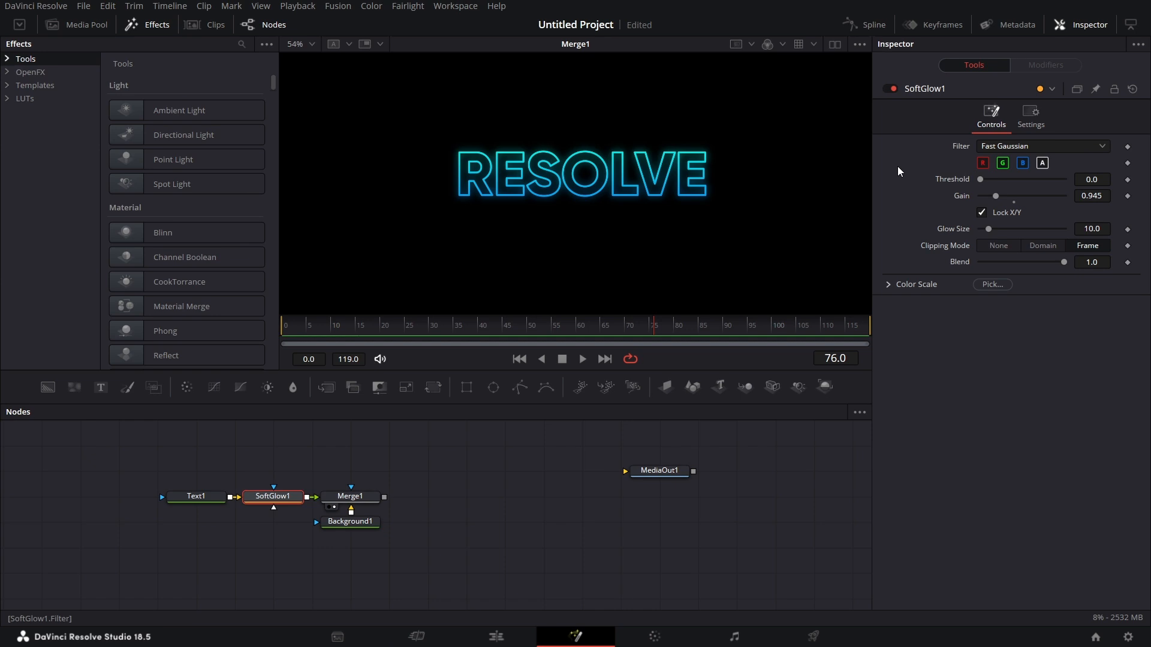
pyautogui.click(212, 478)
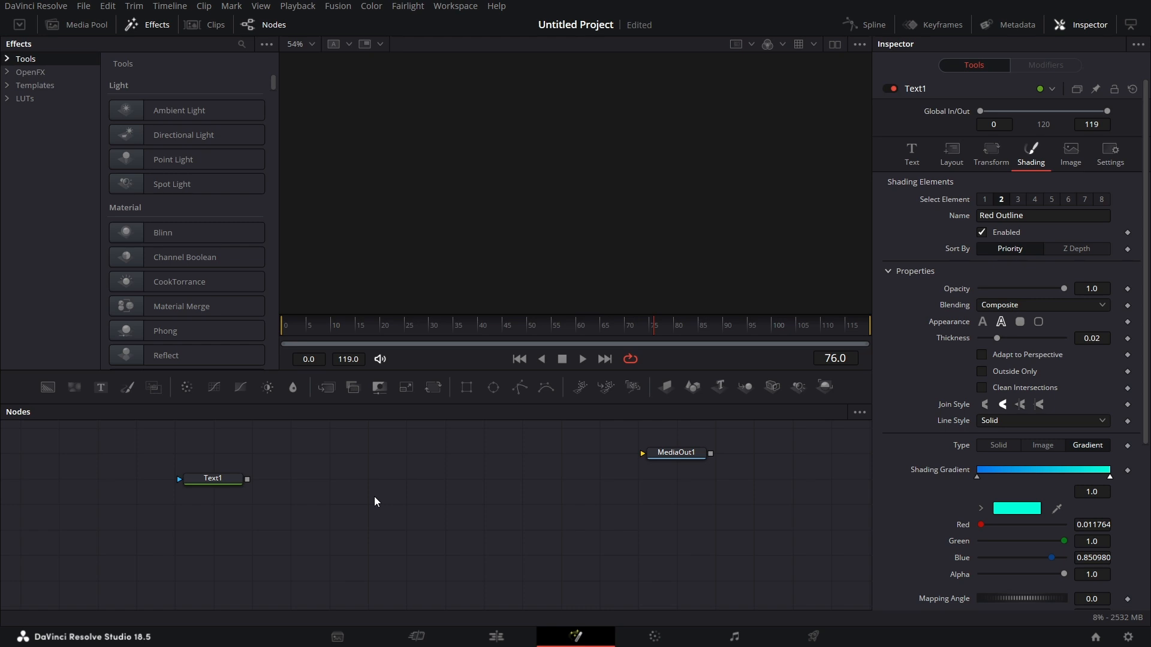
pyautogui.moveTo(123, 79)
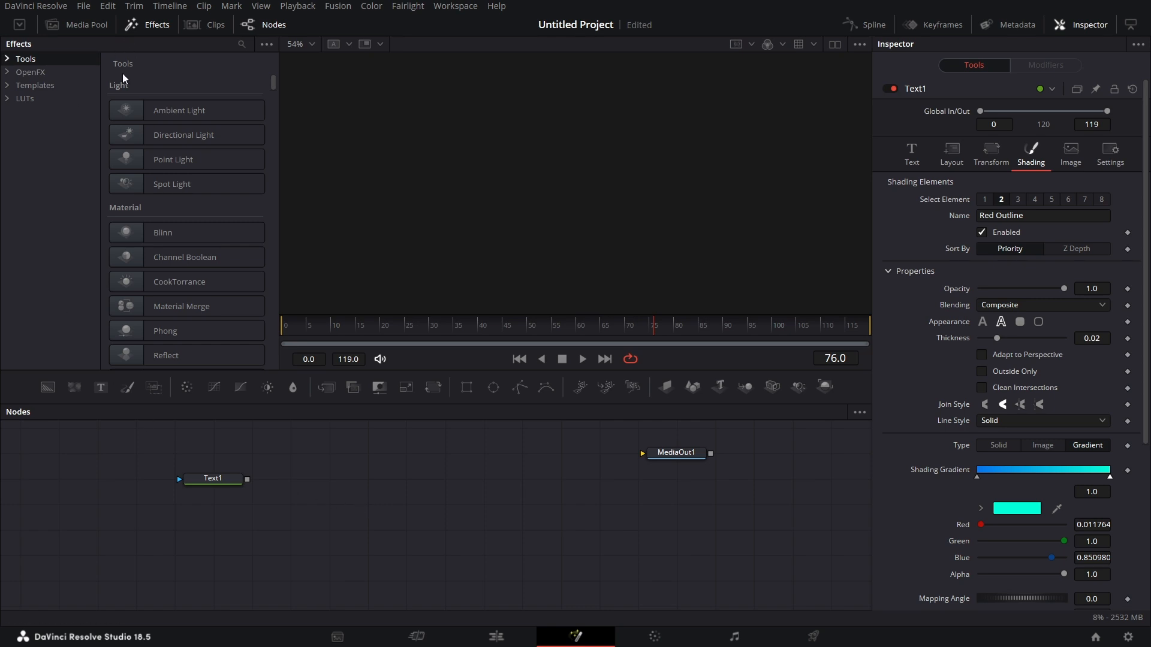
pyautogui.moveTo(71, 262)
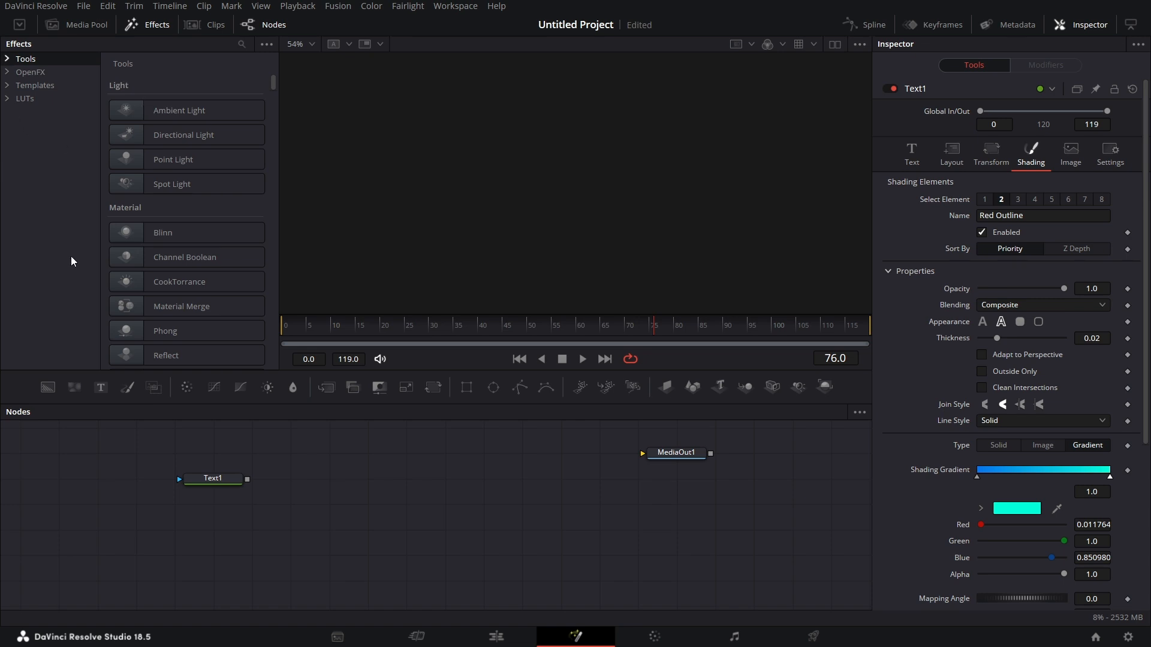
# - Show Text1 alone in the viewer as white RESOLVE lettering on transparency
pyautogui.click(196, 490)
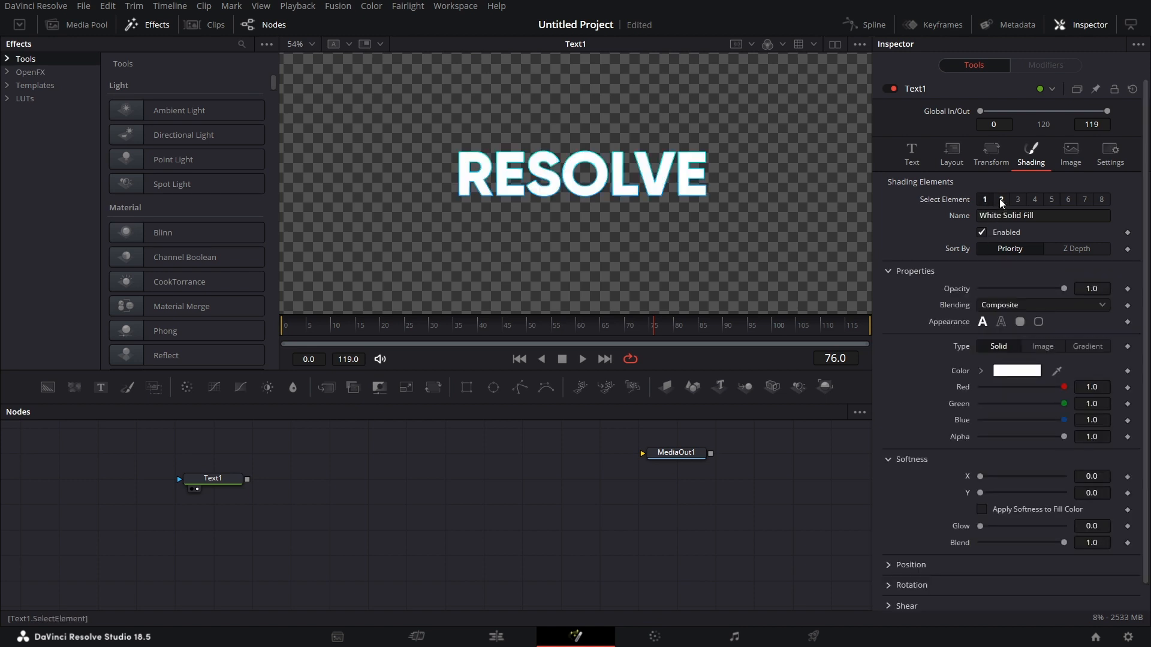
# - Disable the outline shading element and colour the RESOLVE text solid pink #ff007f
pyautogui.click(983, 199)
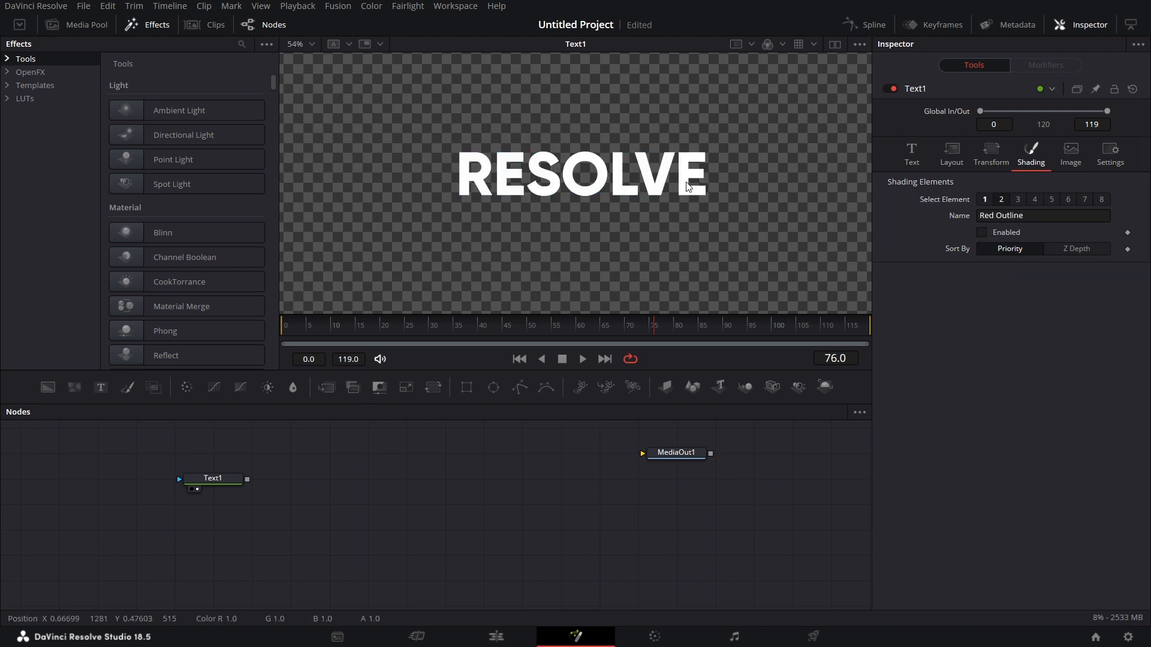
pyautogui.click(1001, 331)
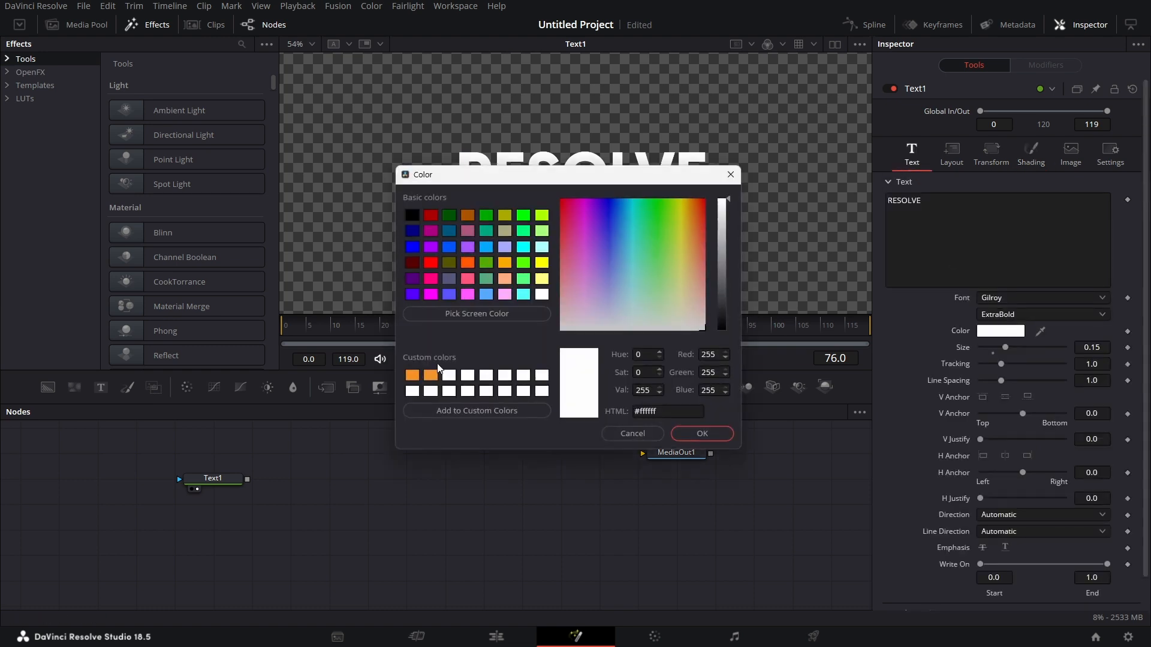
pyautogui.moveTo(433, 286)
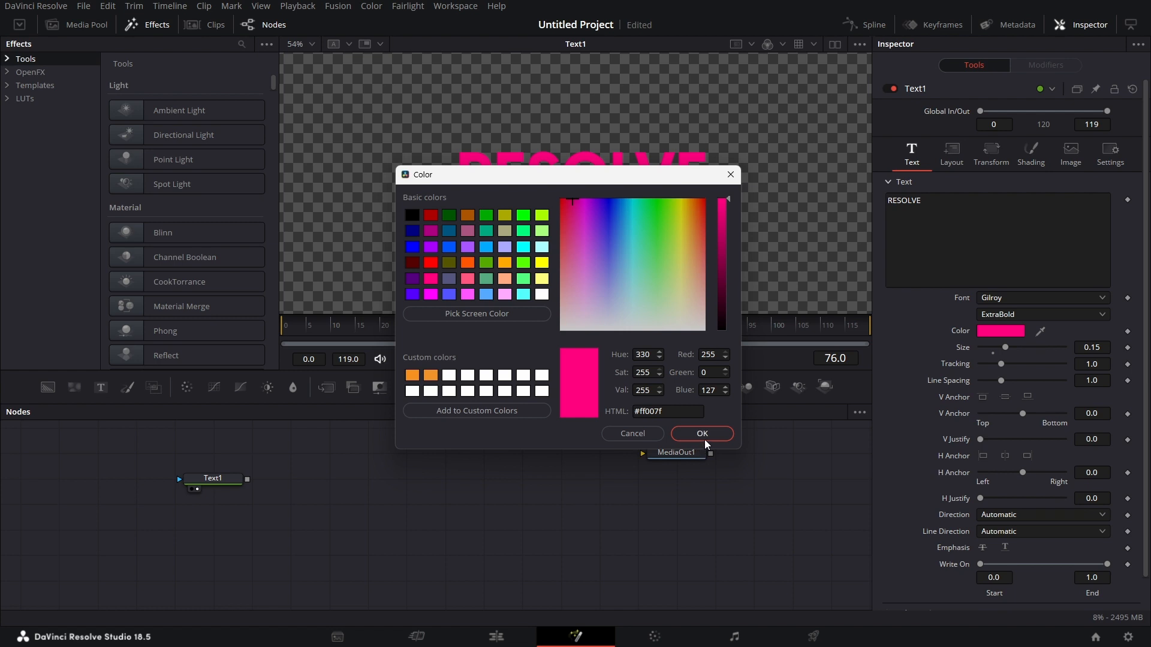
pyautogui.click(701, 433)
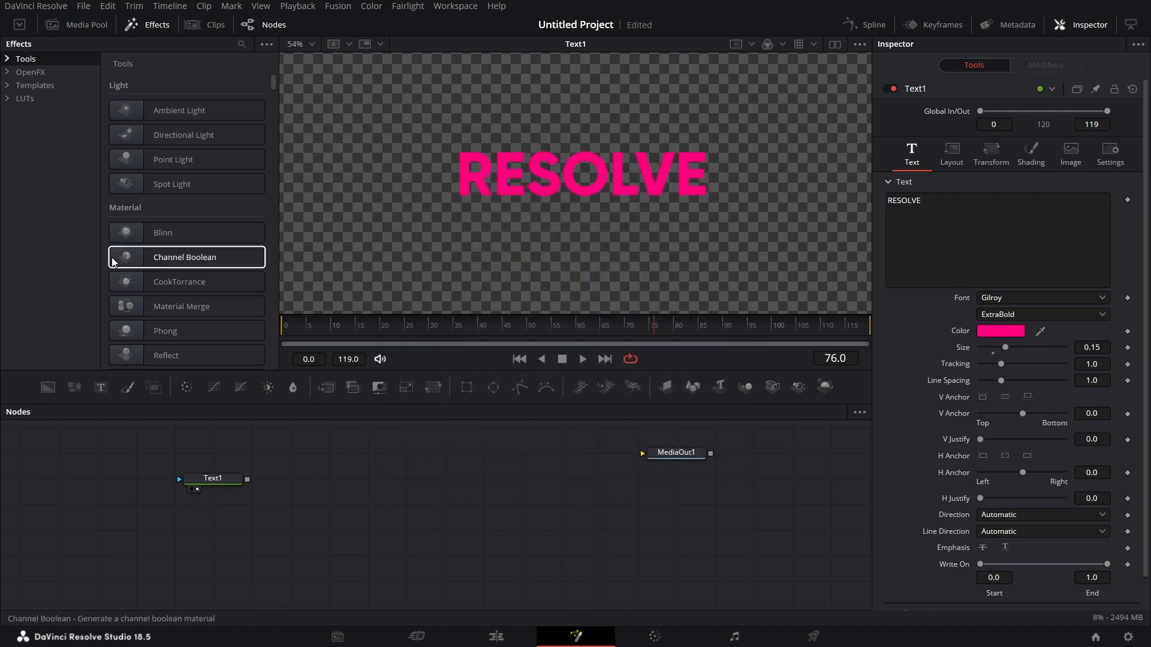
# - Add the MR-Bevel template from Templates > Edit > Effects > DT > MR after Text1
pyautogui.click(33, 85)
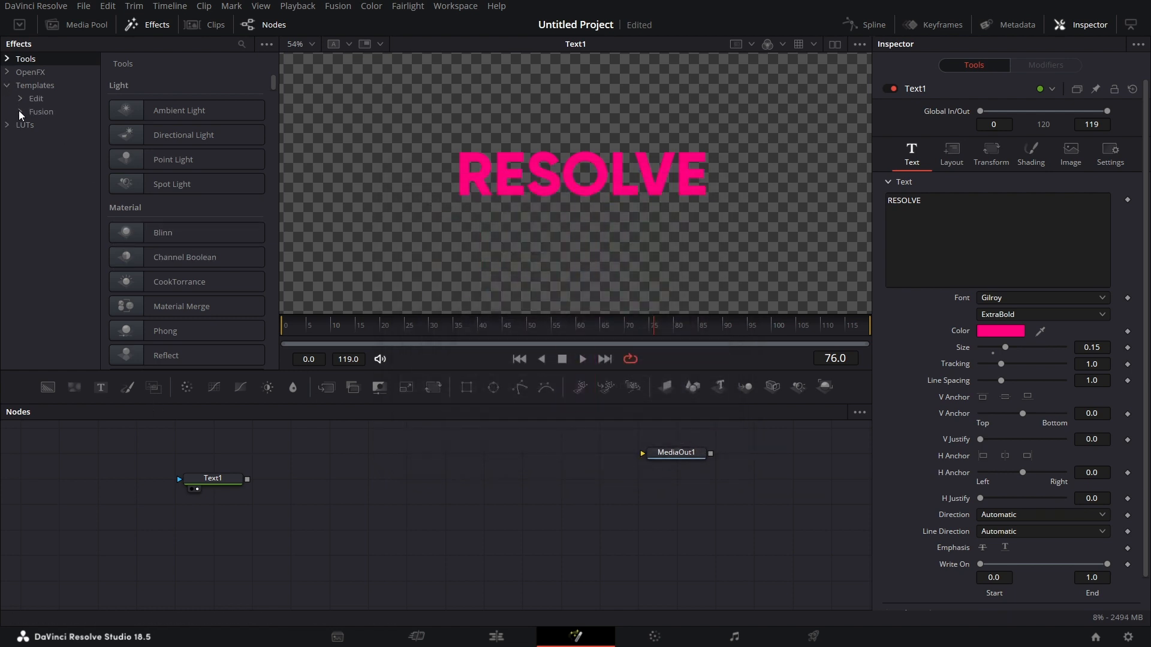
pyautogui.moveTo(16, 110)
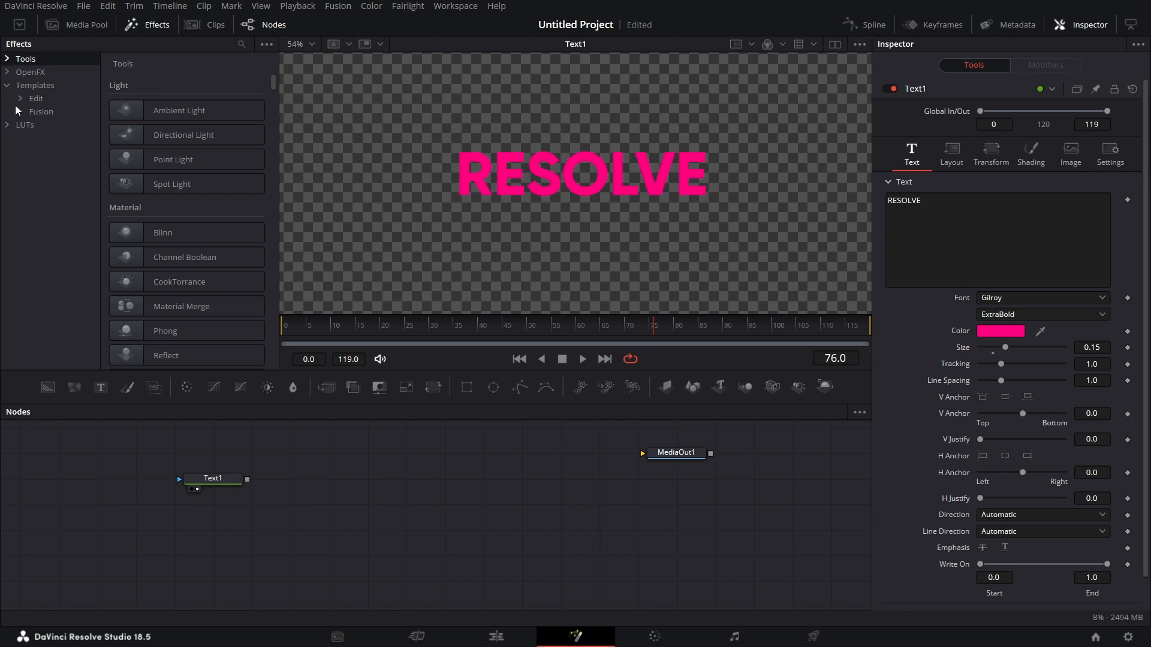
pyautogui.click(35, 85)
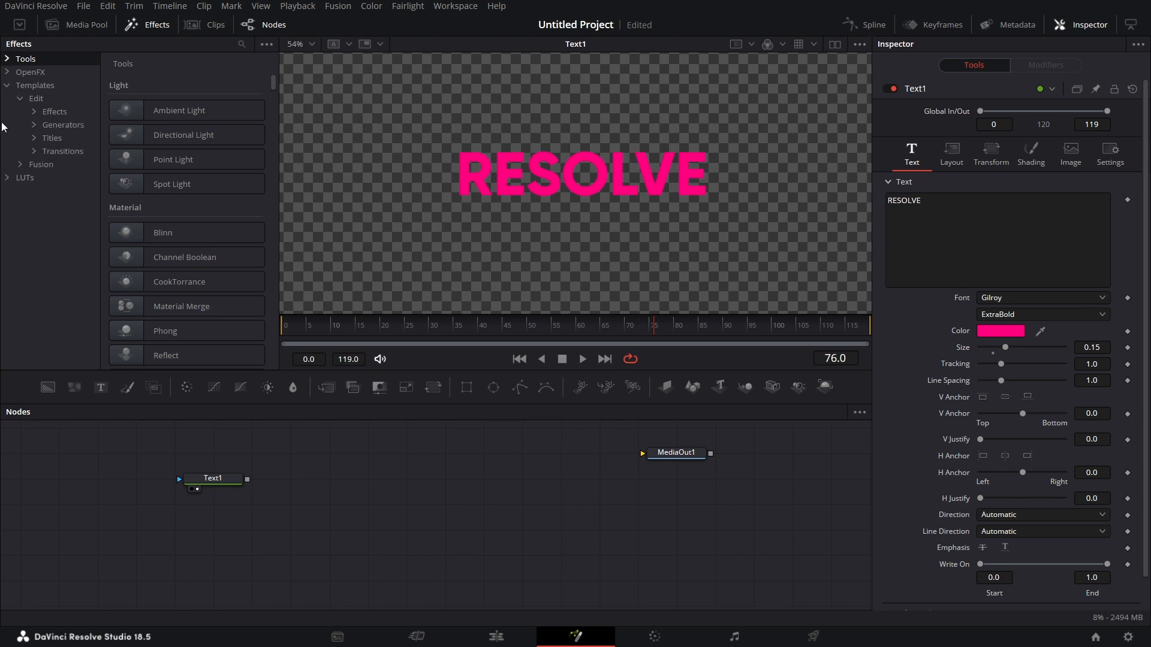
pyautogui.click(55, 112)
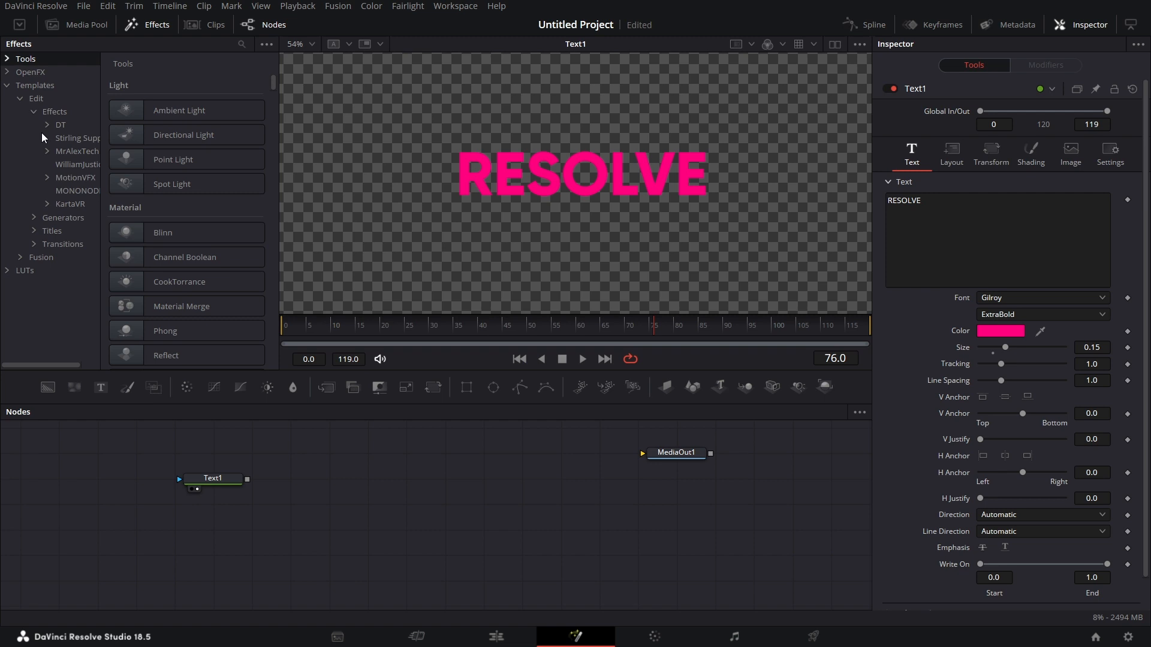
pyautogui.click(74, 137)
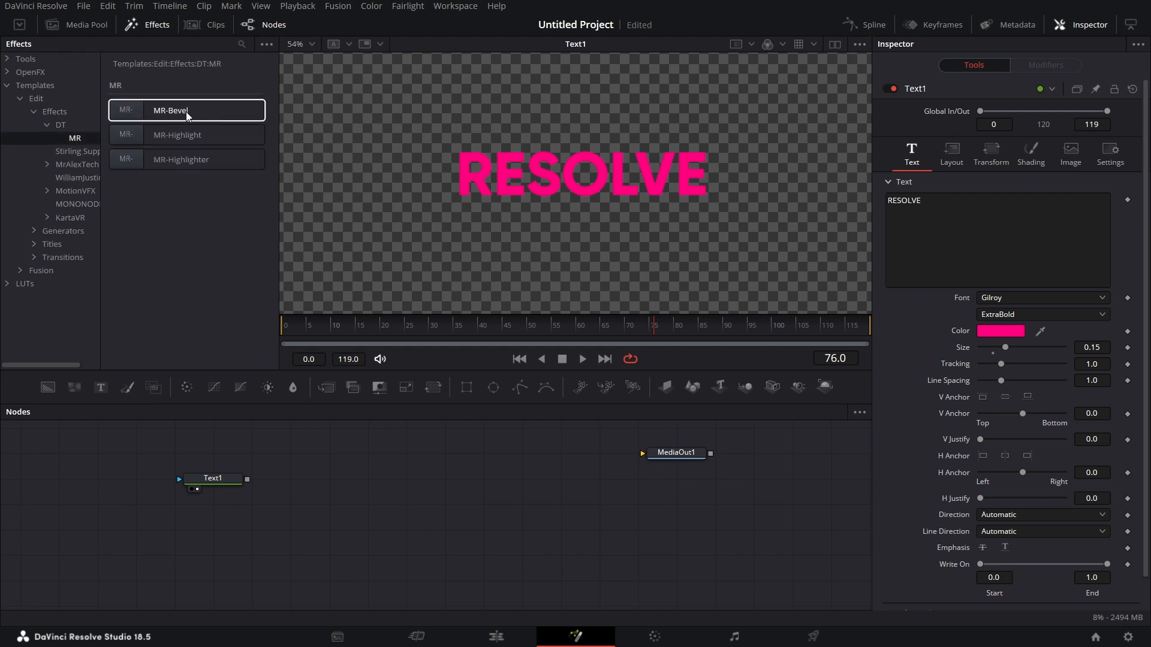
pyautogui.doubleClick(187, 111)
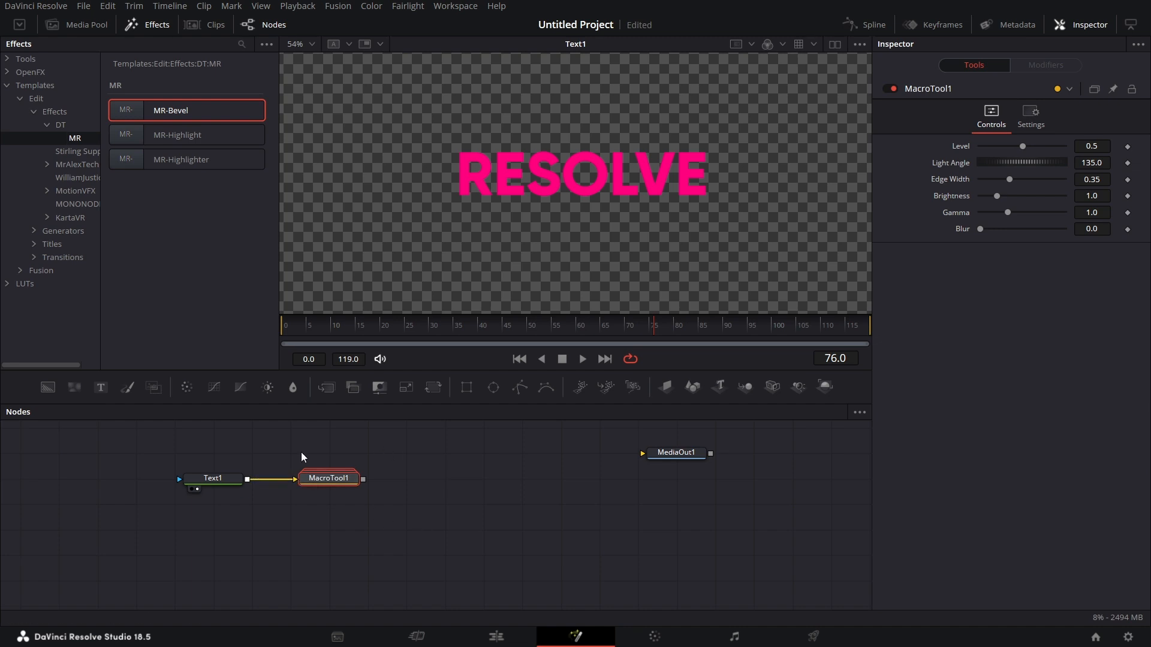
pyautogui.moveTo(421, 511)
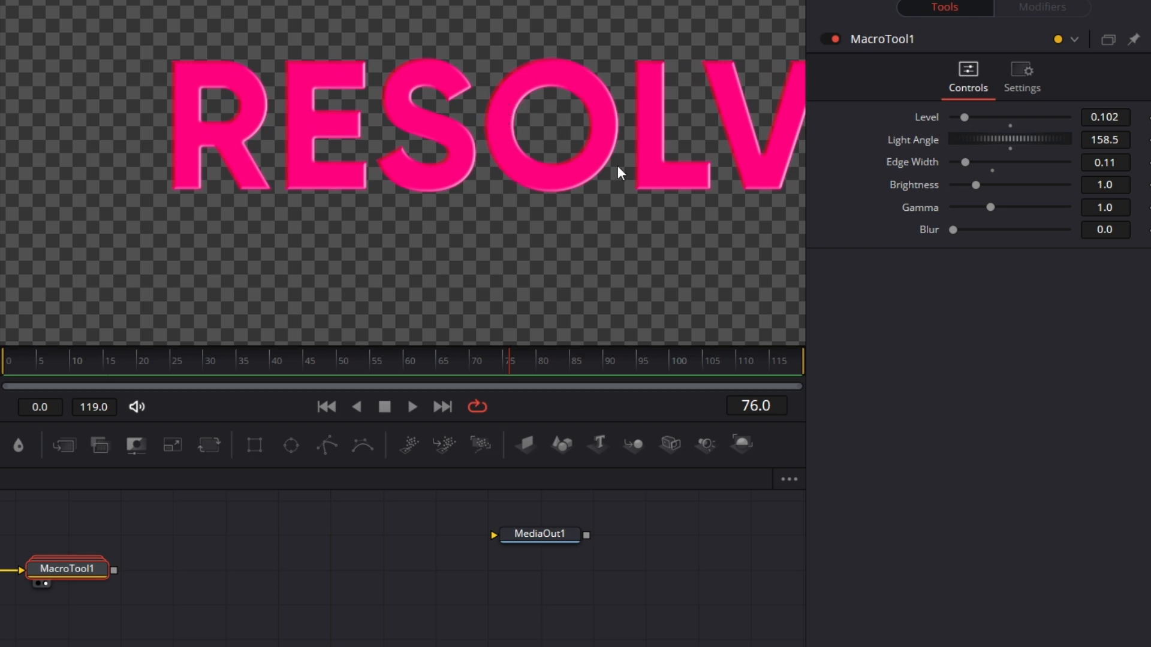
pyautogui.moveTo(553, 211)
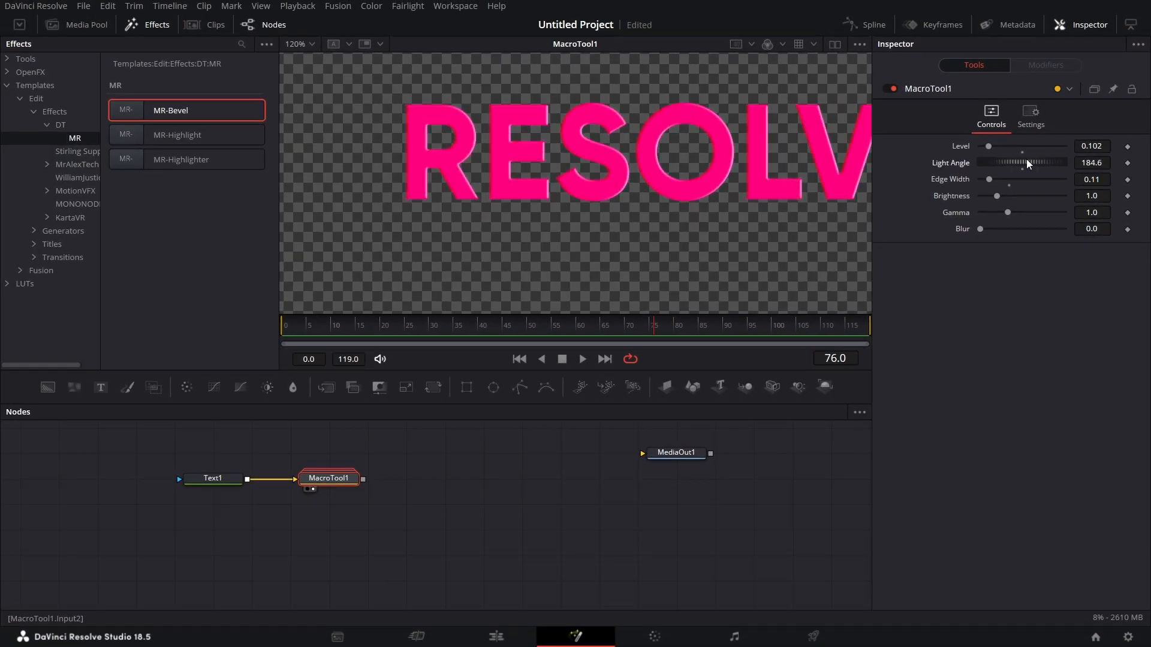
# - Drive the bevel Light Angle with a time*10 expression and play back the animation
pyautogui.rightClick(1020, 163)
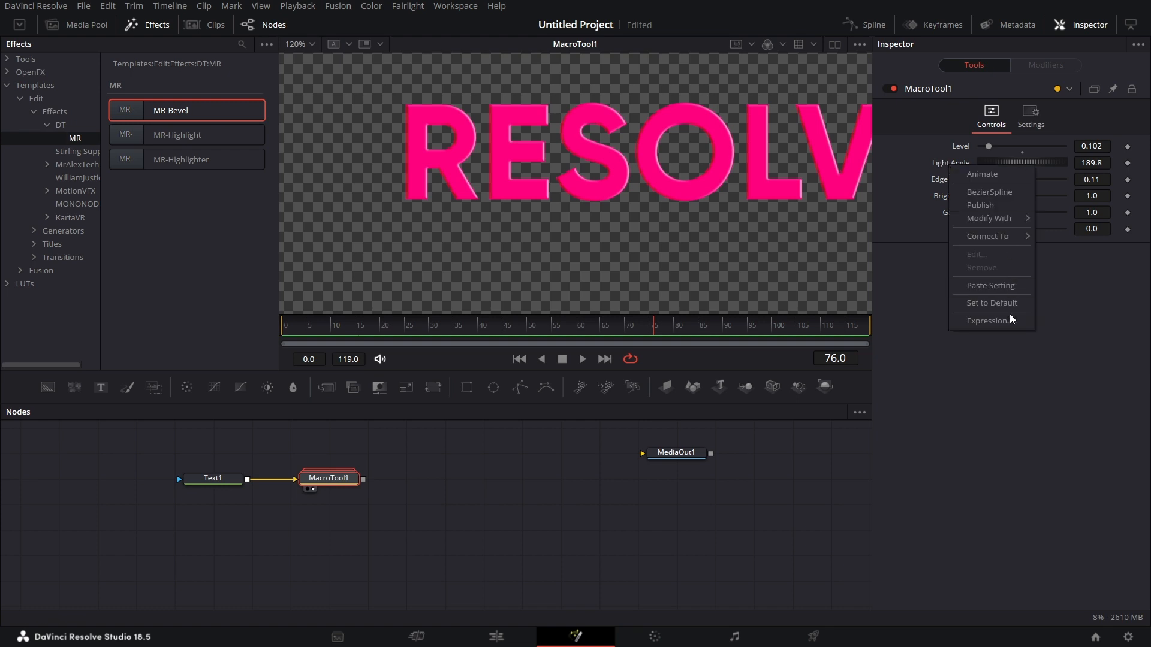
pyautogui.click(1091, 163)
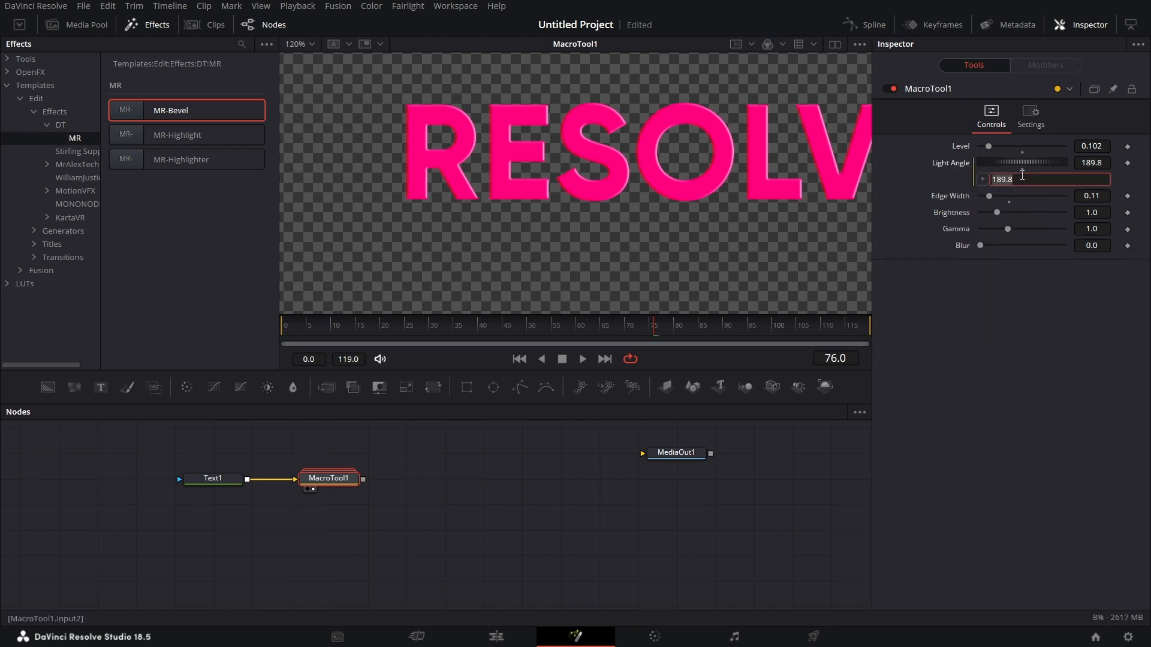
pyautogui.write('time*10')
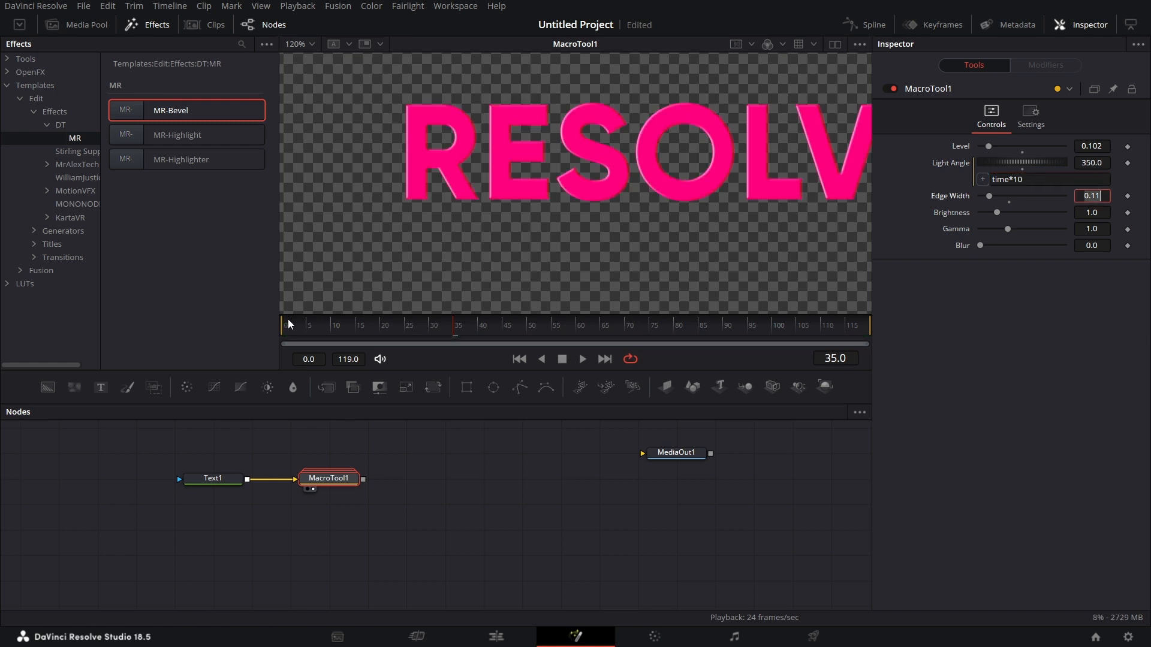
pyautogui.click(582, 359)
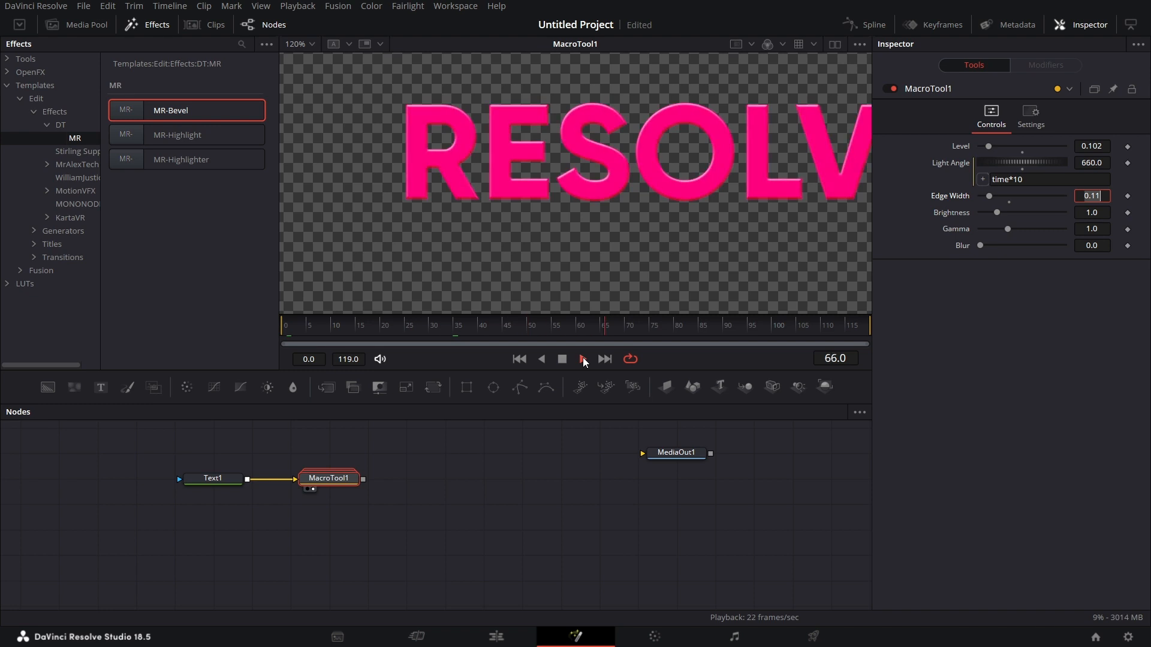
pyautogui.click(582, 359)
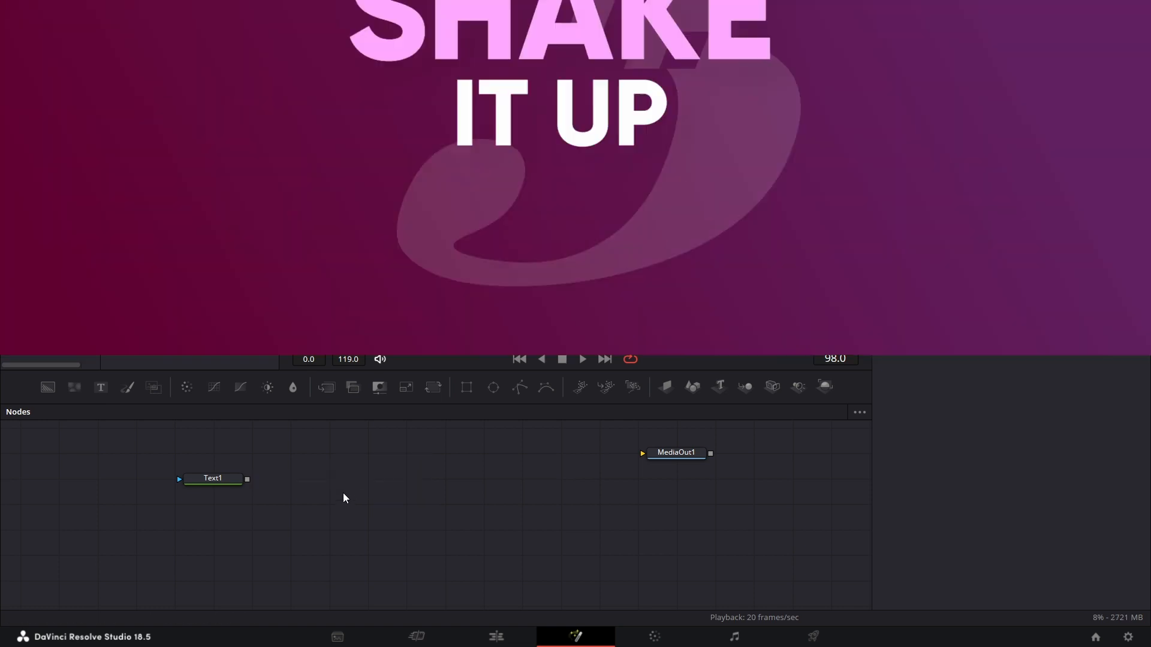
# - Select the Text1 node ready to search for a camera tool
pyautogui.click(213, 477)
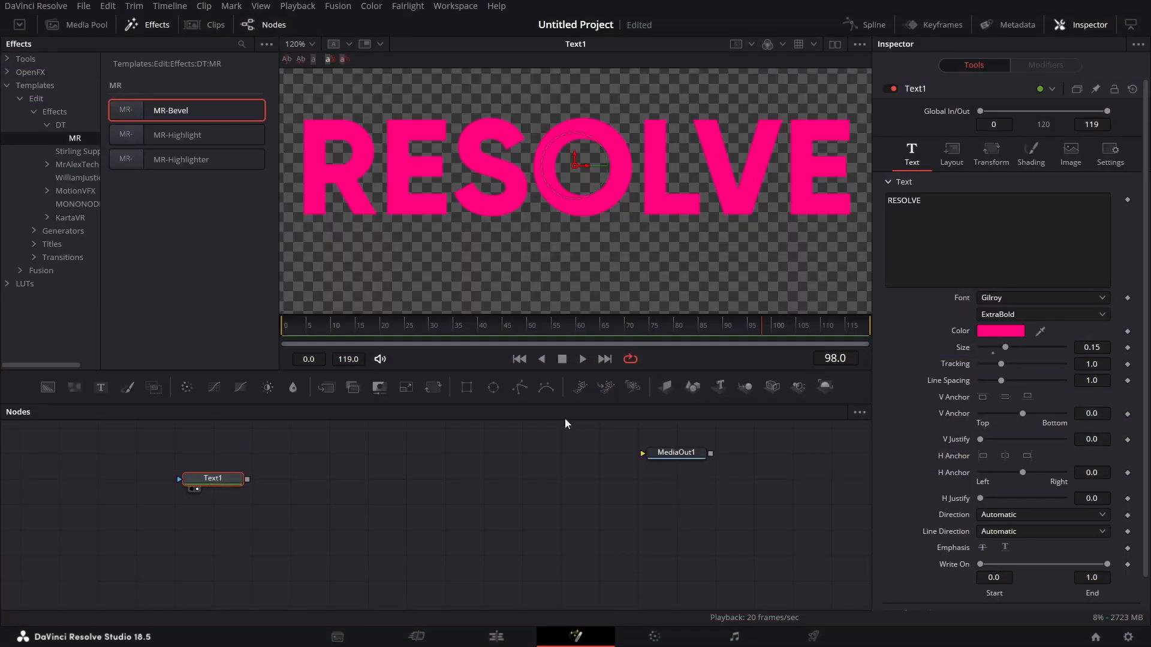
pyautogui.moveTo(233, 481)
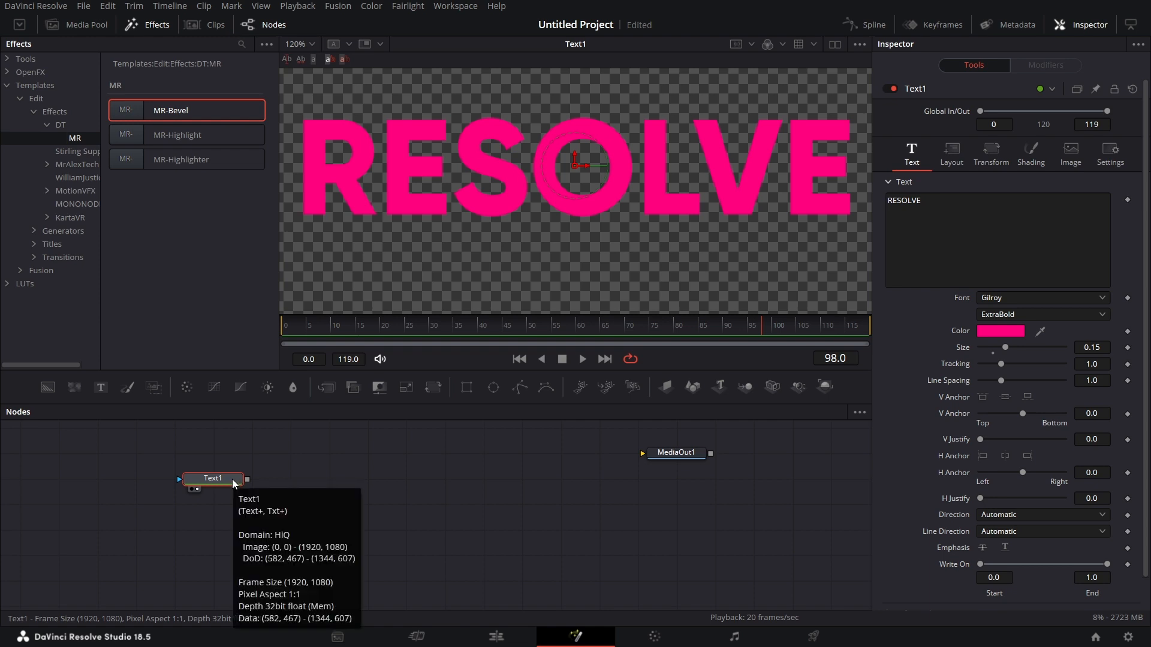
pyautogui.moveTo(223, 485)
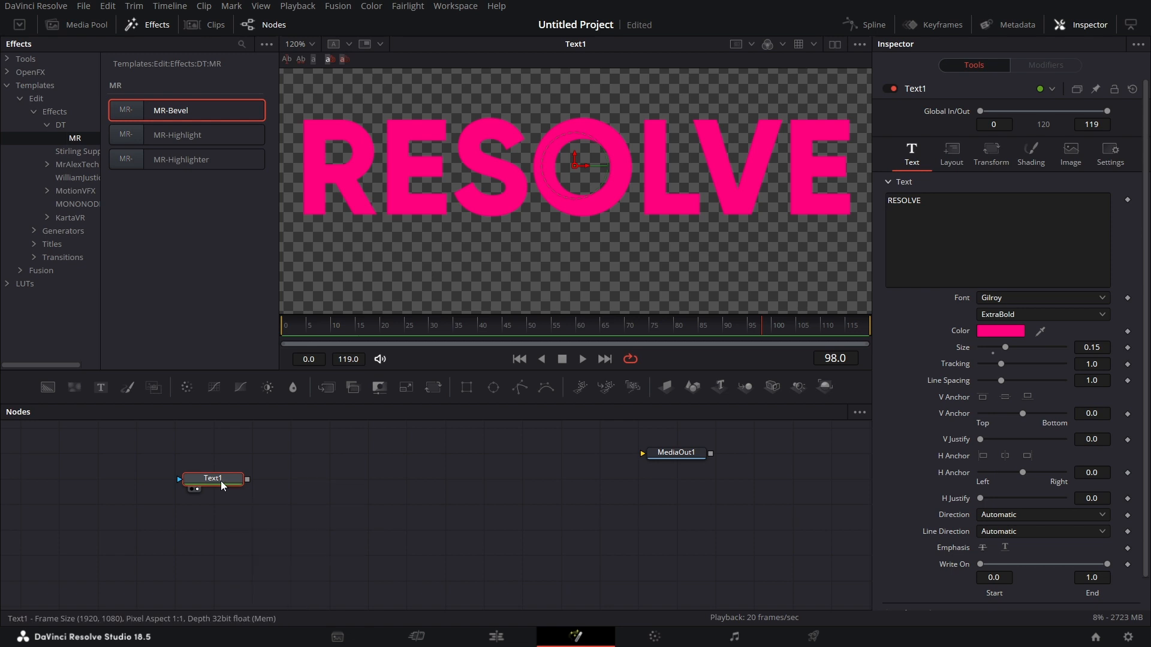
pyautogui.moveTo(223, 486)
pyautogui.write('camer')
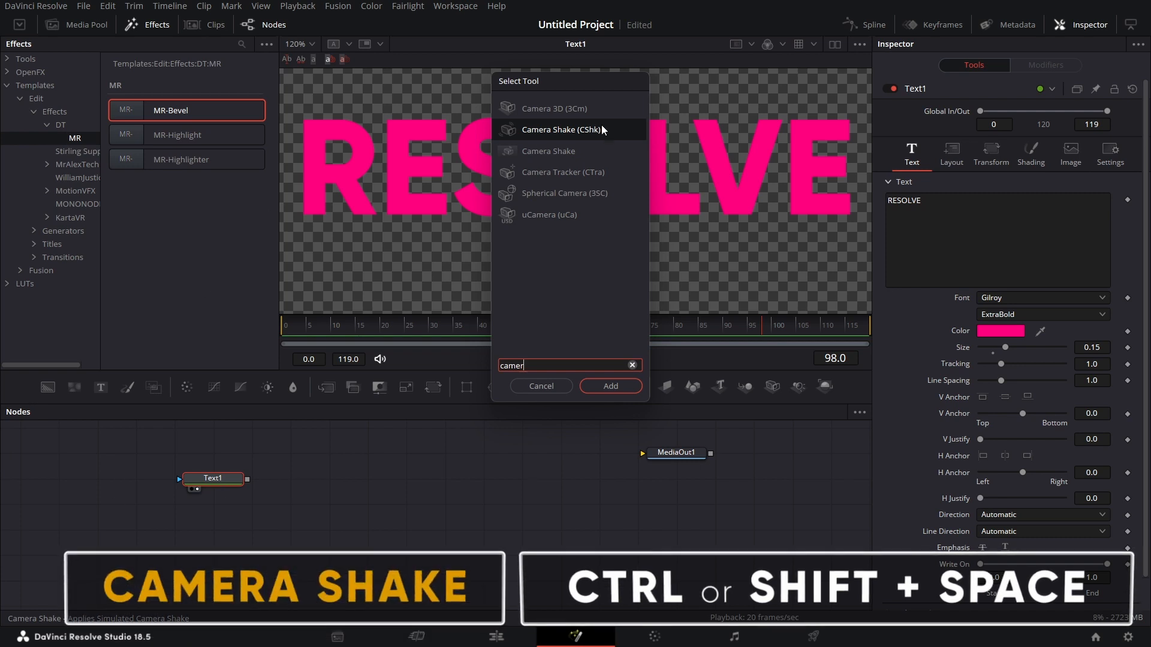
# - Add Camera Shake after the title, preview its low-strength shake, then stop playback
pyautogui.click(608, 385)
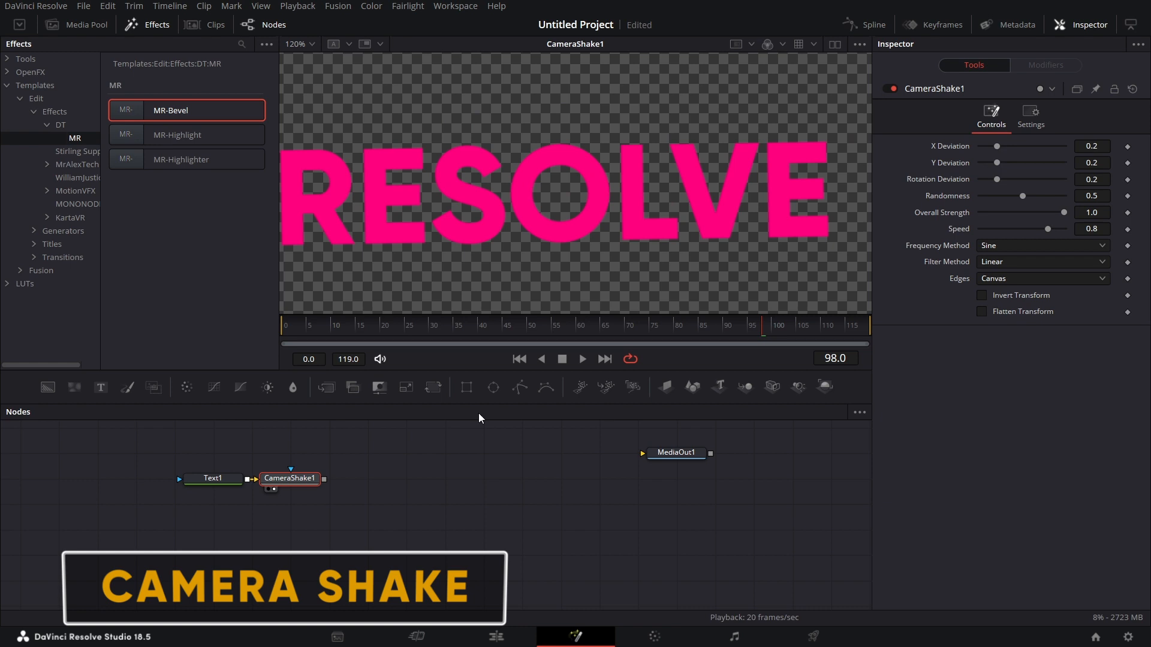
pyautogui.click(582, 359)
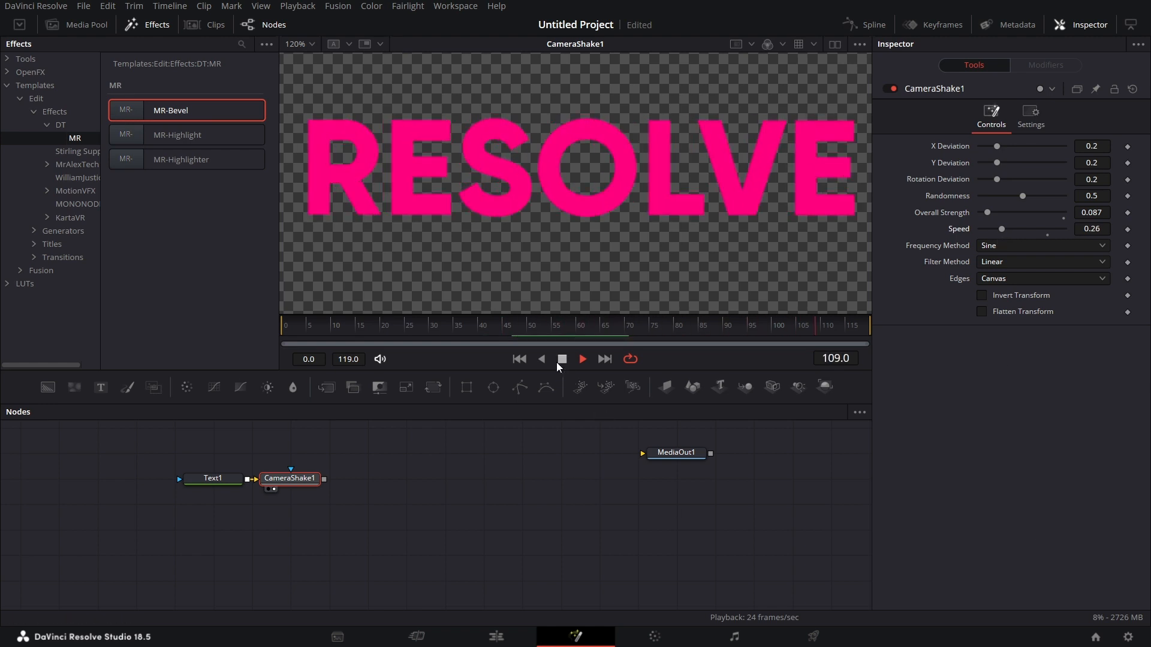
pyautogui.click(561, 359)
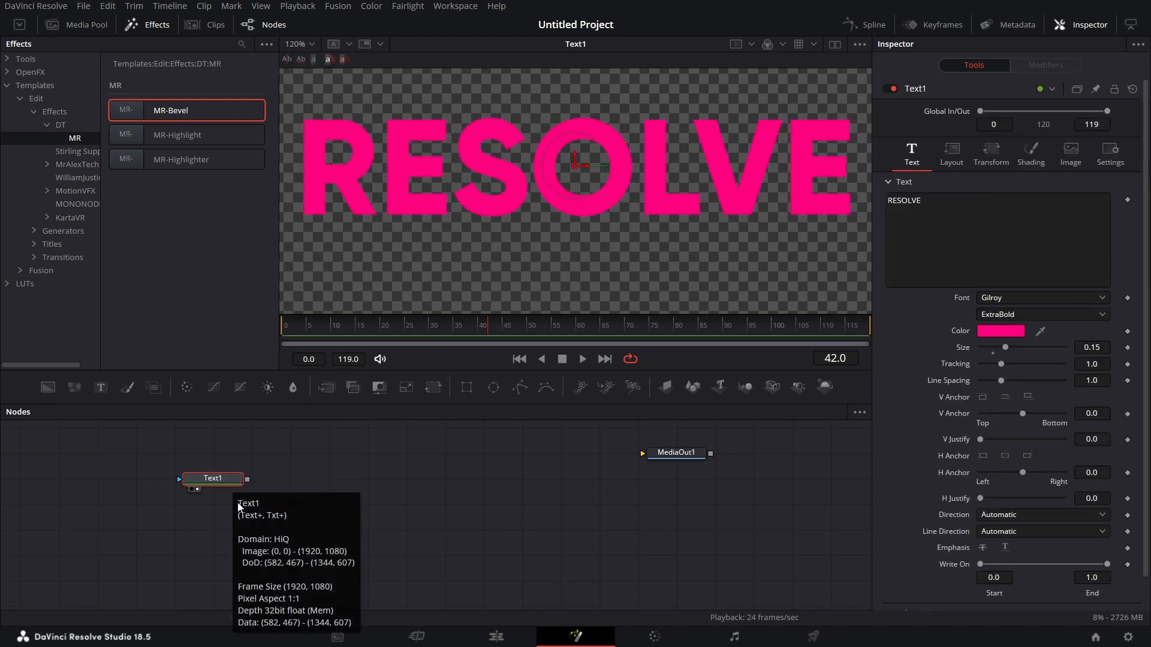
pyautogui.moveTo(833, 285)
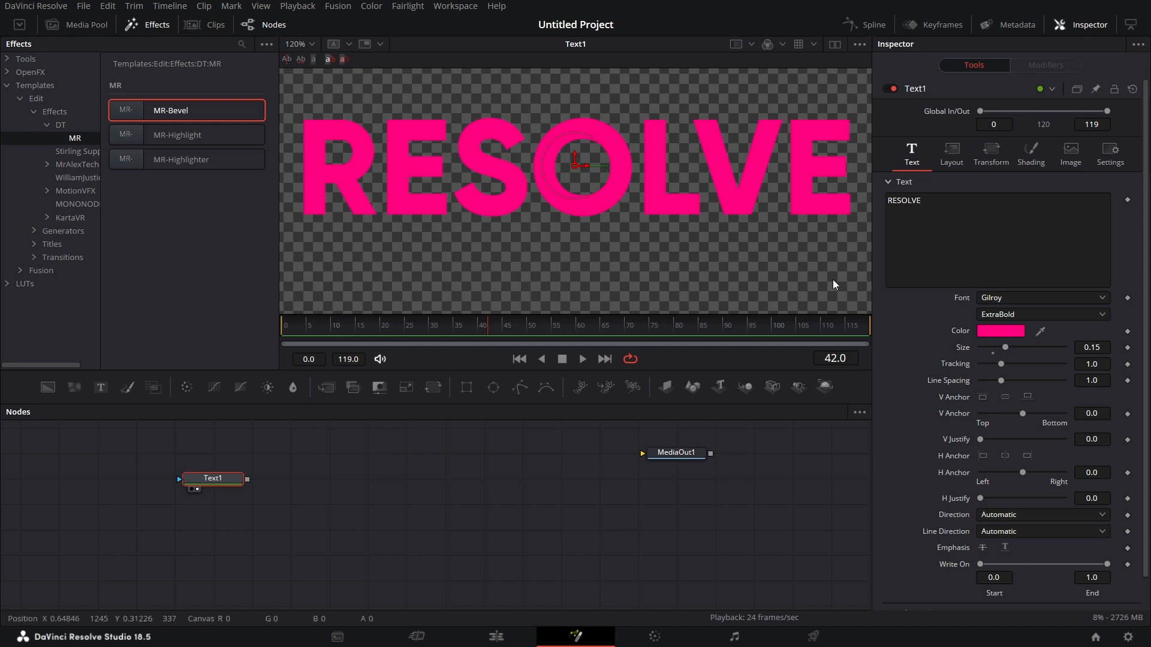
# - Attach a Perturb modifier to Text1's layout centre with strength 0.07 and speed 4.8
pyautogui.click(951, 155)
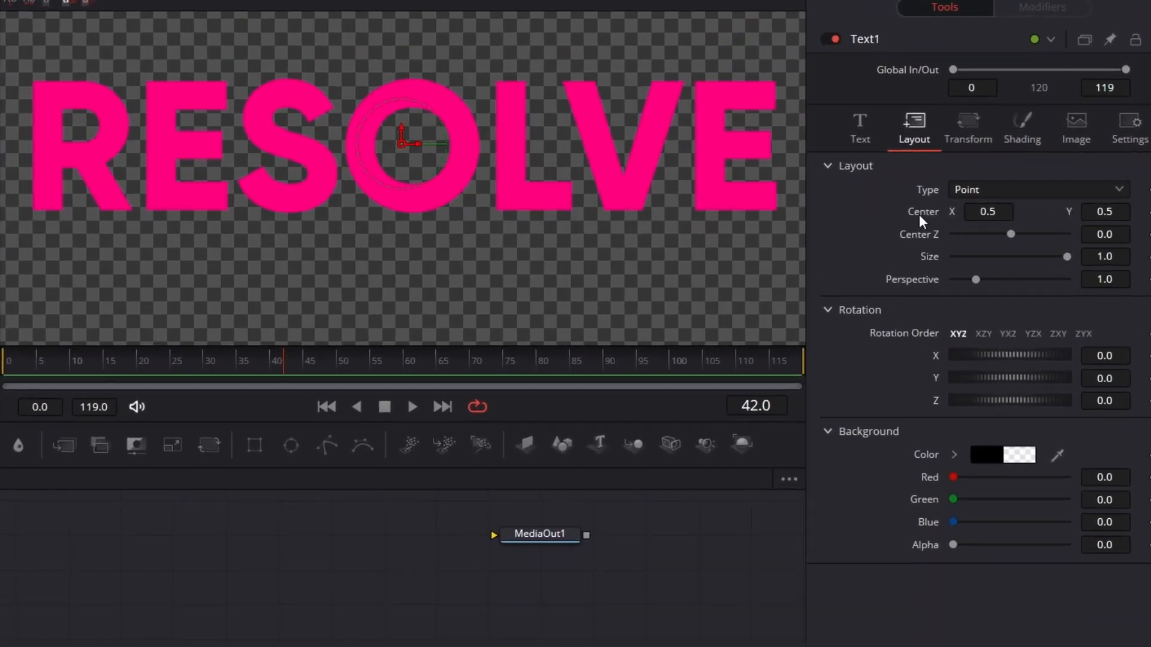
pyautogui.rightClick(987, 211)
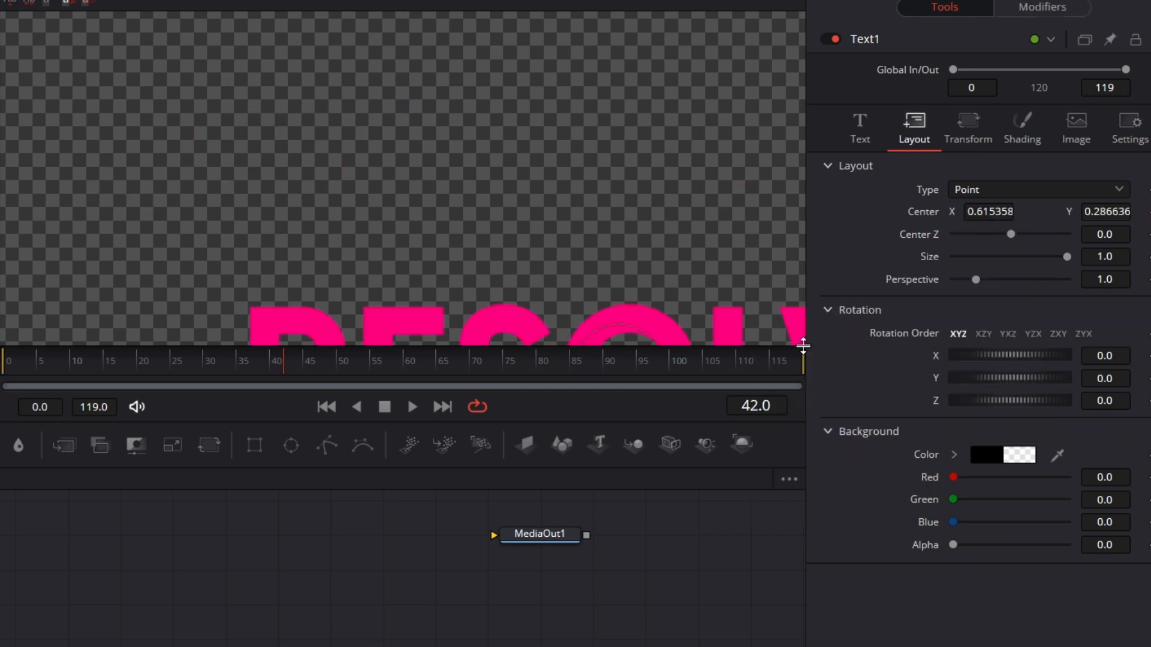
pyautogui.moveTo(51, 23)
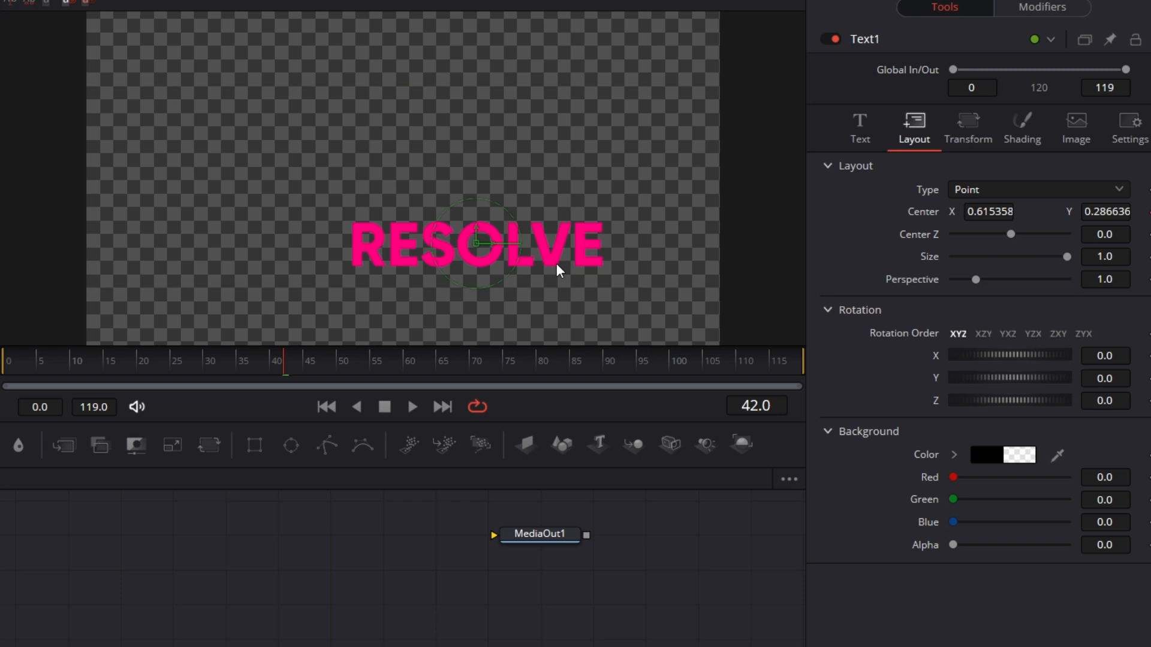
pyautogui.moveTo(307, 416)
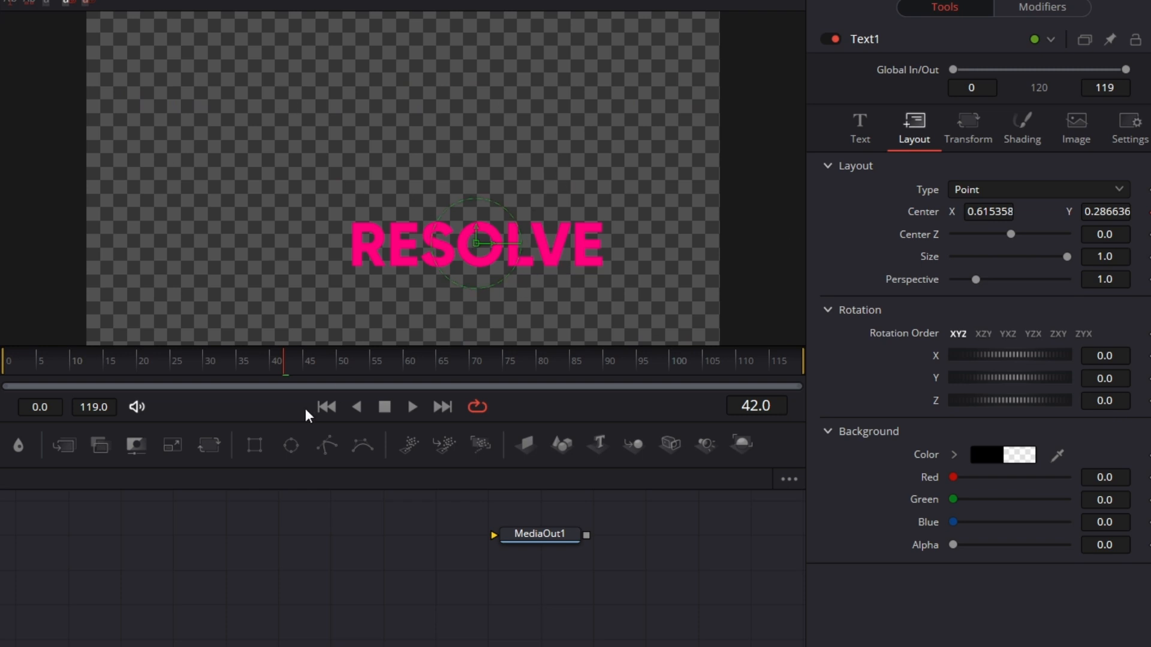
pyautogui.click(1040, 8)
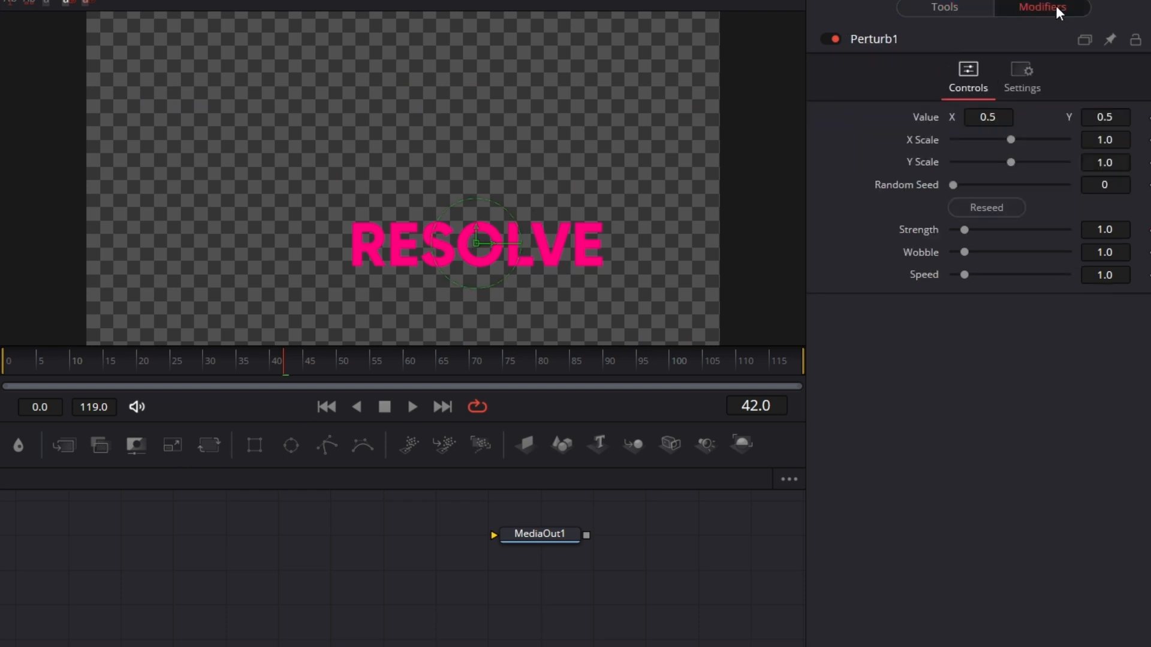
pyautogui.moveTo(955, 164)
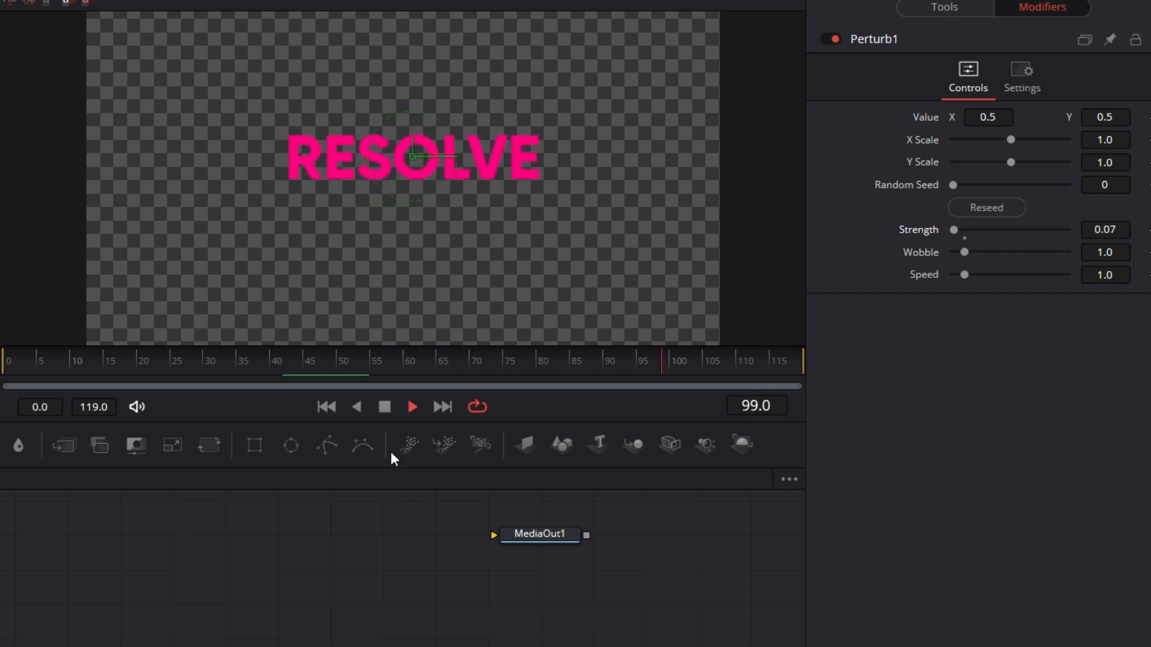
pyautogui.click(176, 360)
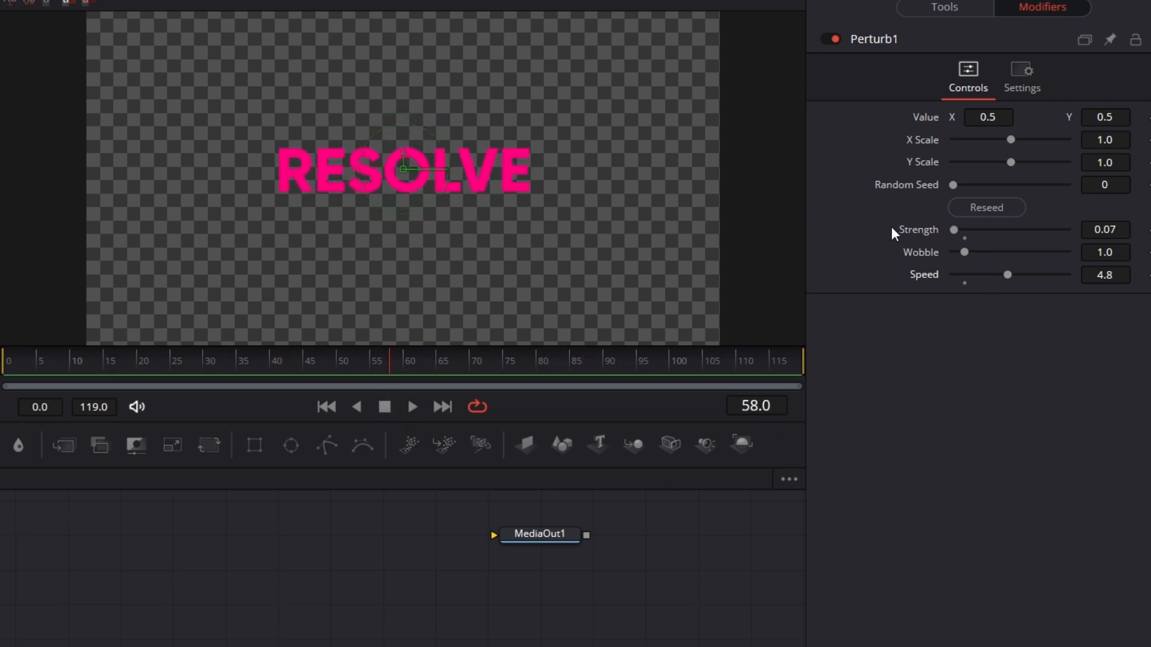
pyautogui.click(944, 8)
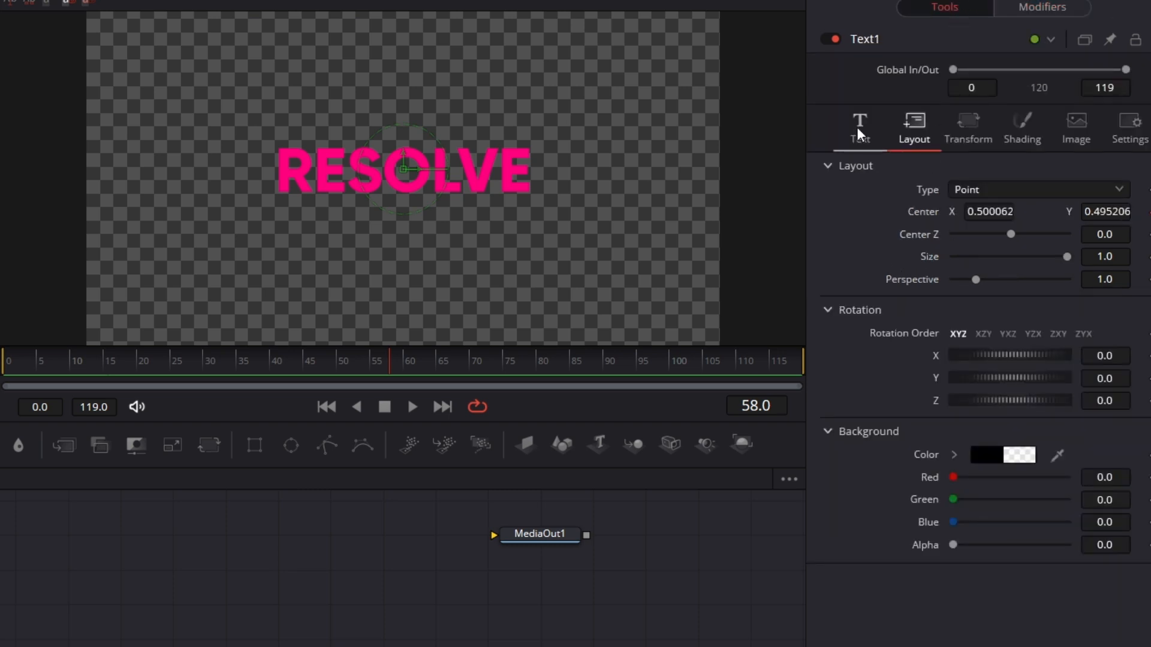
pyautogui.moveTo(1009, 402)
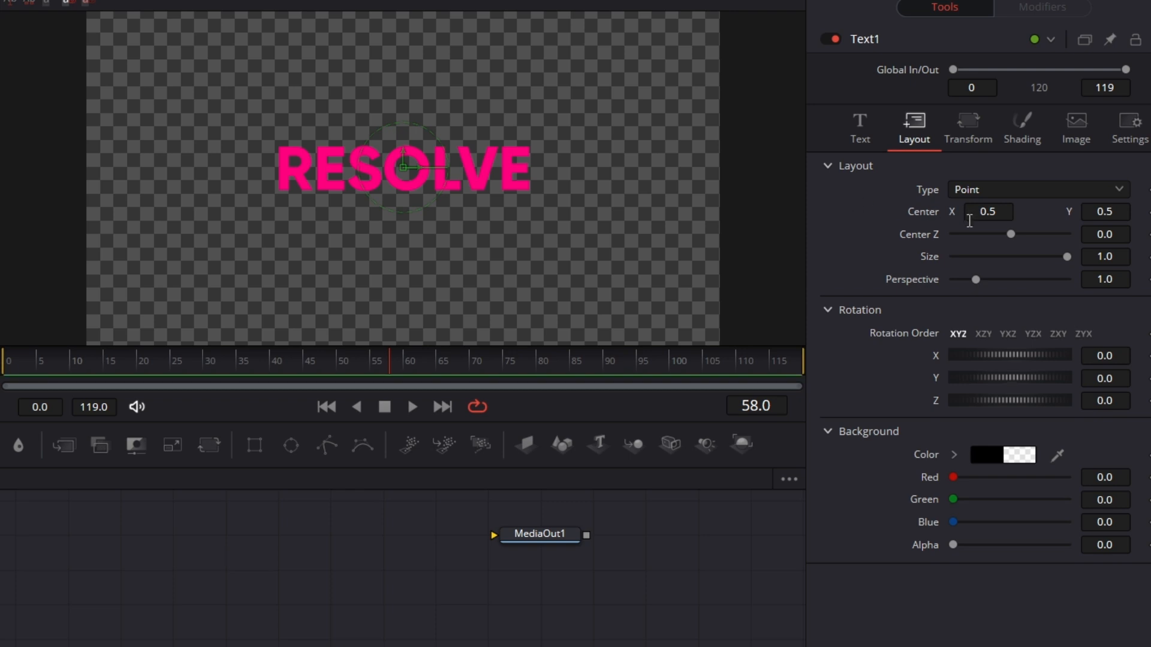
# - Swap the centre's Perturb for a Shake modifier with minimum 0.465, maximum 0.52, smoothness 21.06
pyautogui.rightClick(987, 211)
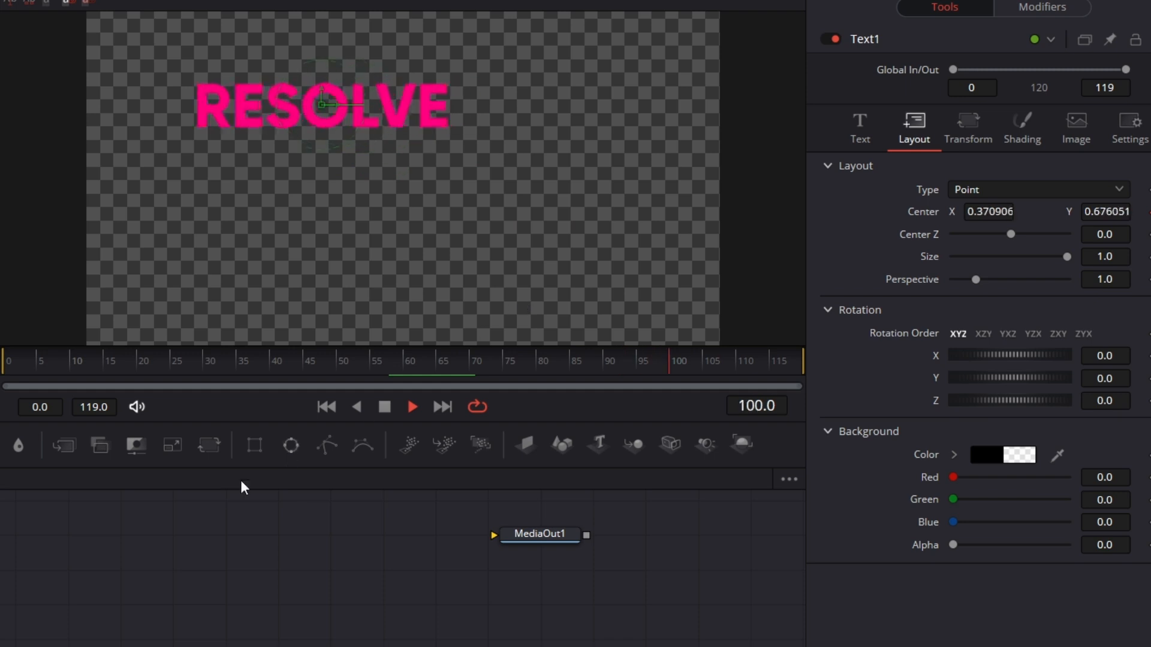
pyautogui.moveTo(321, 102); pyautogui.dragTo(481, 244)
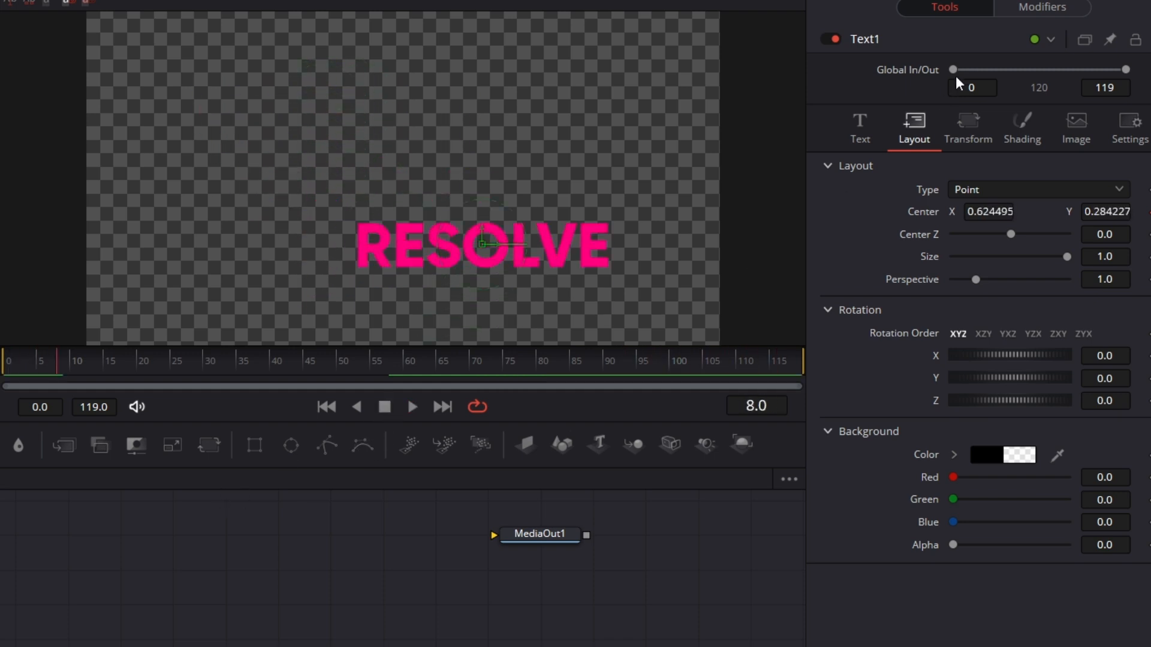
pyautogui.click(1042, 7)
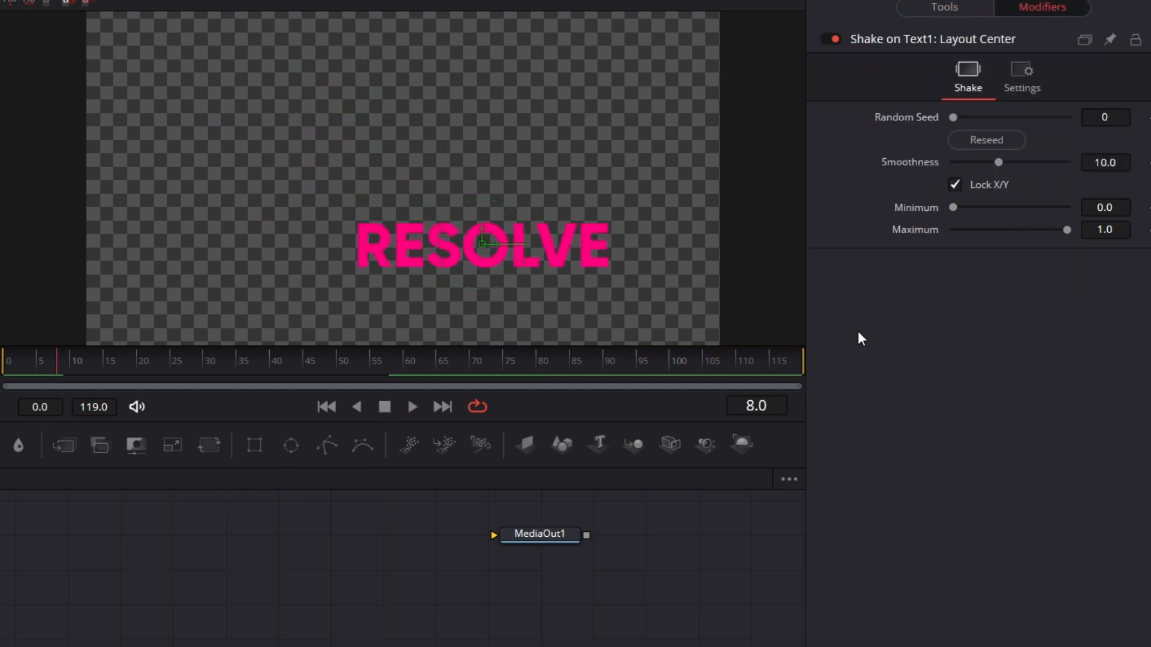
pyautogui.moveTo(957, 211)
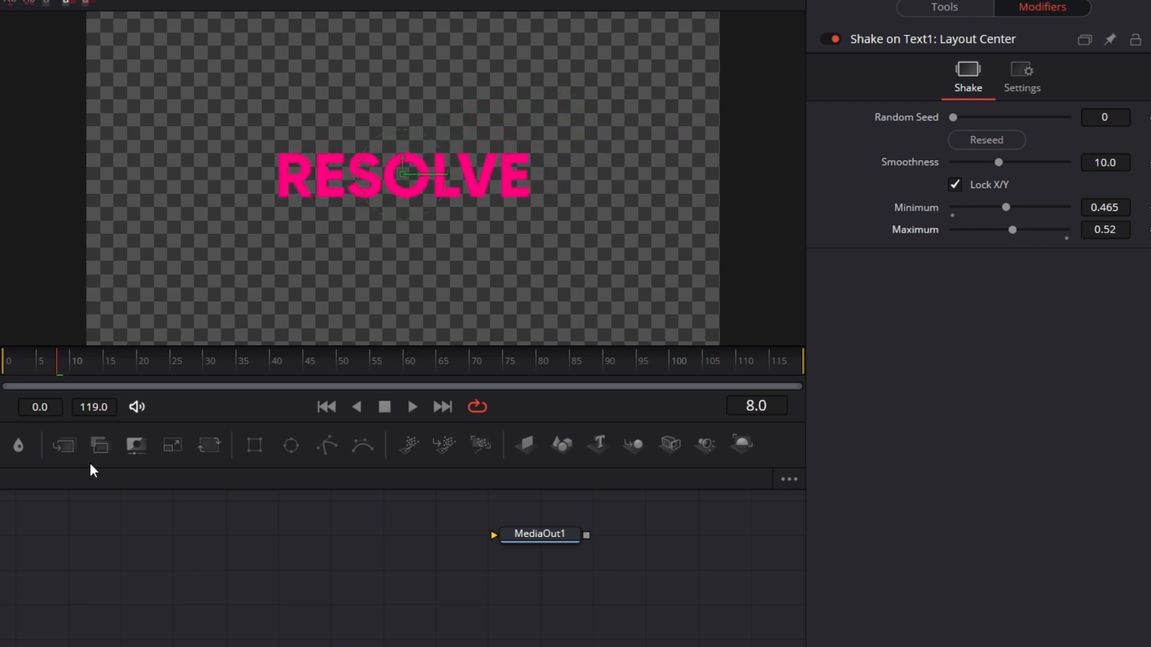
pyautogui.click(411, 406)
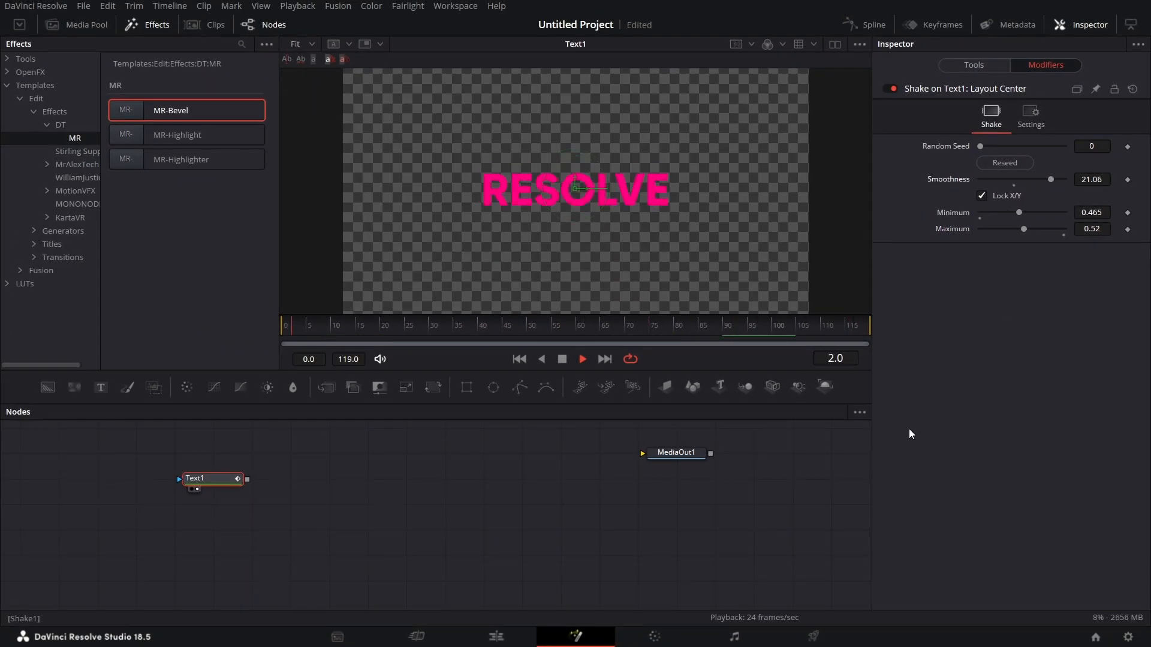
# - Move the MediaOut1 node next to Text1 in the node graph
pyautogui.click(532, 324)
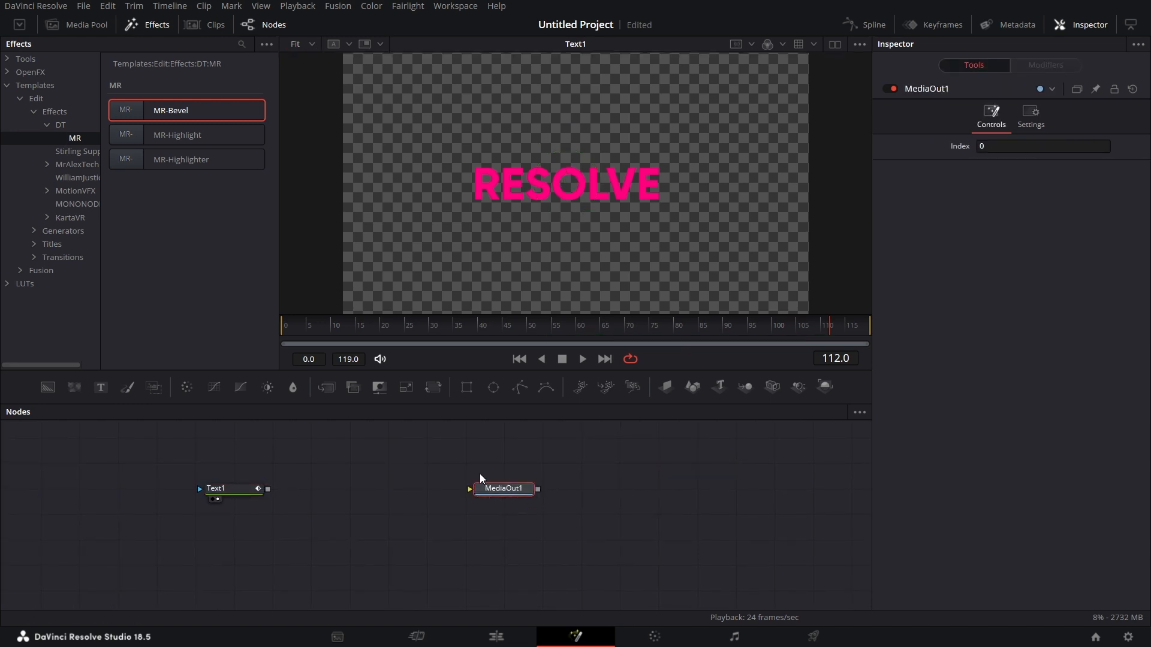
pyautogui.moveTo(389, 496)
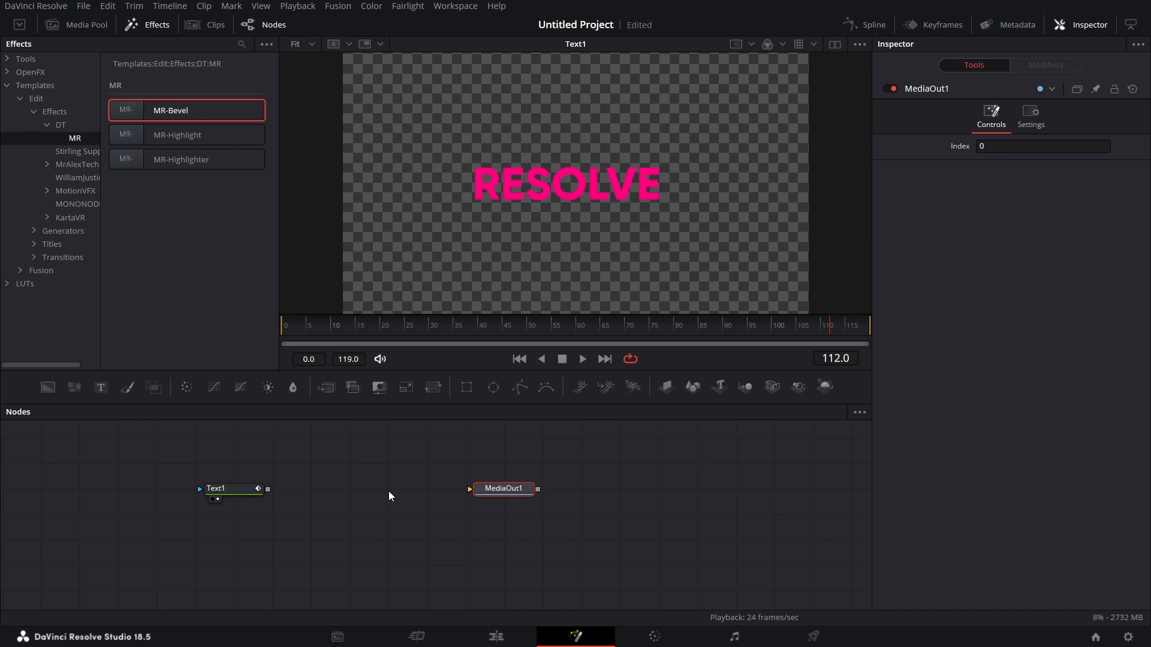